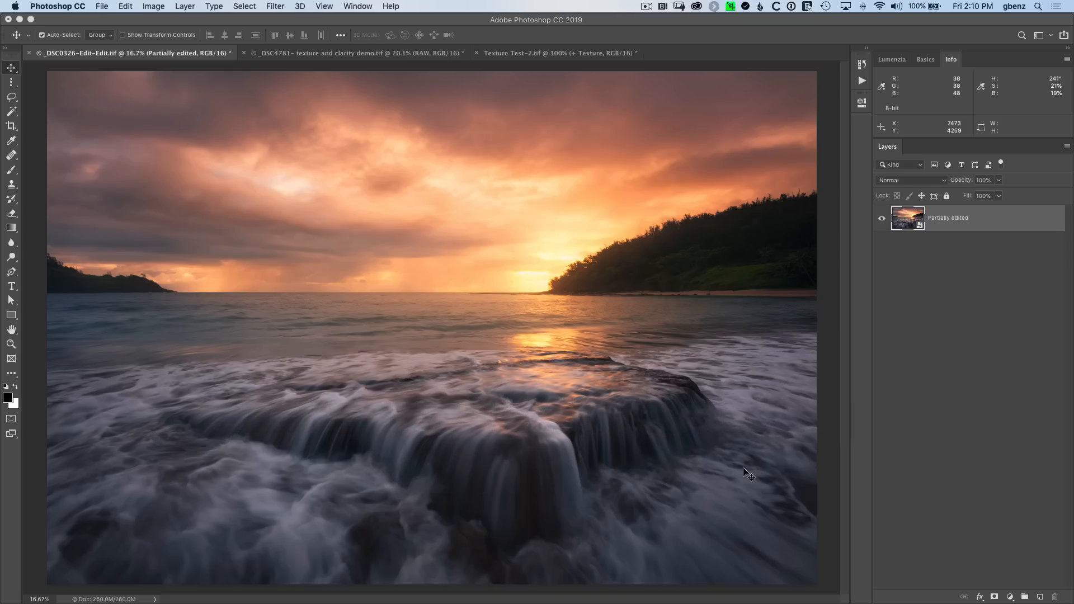
mouse_move(582, 381)
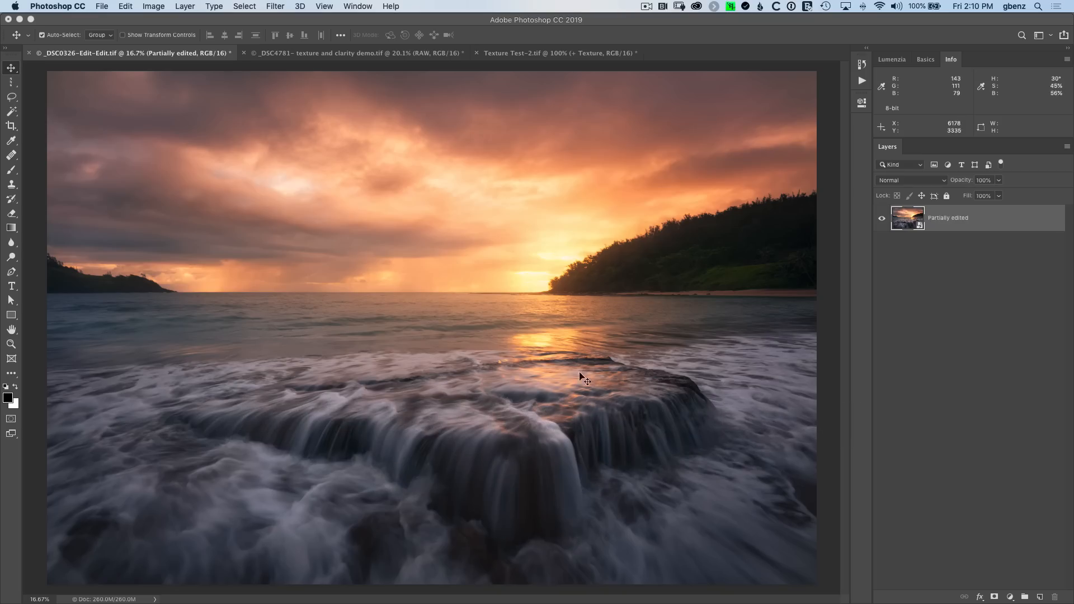
mouse_move(407, 386)
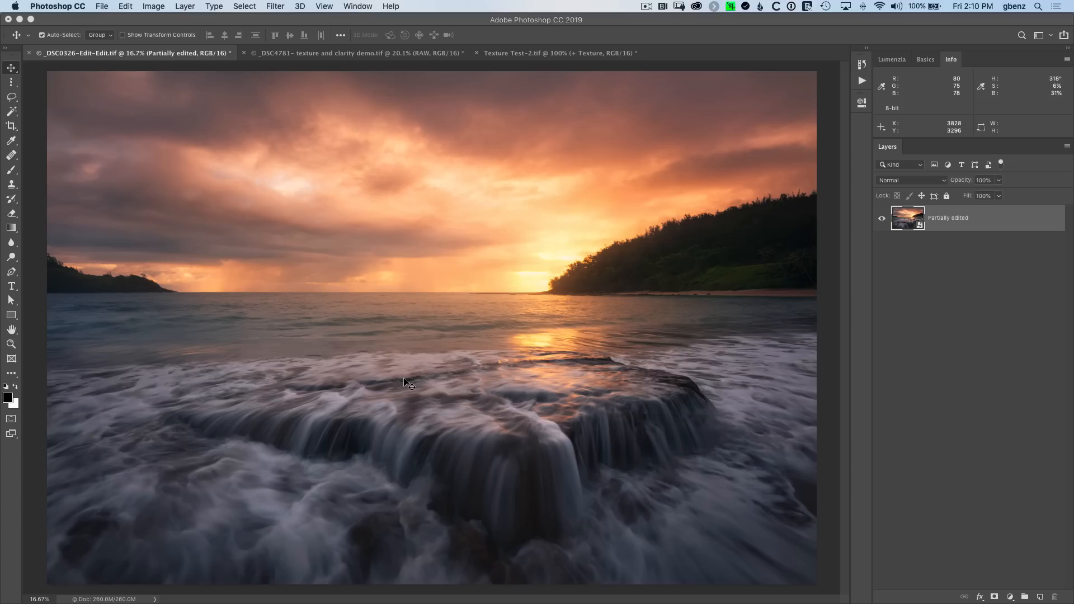
mouse_move(422, 381)
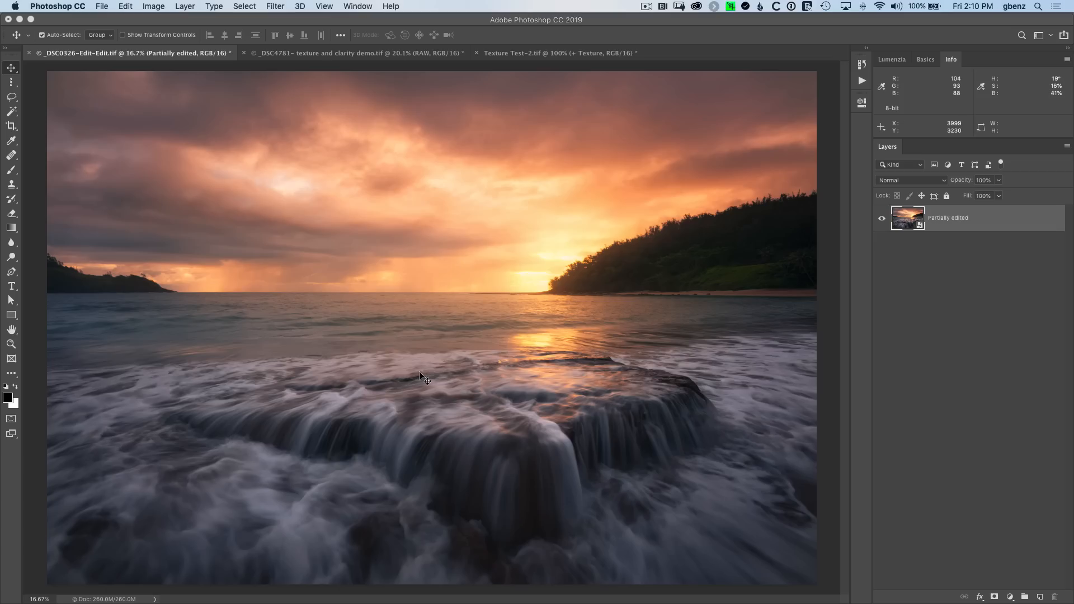
mouse_move(359, 199)
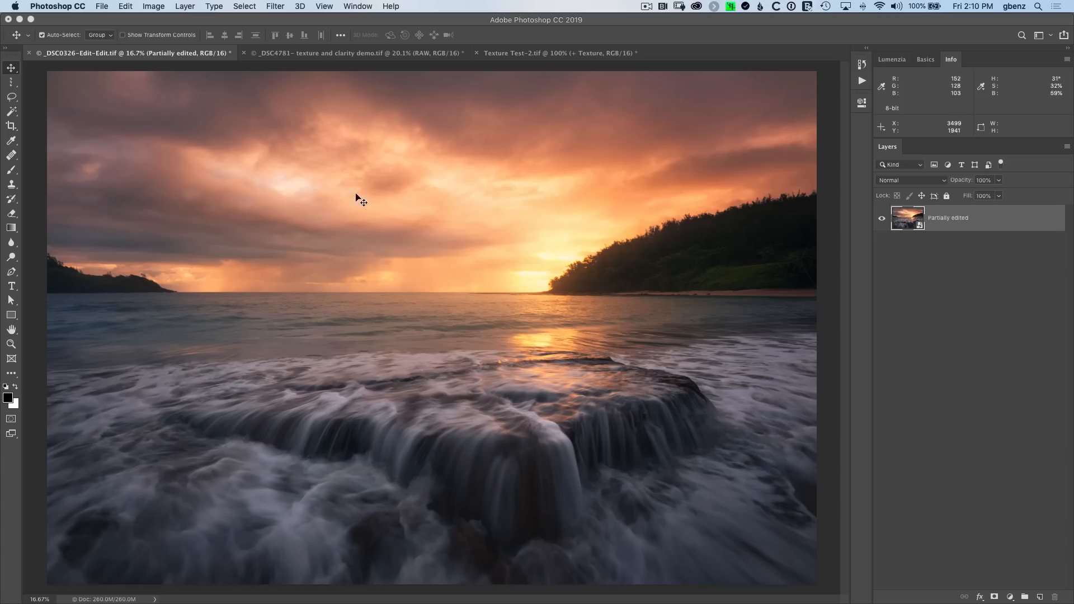
Step: Switch to the city park photo and duplicate its RAW layer as a copy named Clarity
click(355, 53)
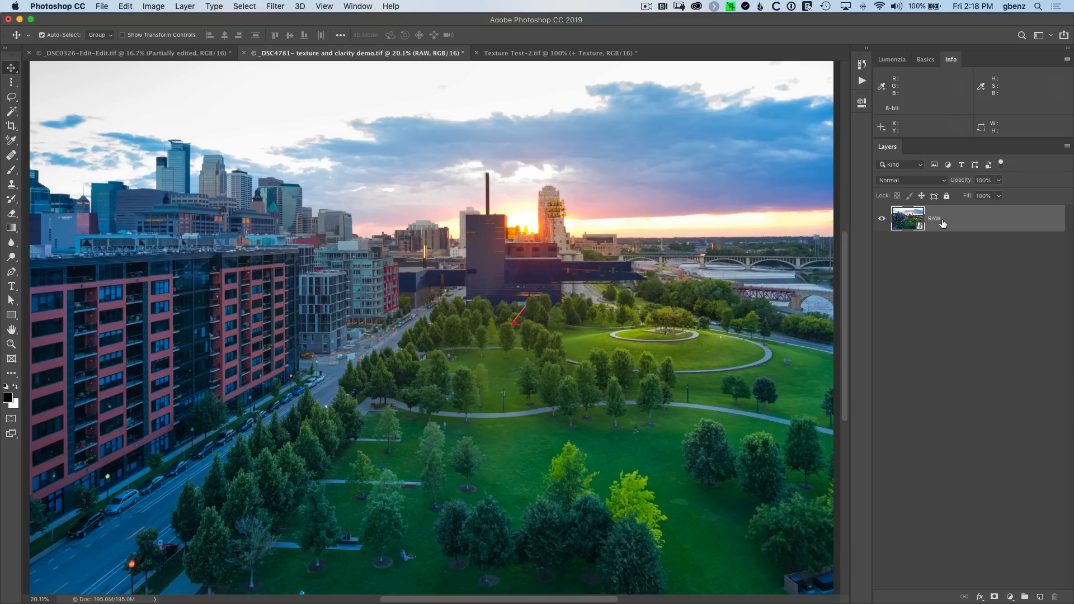
key(Cmd+J)
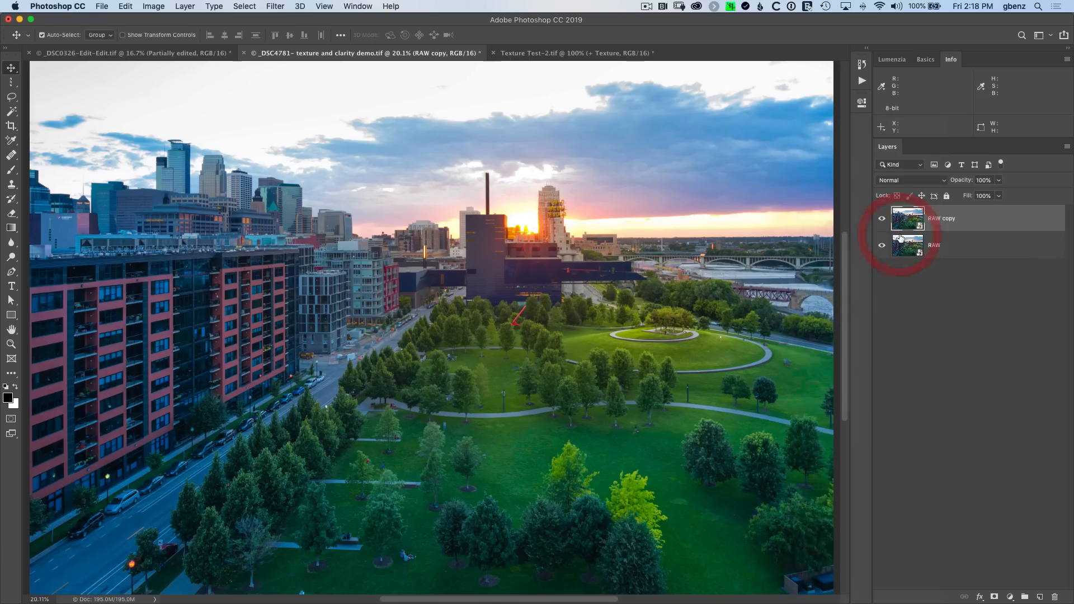
double_click(942, 219)
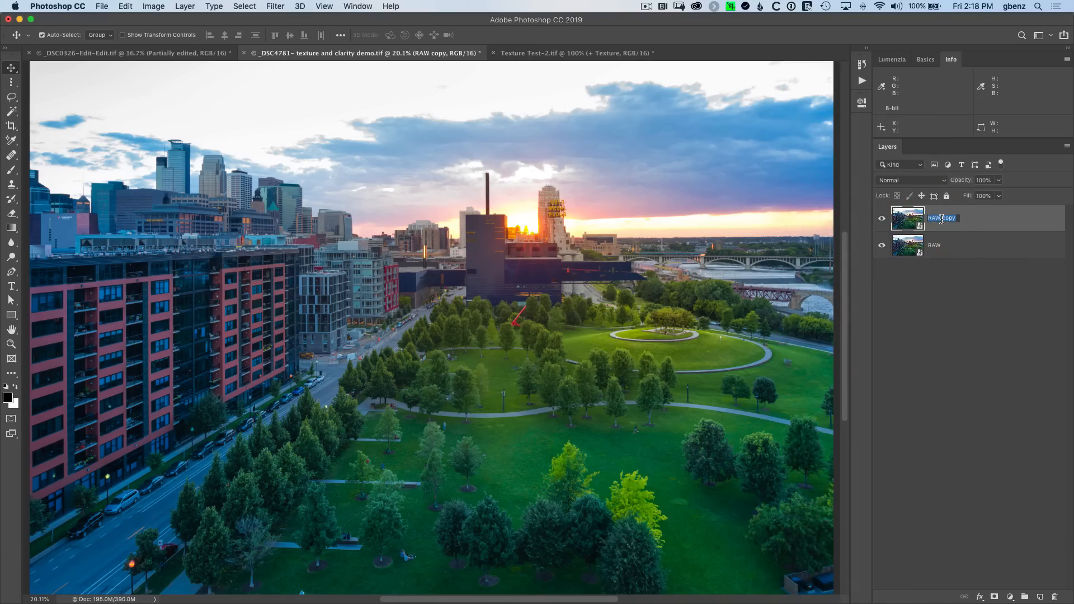
text(Clarity)
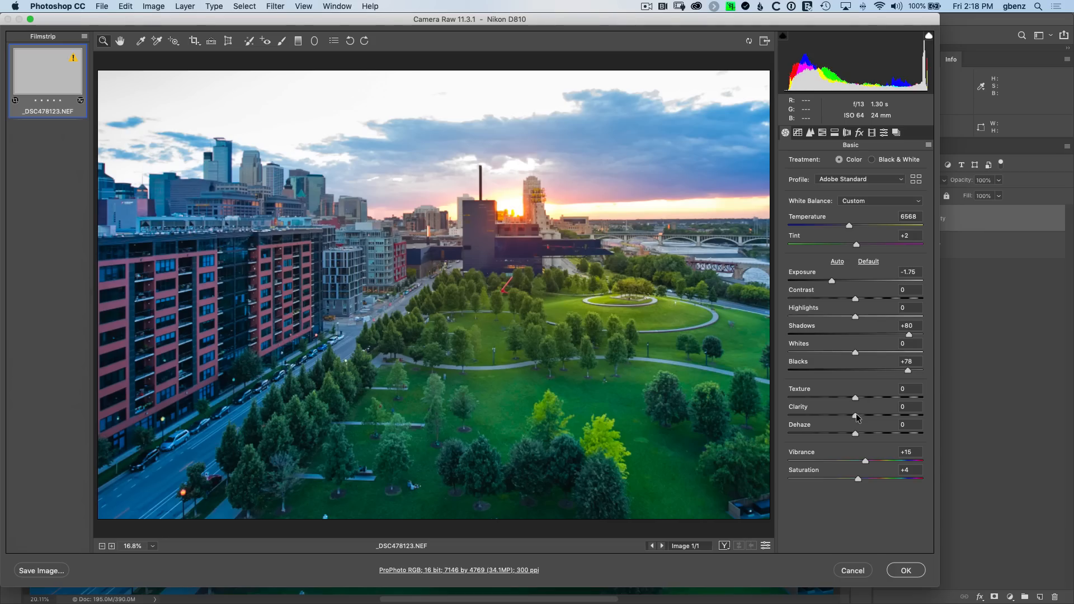
Step: Preview Clarity at -100, apply it at +100, then bring the RAW copy into Camera Raw
drag(855, 416, 787, 416)
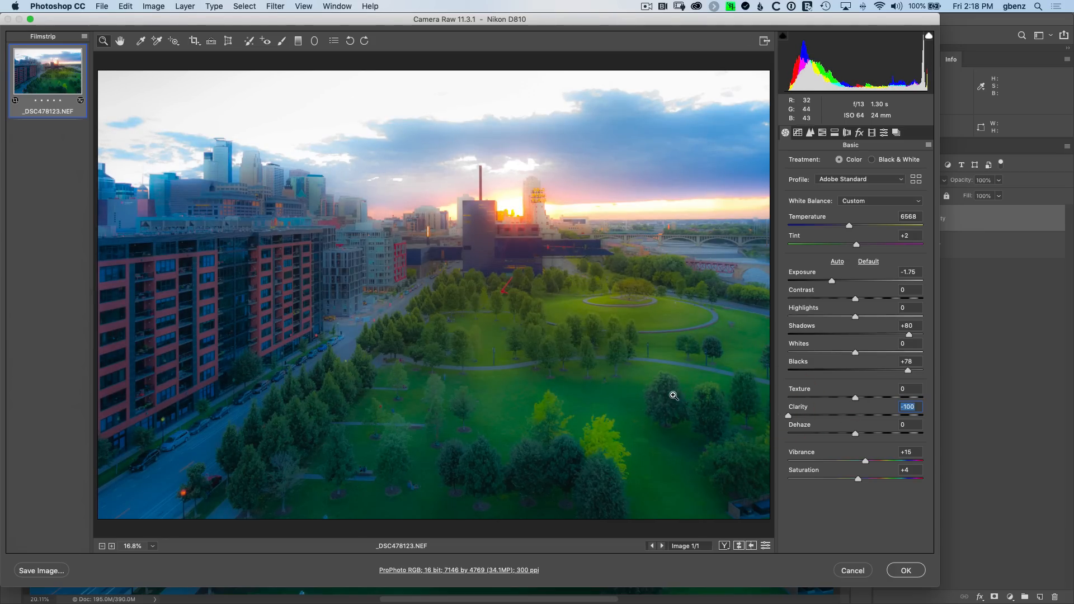
mouse_move(329, 286)
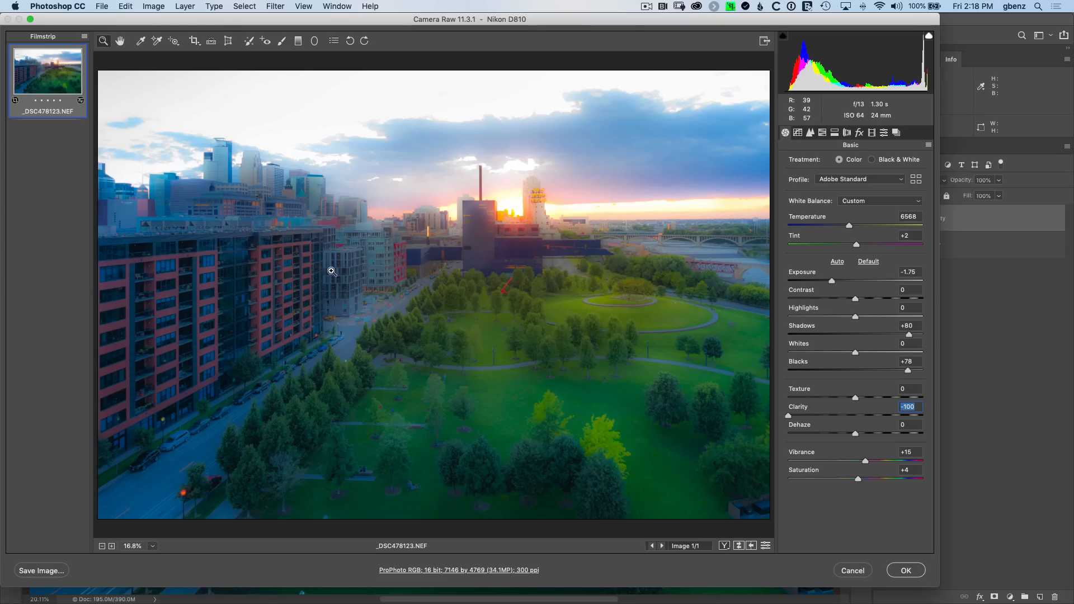
mouse_move(804, 414)
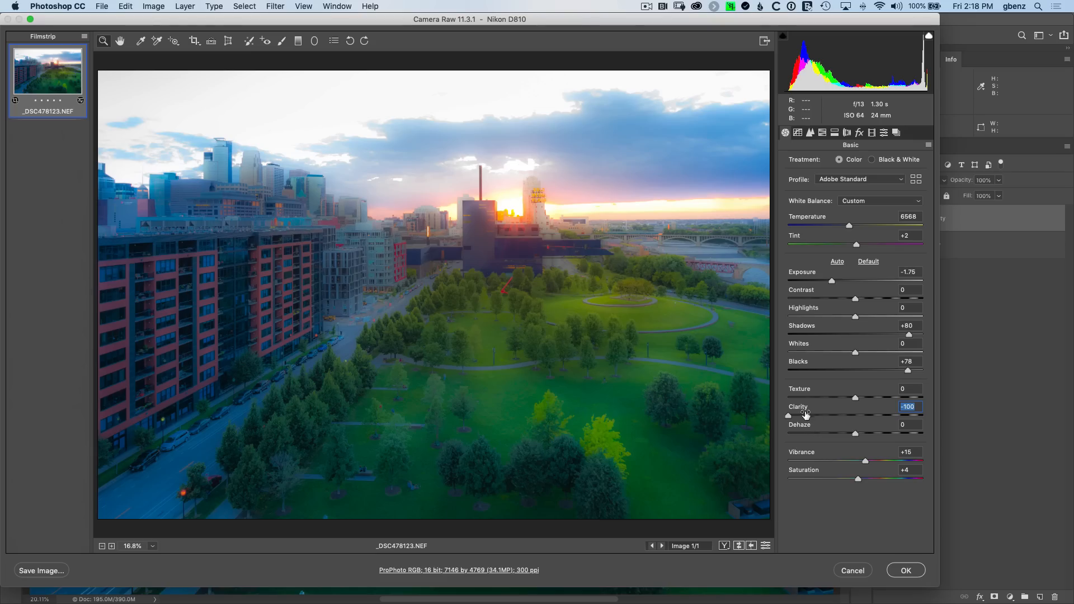
mouse_move(789, 417)
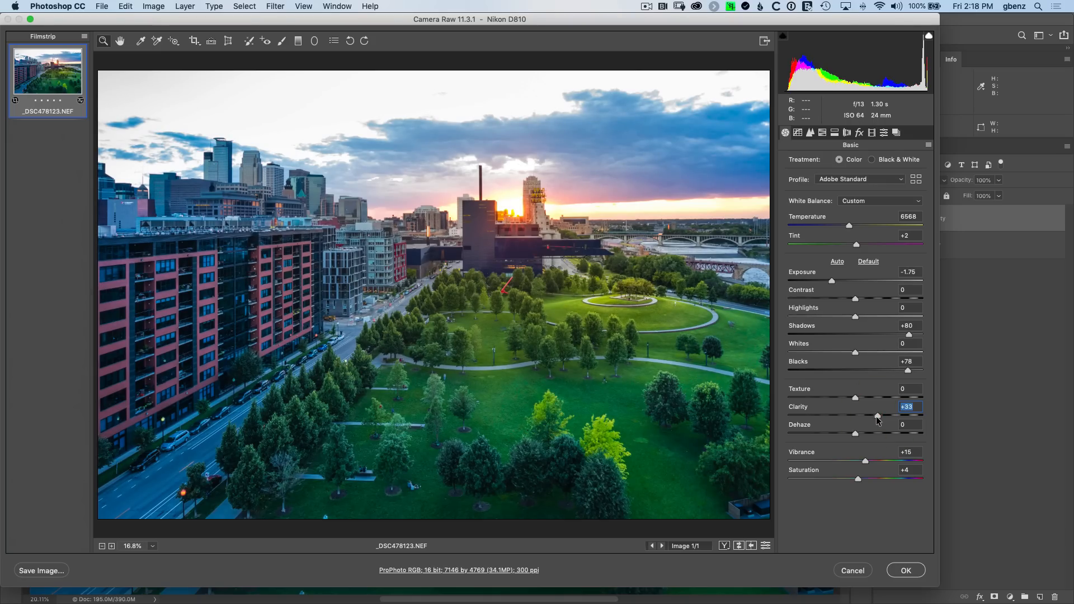
drag(878, 416, 904, 416)
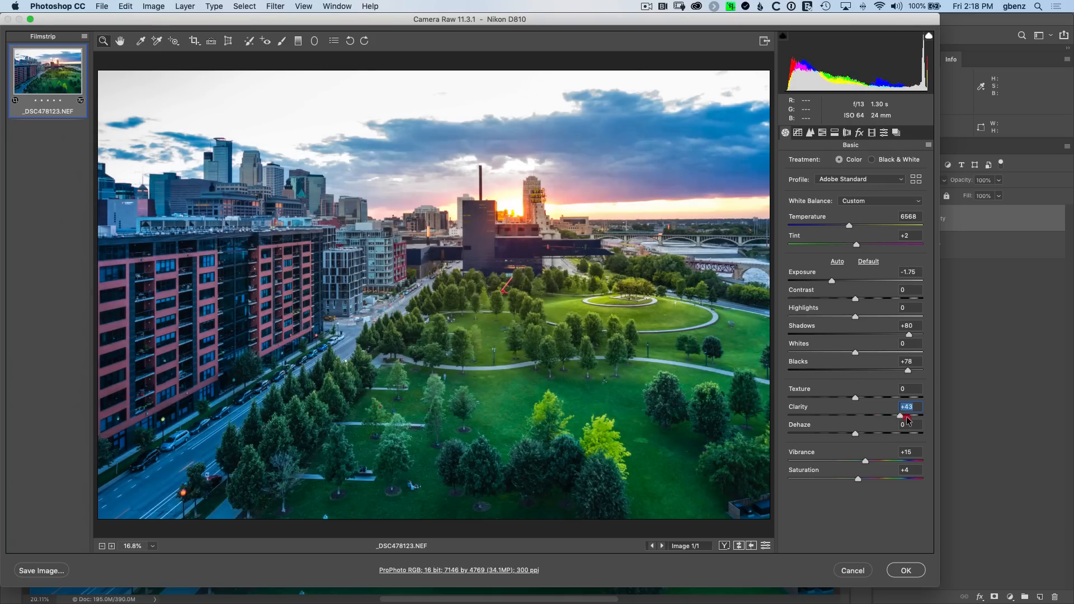
drag(904, 417, 923, 416)
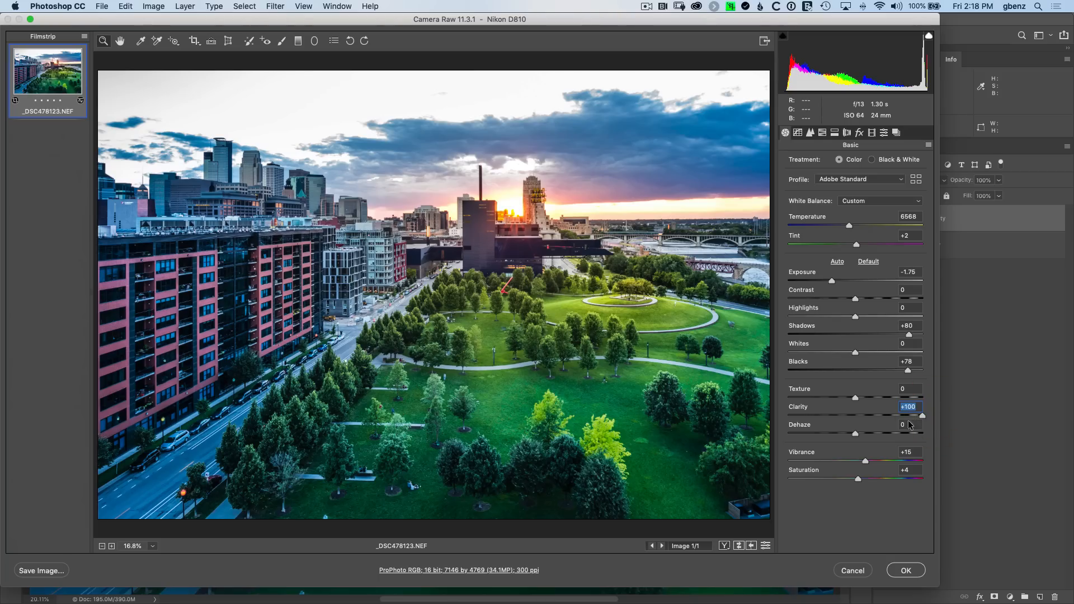
click(906, 570)
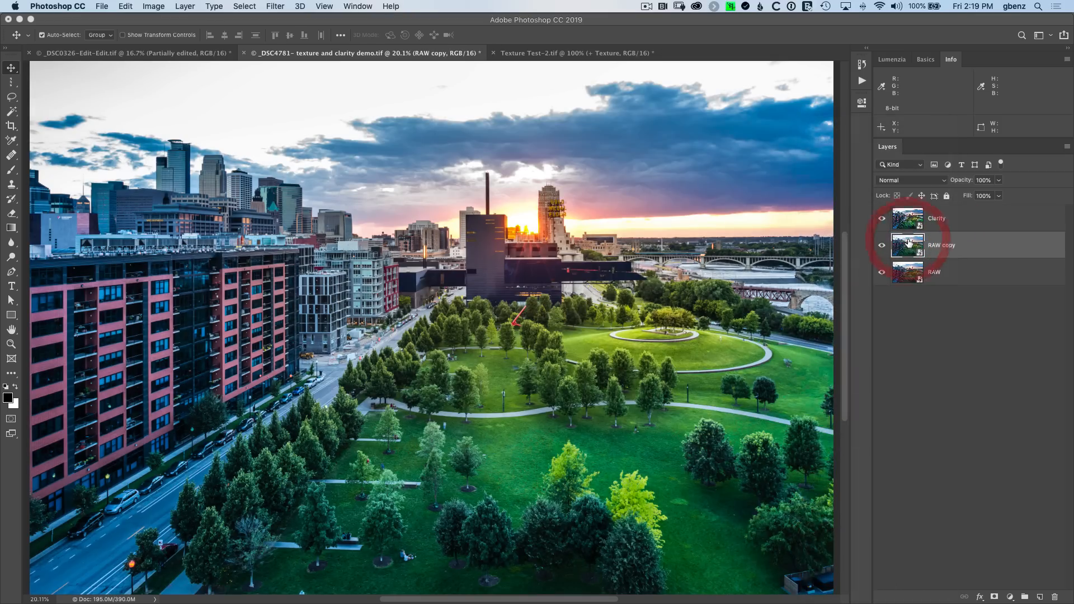
double_click(942, 244)
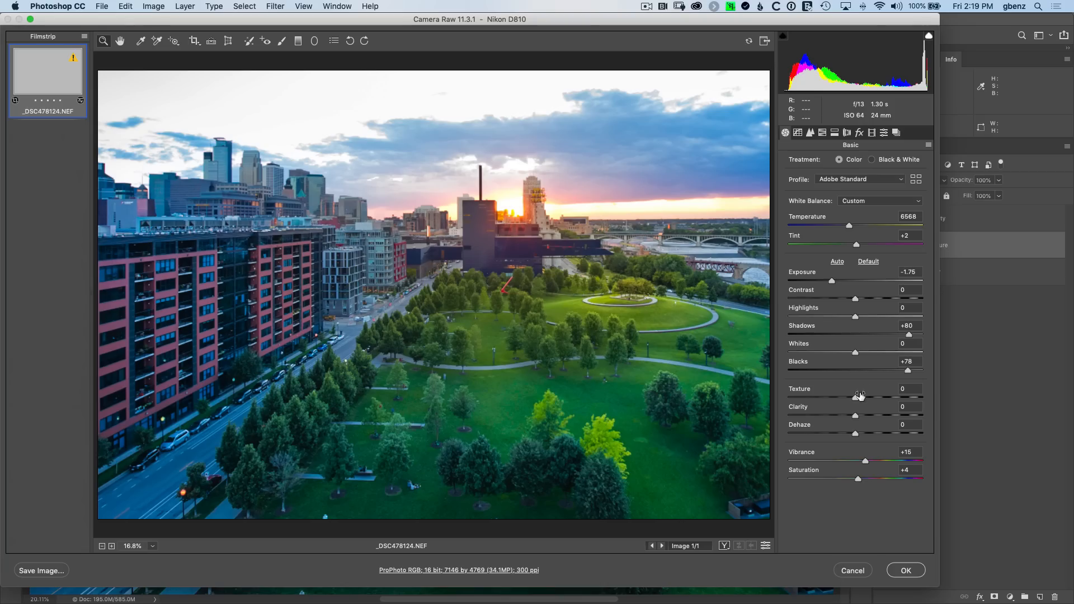
Step: Preview Texture at -100, then apply Texture +100 to the second copy
drag(859, 395, 788, 395)
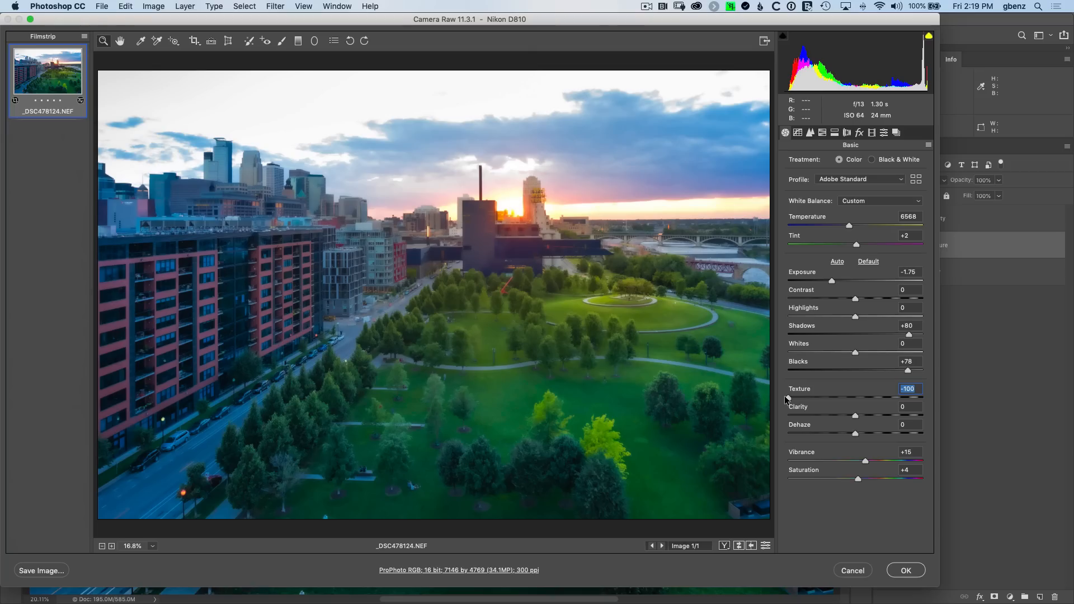
mouse_move(349, 351)
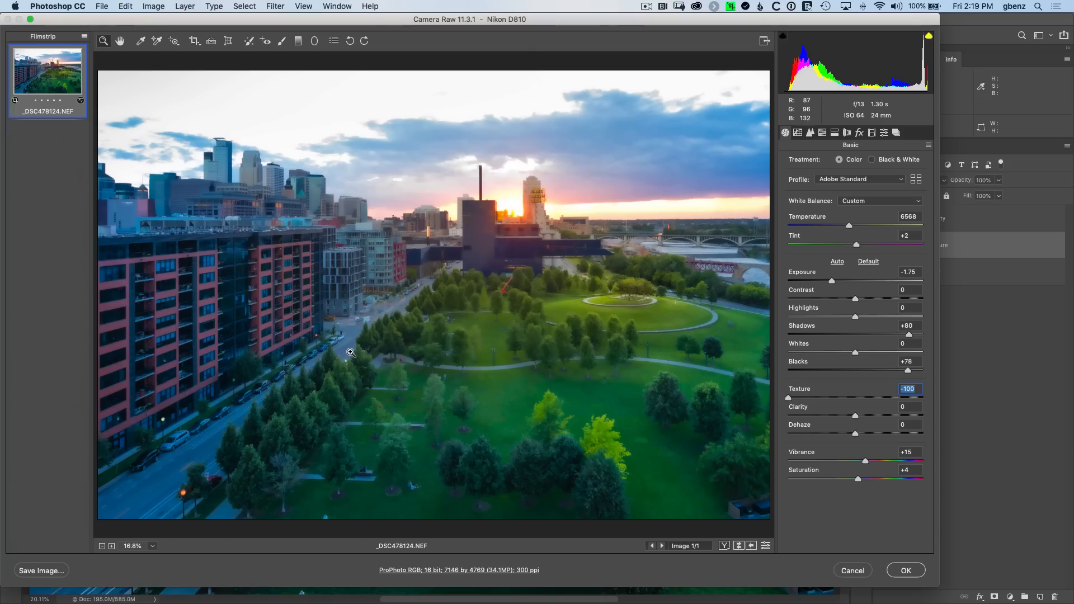
mouse_move(223, 166)
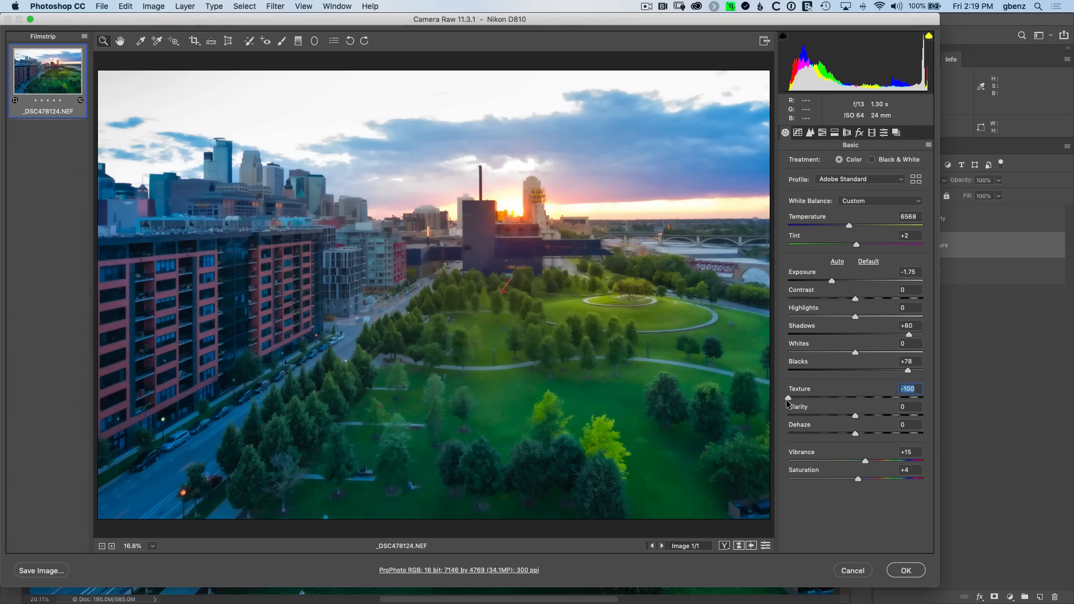
drag(787, 398, 867, 395)
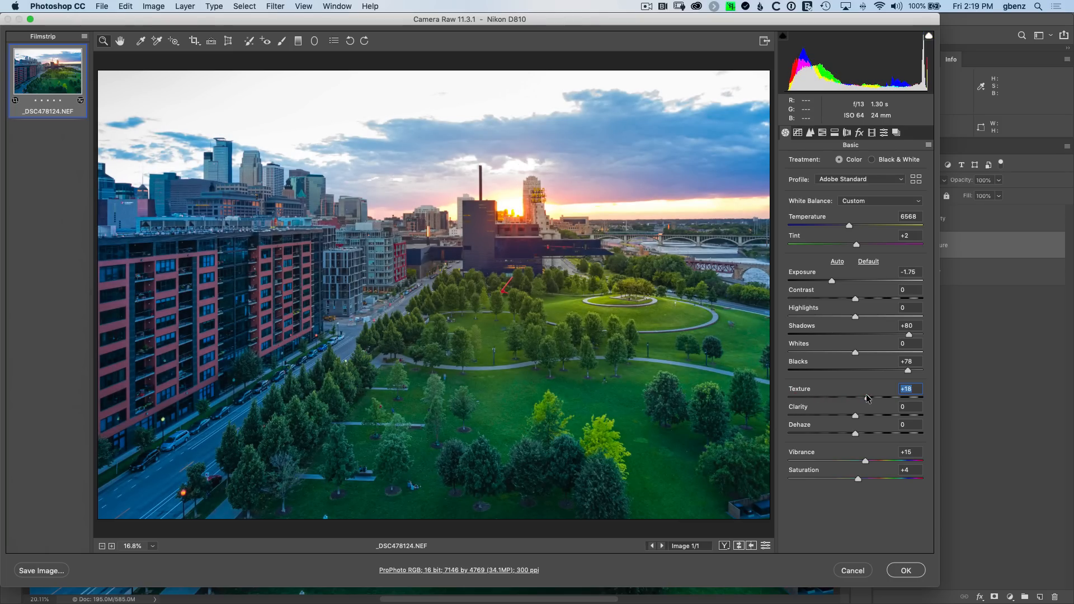
drag(854, 398, 925, 398)
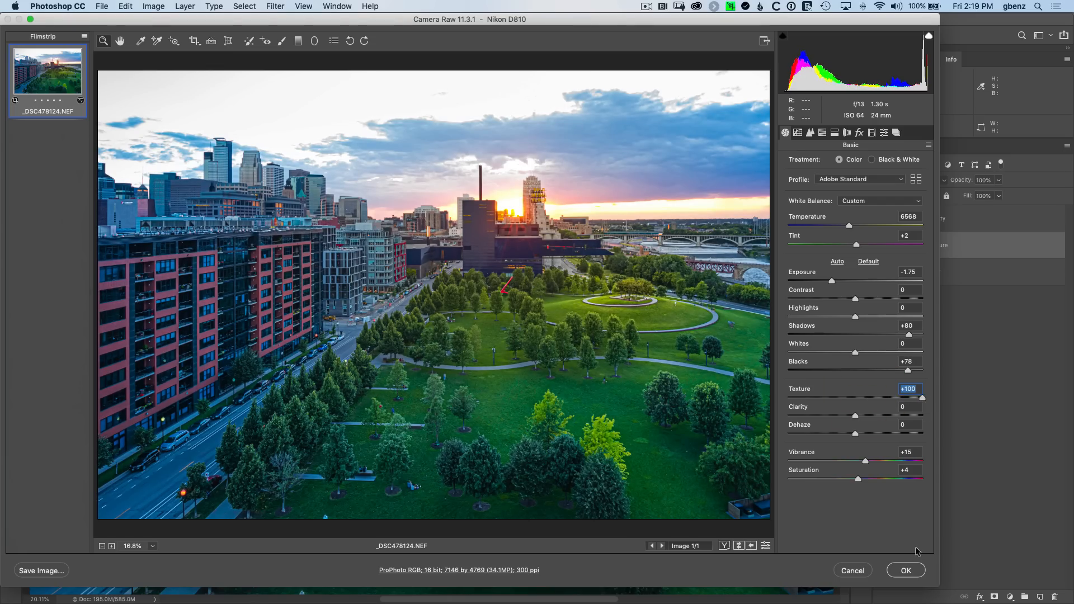
click(907, 569)
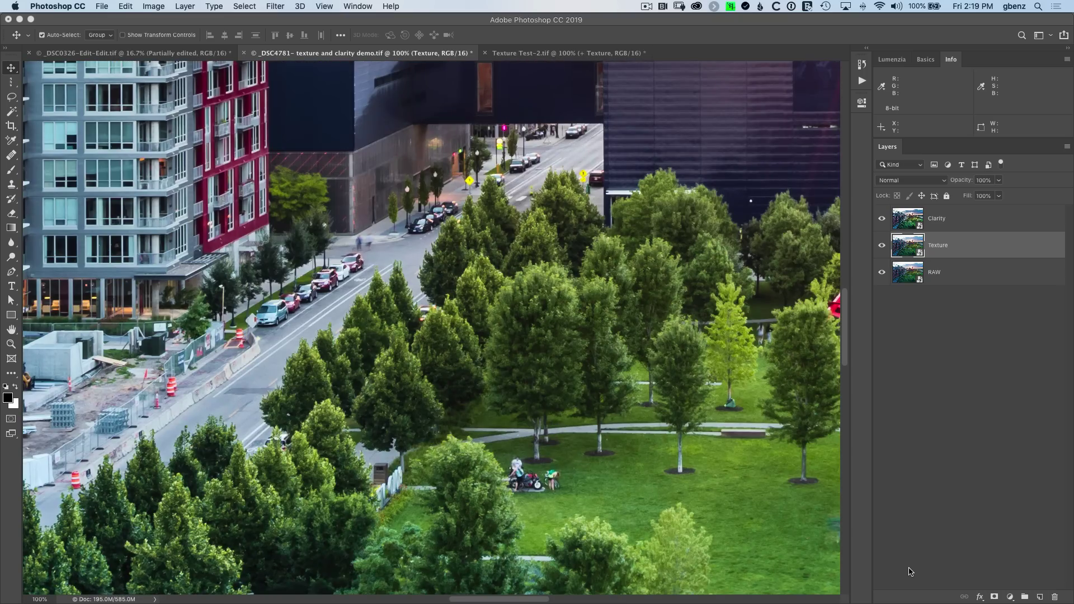
click(882, 218)
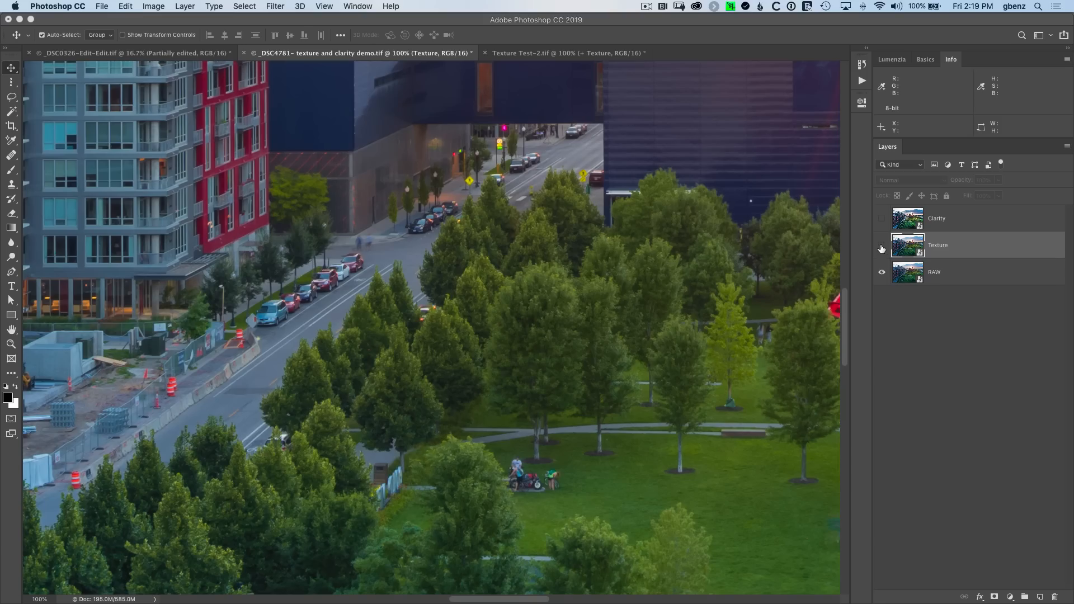
click(882, 249)
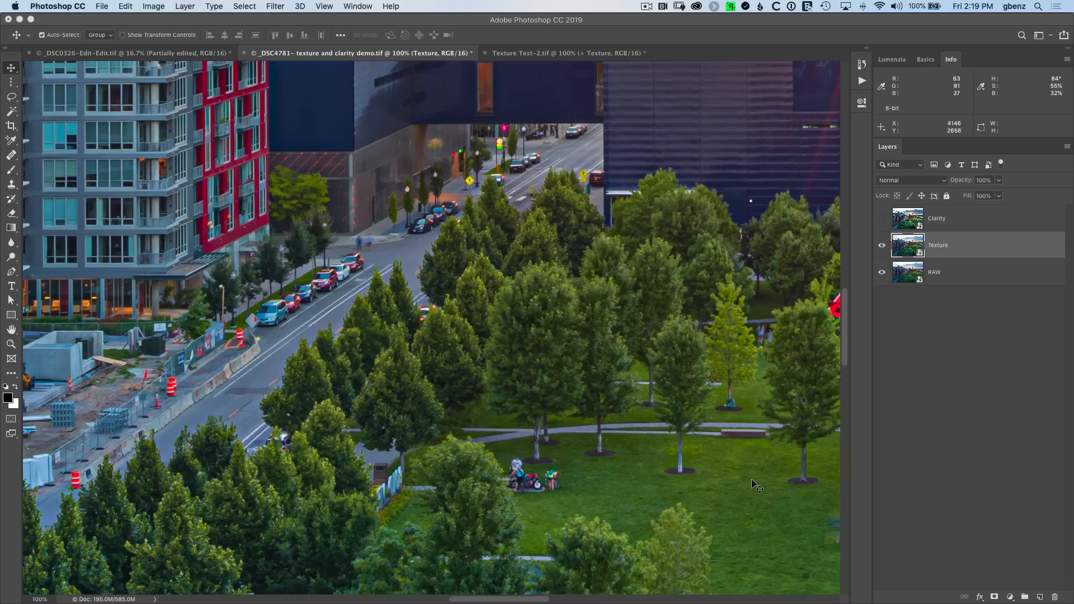
mouse_move(555, 291)
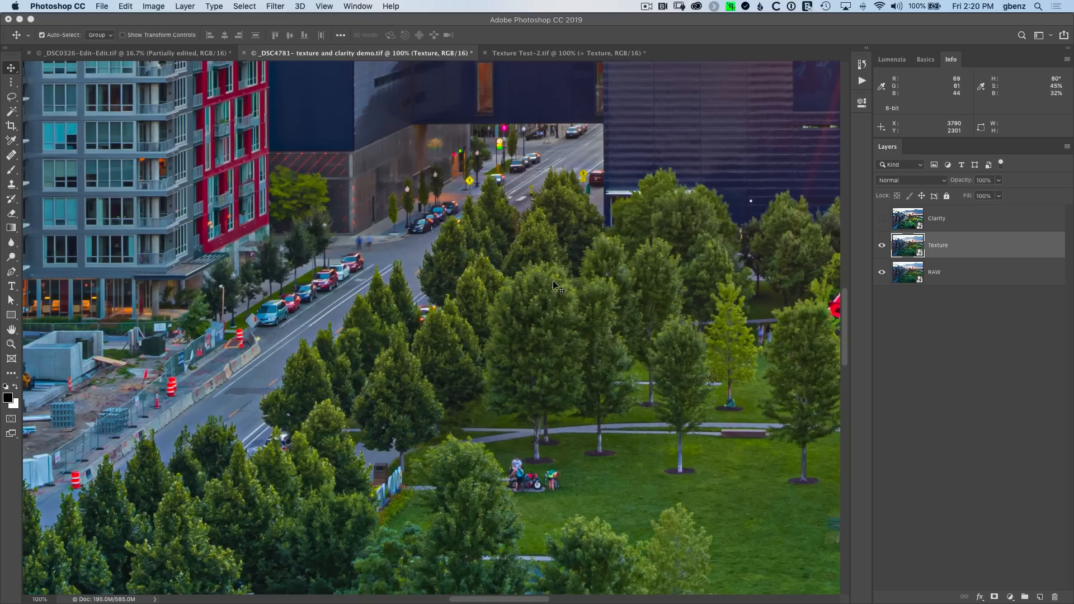
mouse_move(367, 210)
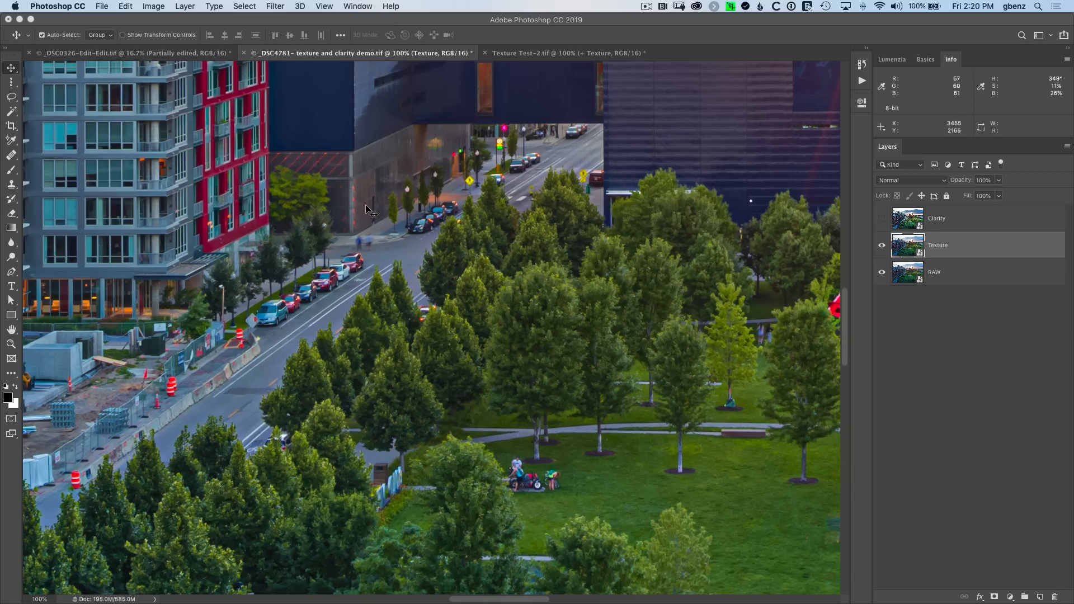
click(882, 245)
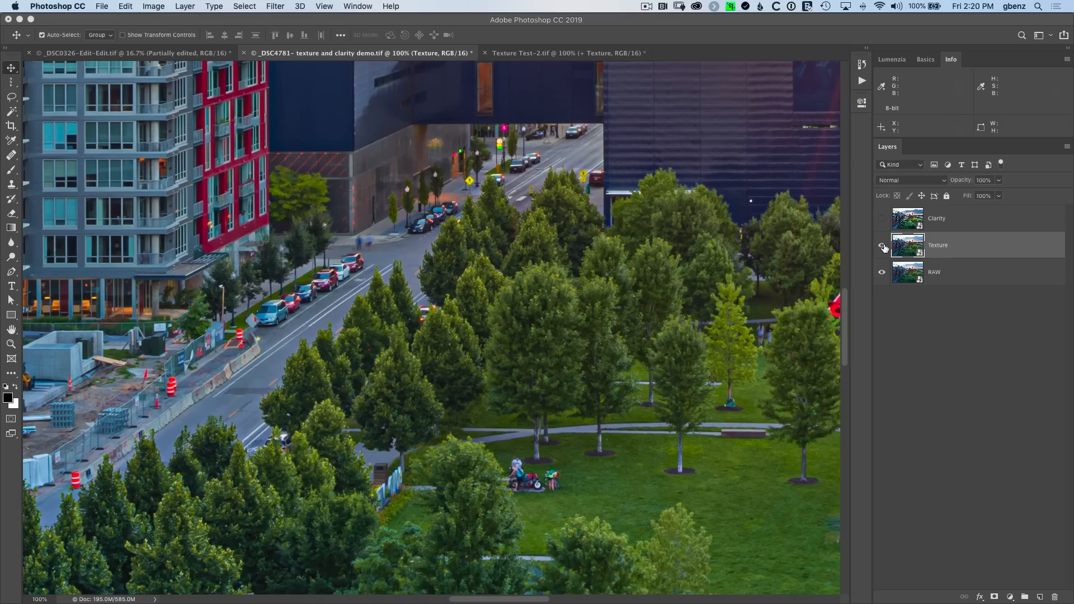
click(882, 245)
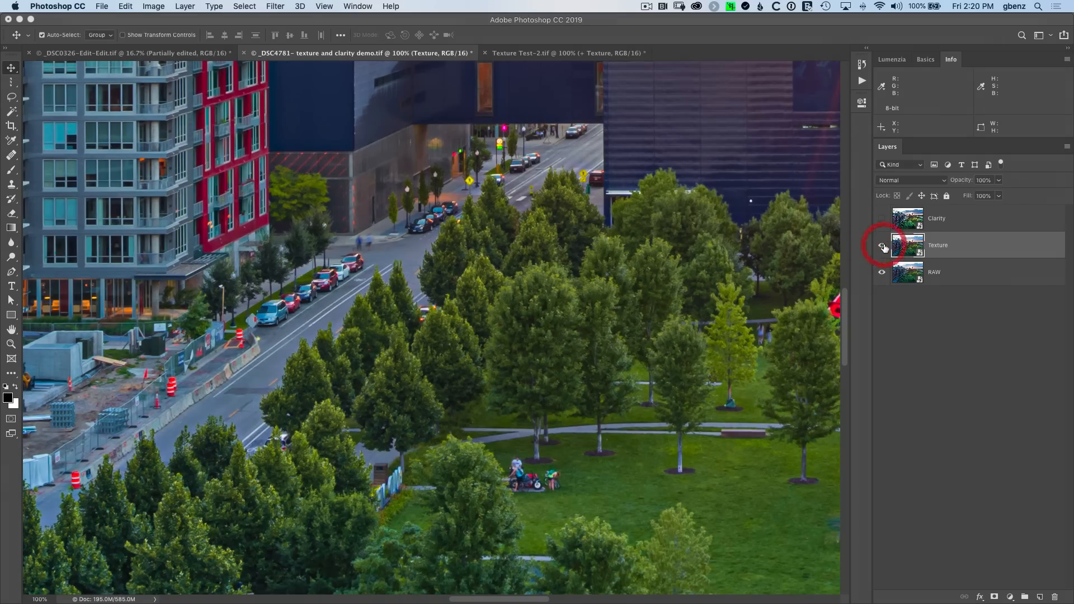
click(882, 245)
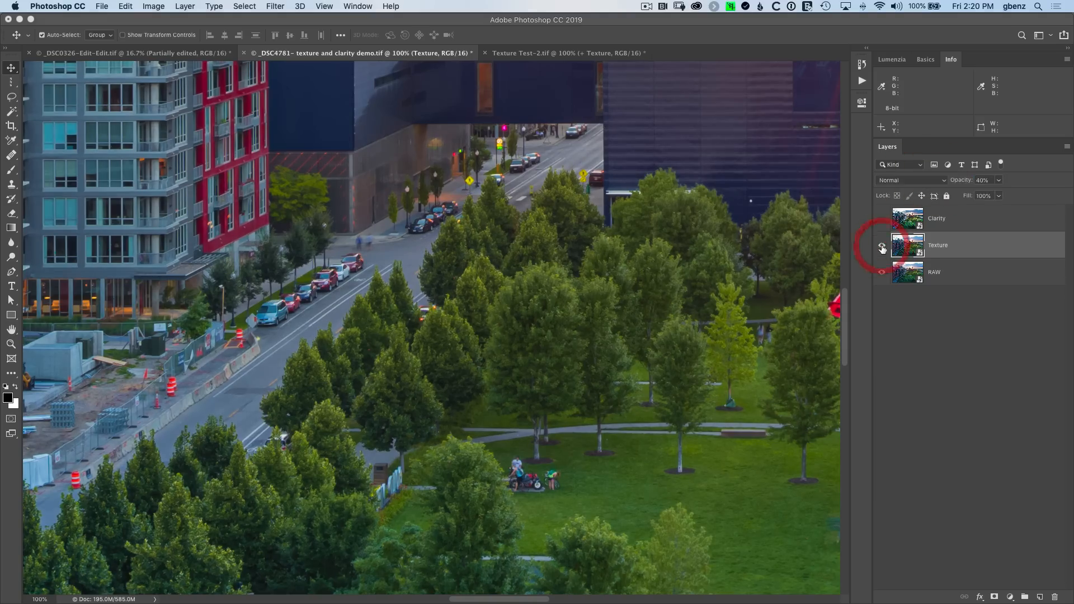
click(882, 245)
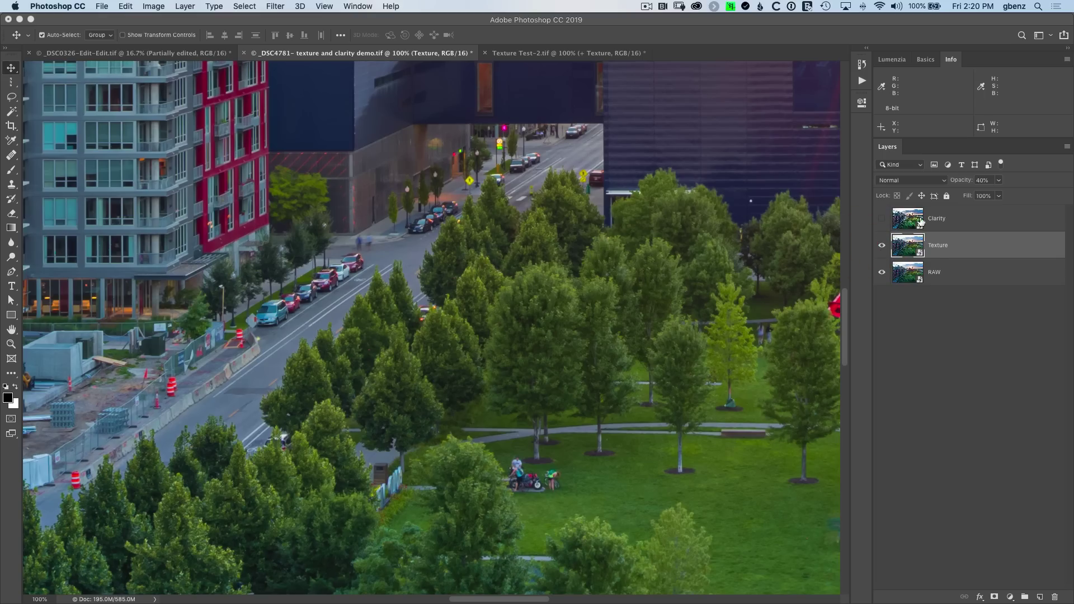
click(998, 179)
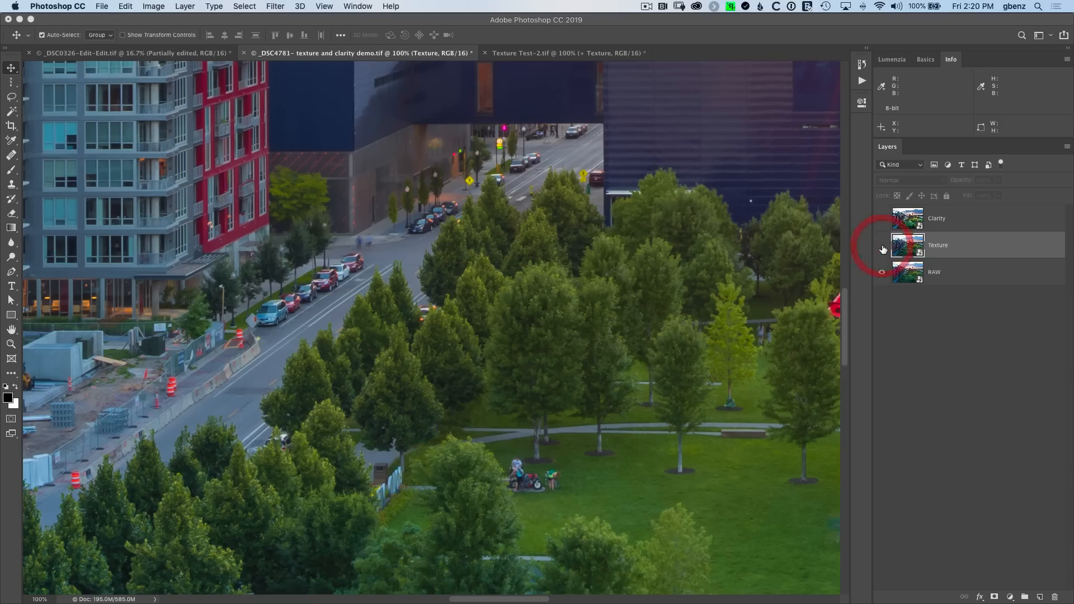
click(881, 245)
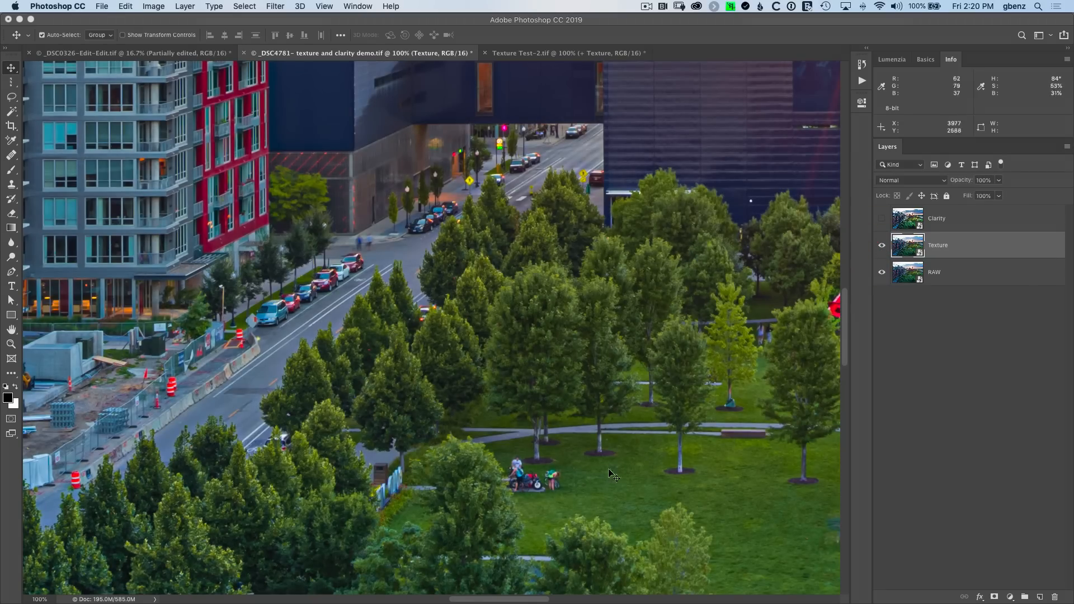
click(881, 245)
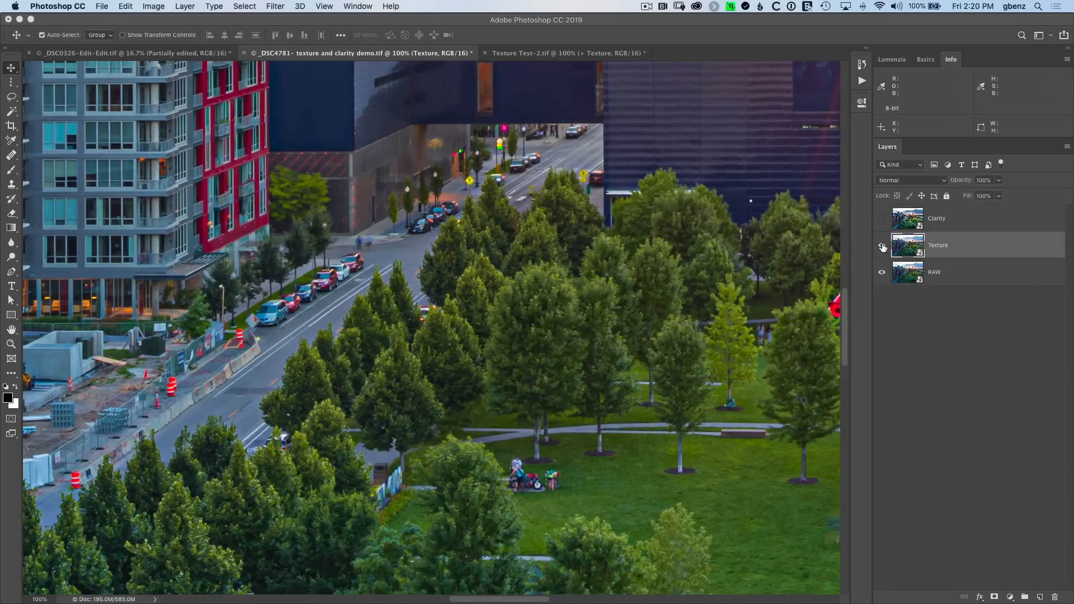
click(882, 246)
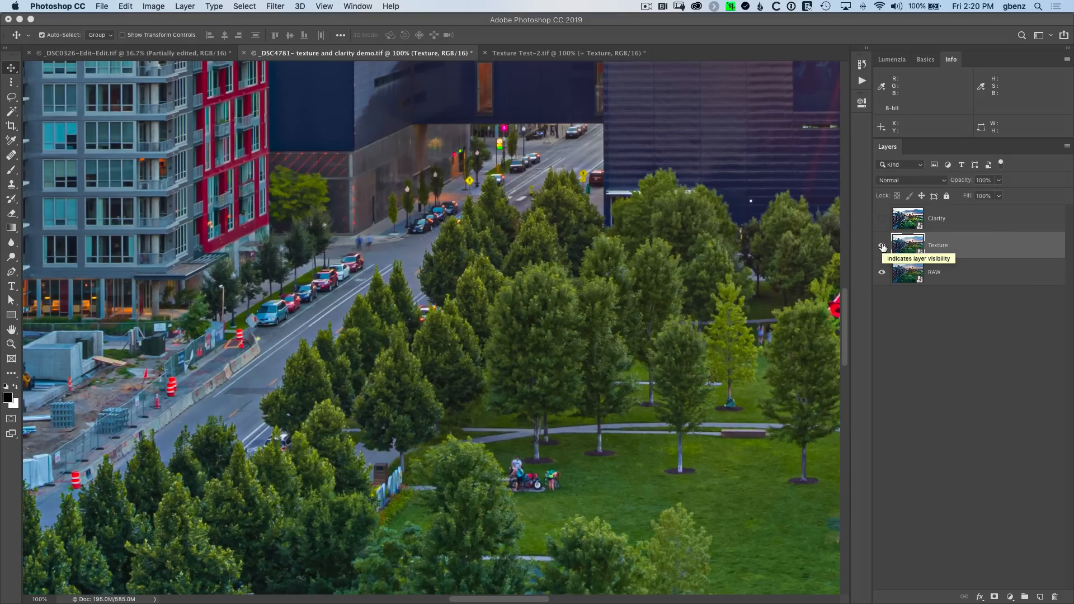
click(882, 245)
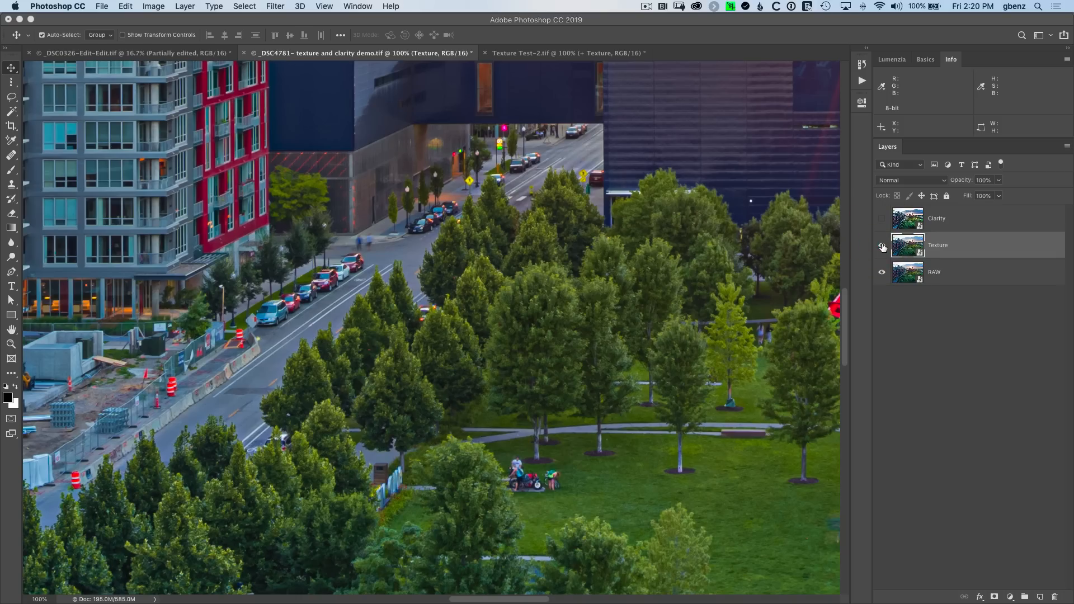
Step: Toggle the Clarity layer's visibility against the raw original several times, leaving it hidden
click(882, 220)
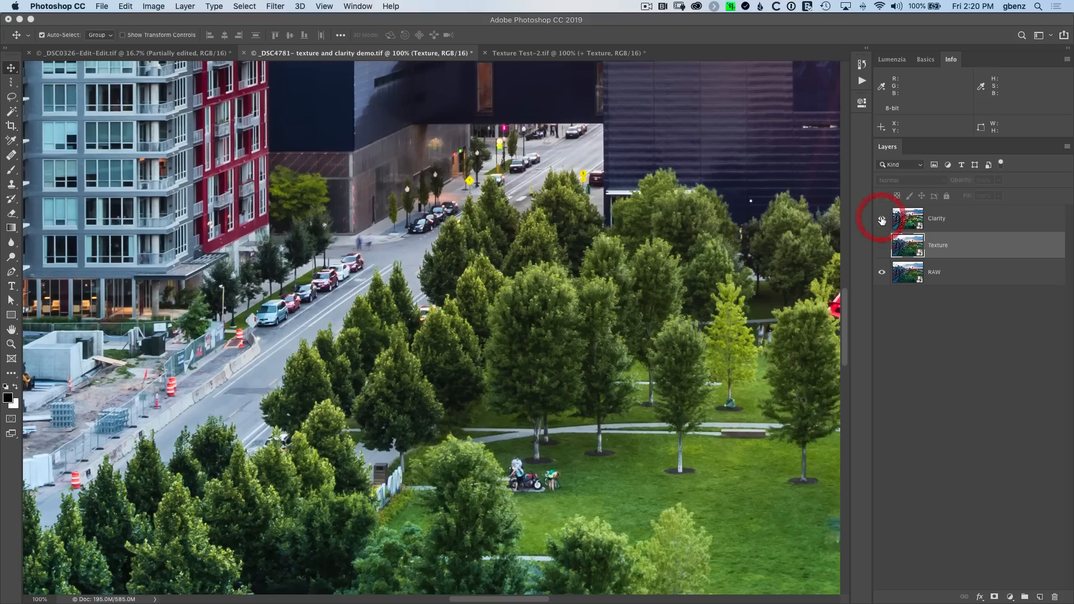
mouse_move(881, 219)
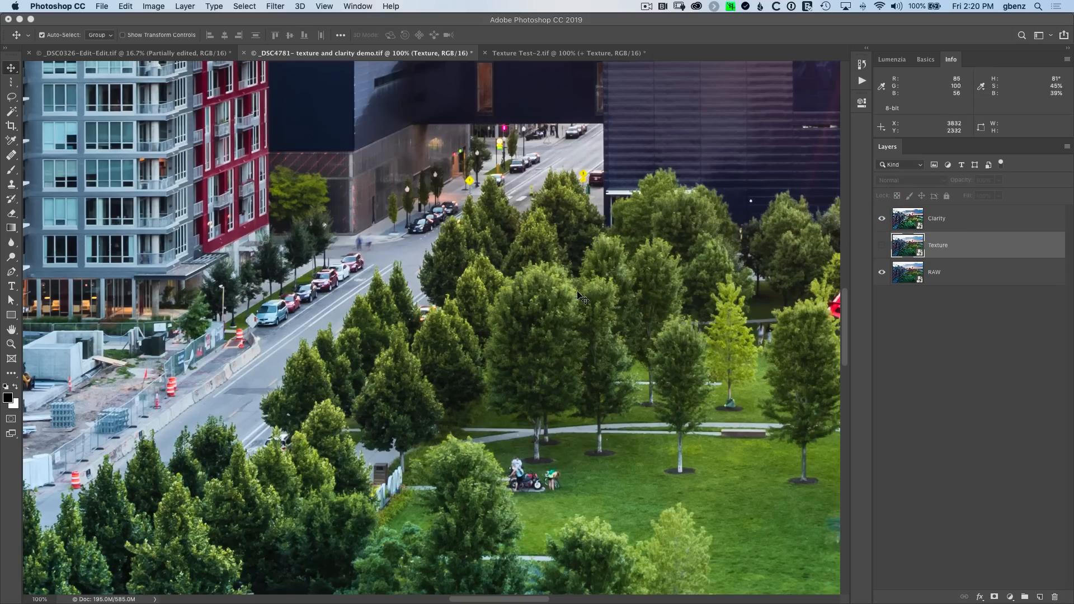
mouse_move(485, 339)
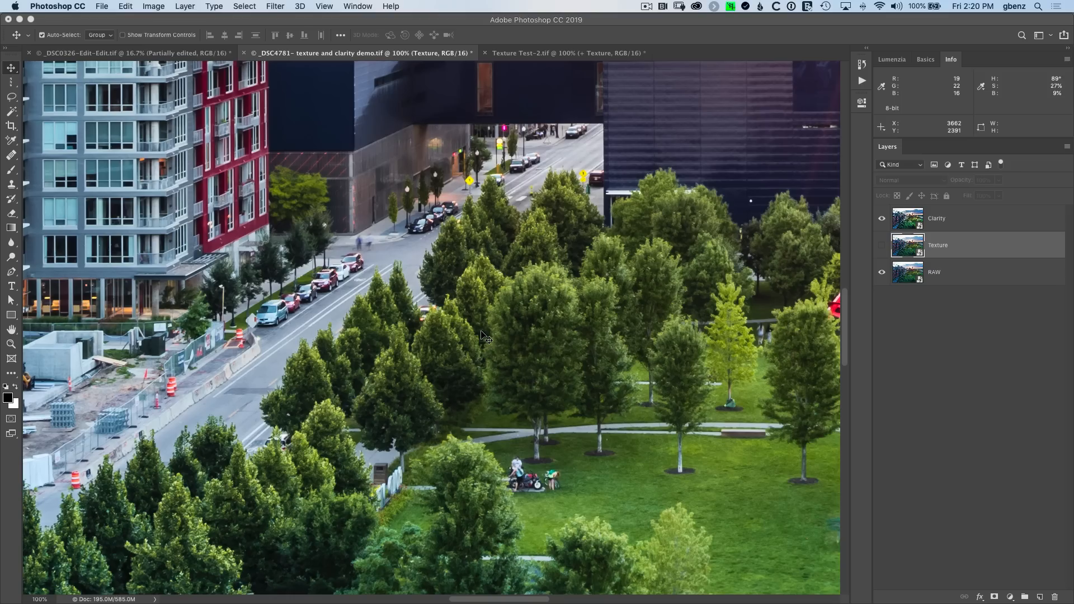
mouse_move(555, 333)
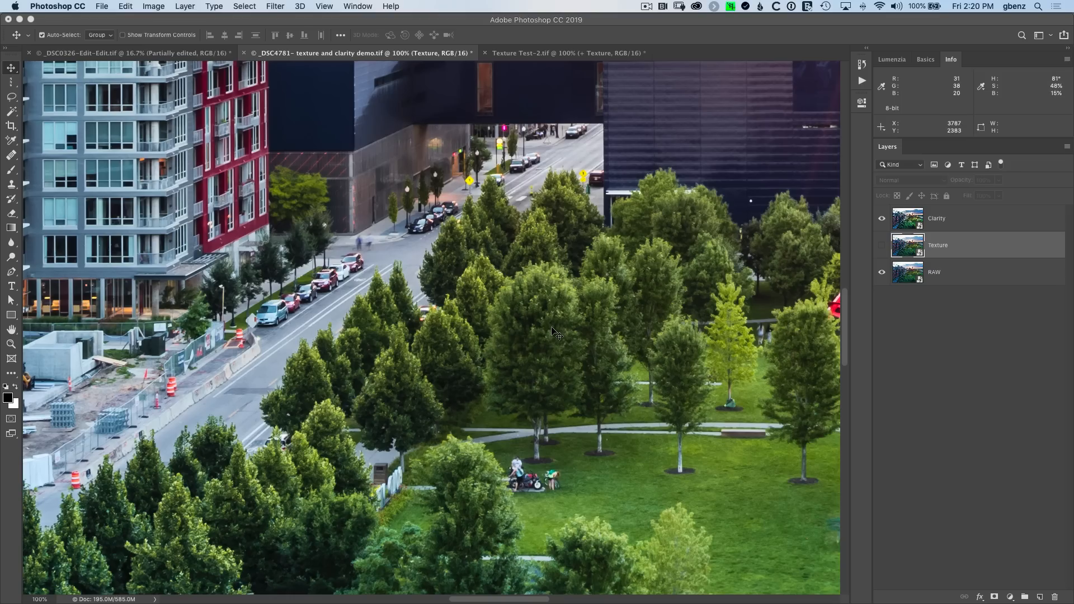
mouse_move(555, 335)
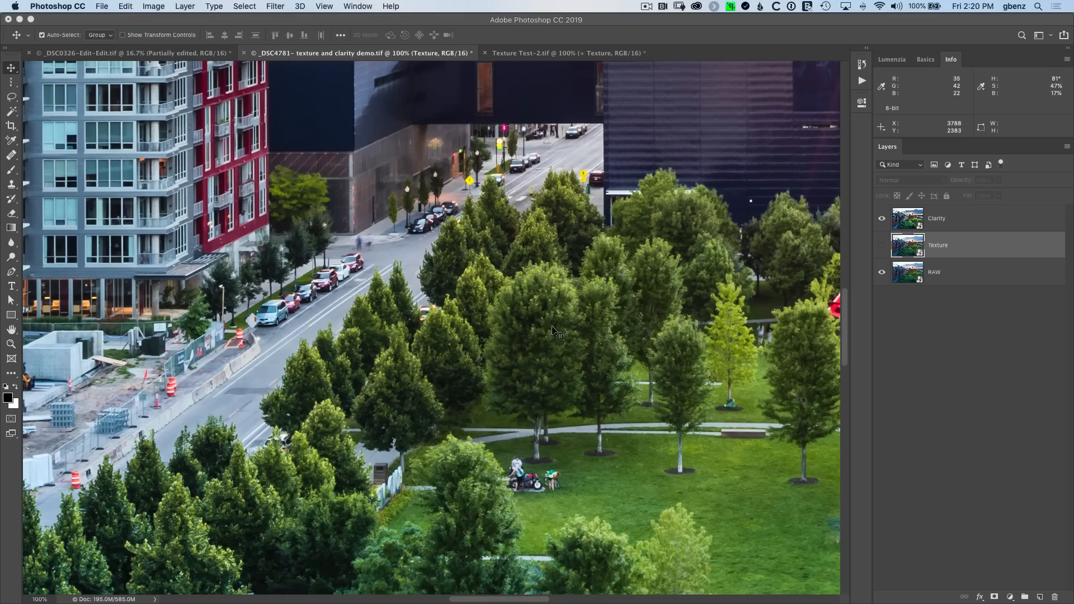
mouse_move(816, 242)
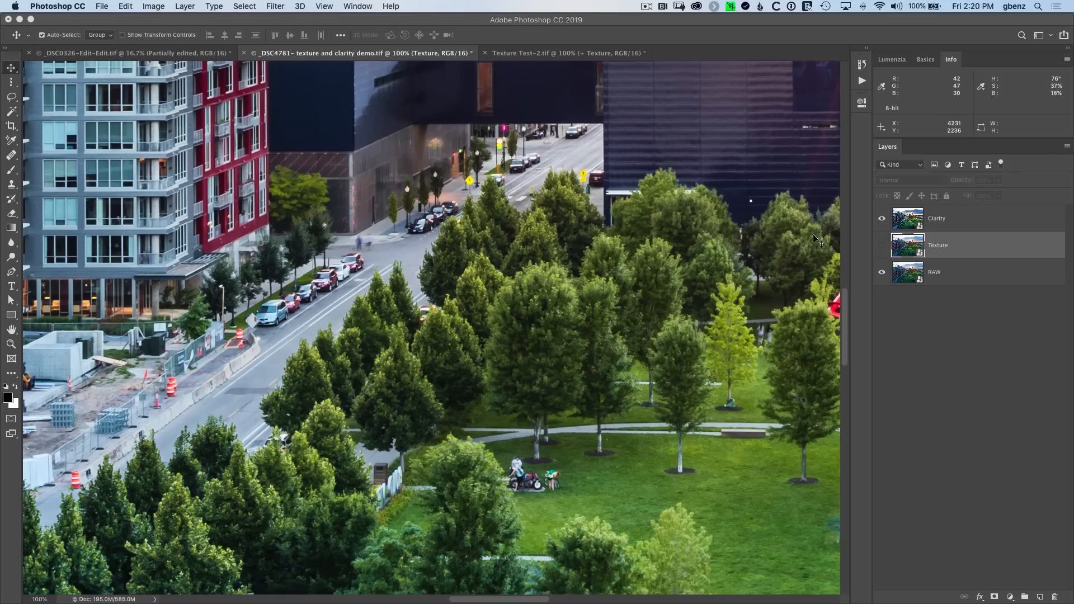
mouse_move(420, 341)
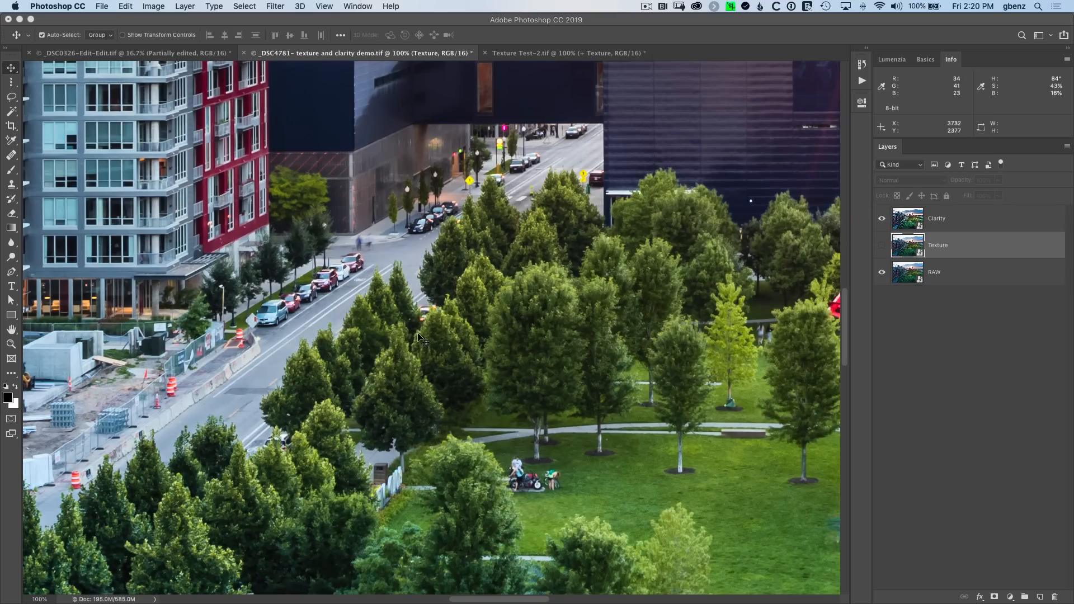
mouse_move(483, 299)
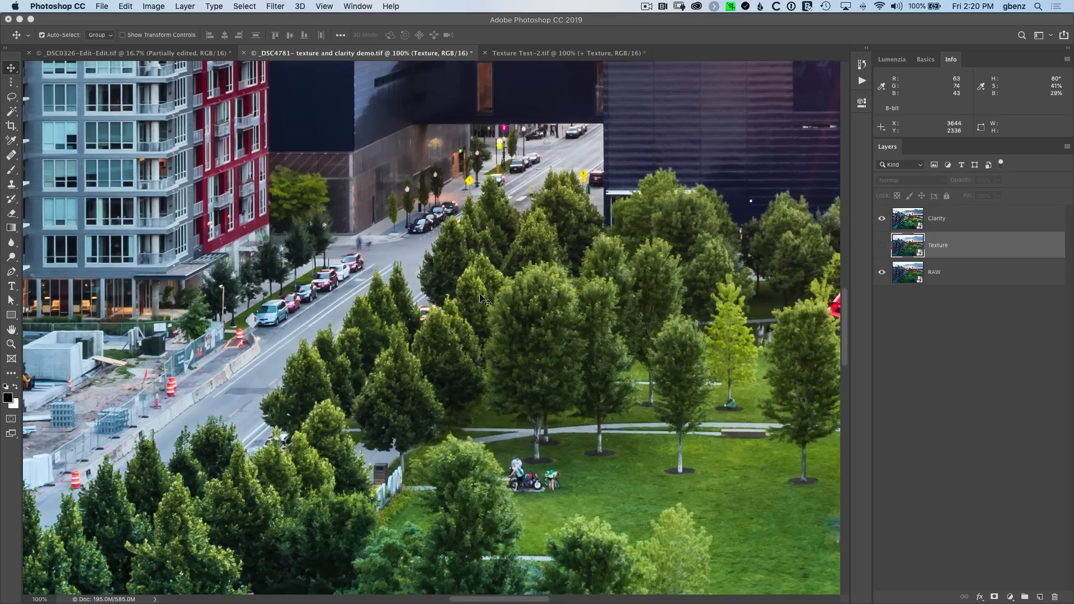
click(881, 218)
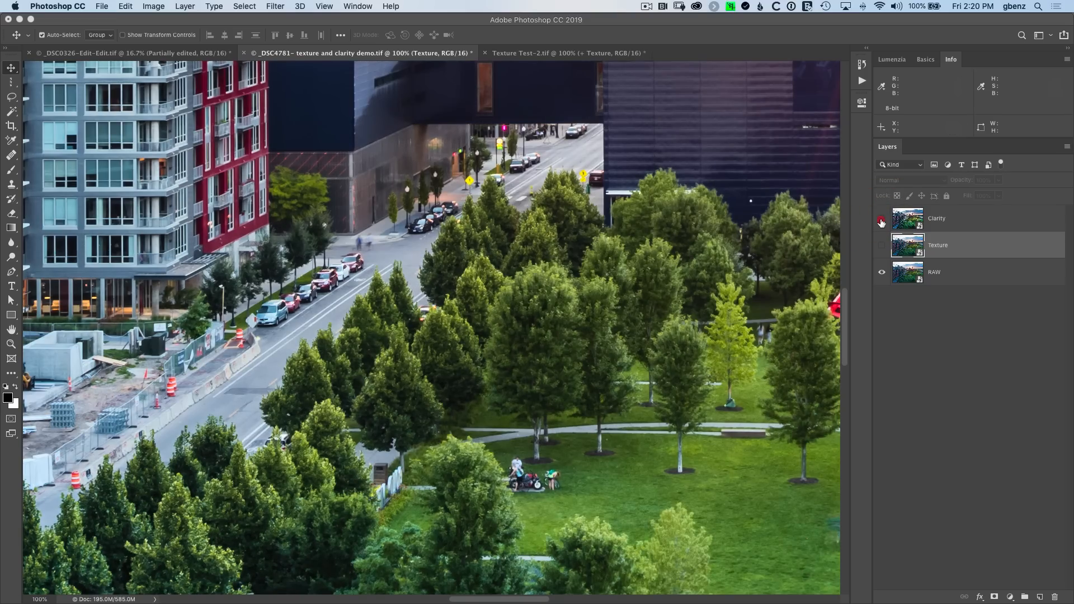
click(881, 218)
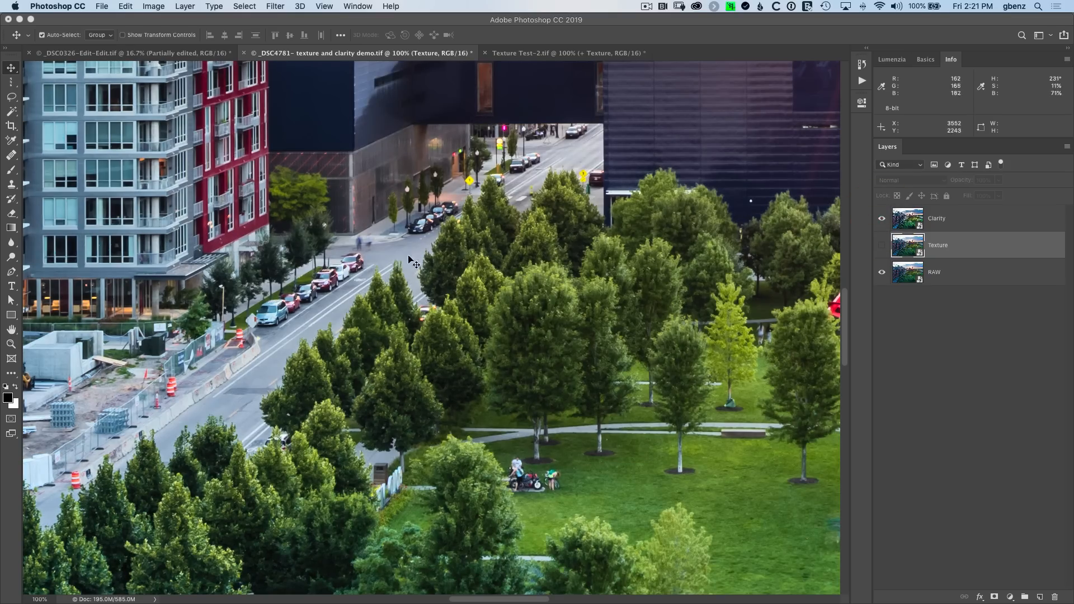
click(882, 218)
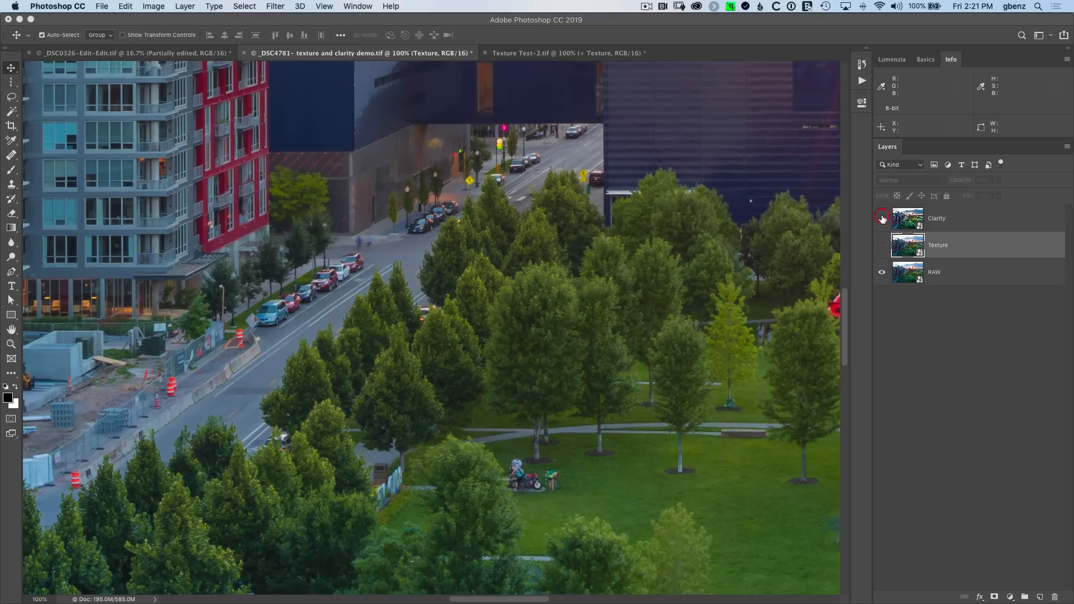
click(882, 218)
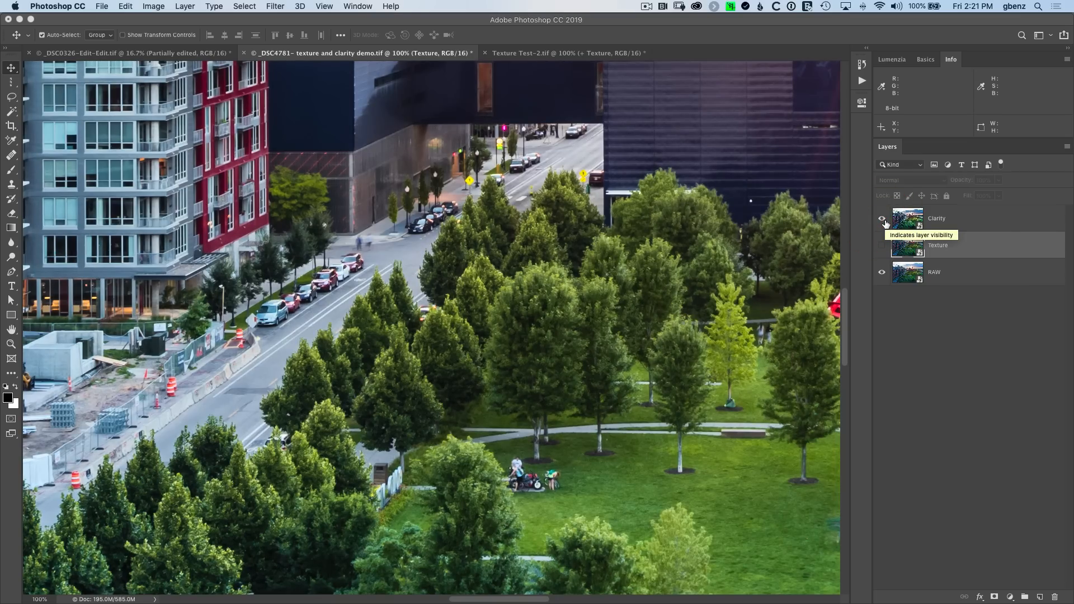
click(882, 218)
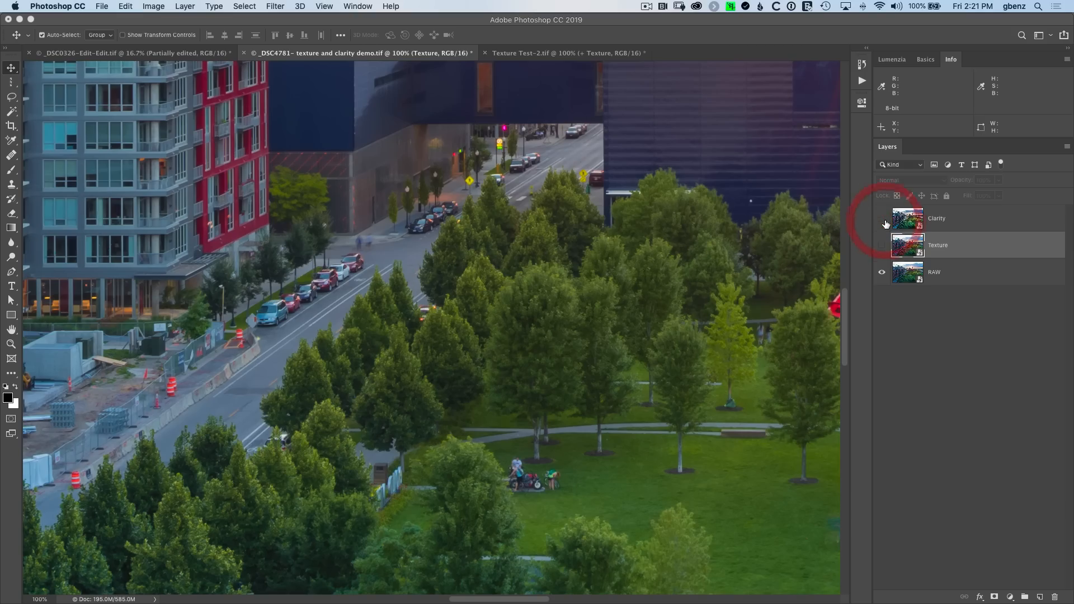
click(881, 218)
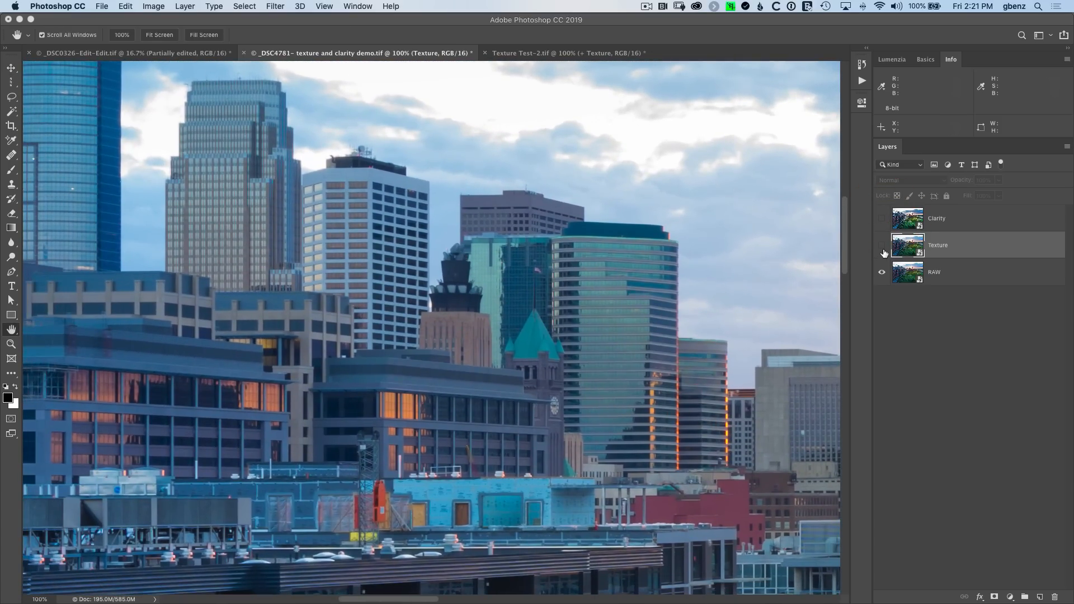
Step: Toggle the Texture layer on the skyline repeatedly, leave it hidden, then show Clarity instead
click(881, 245)
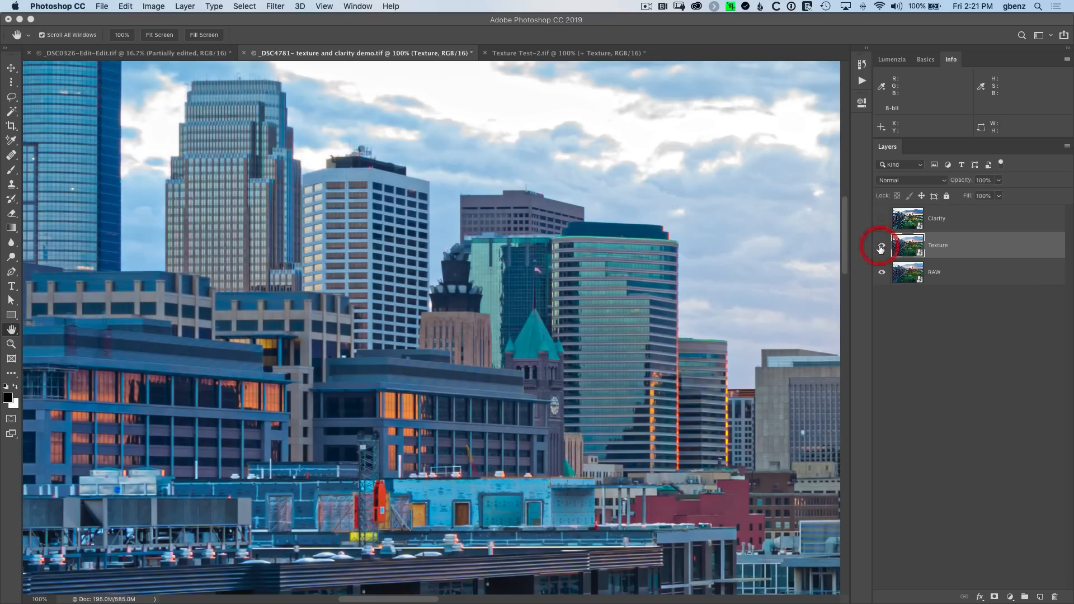
click(882, 245)
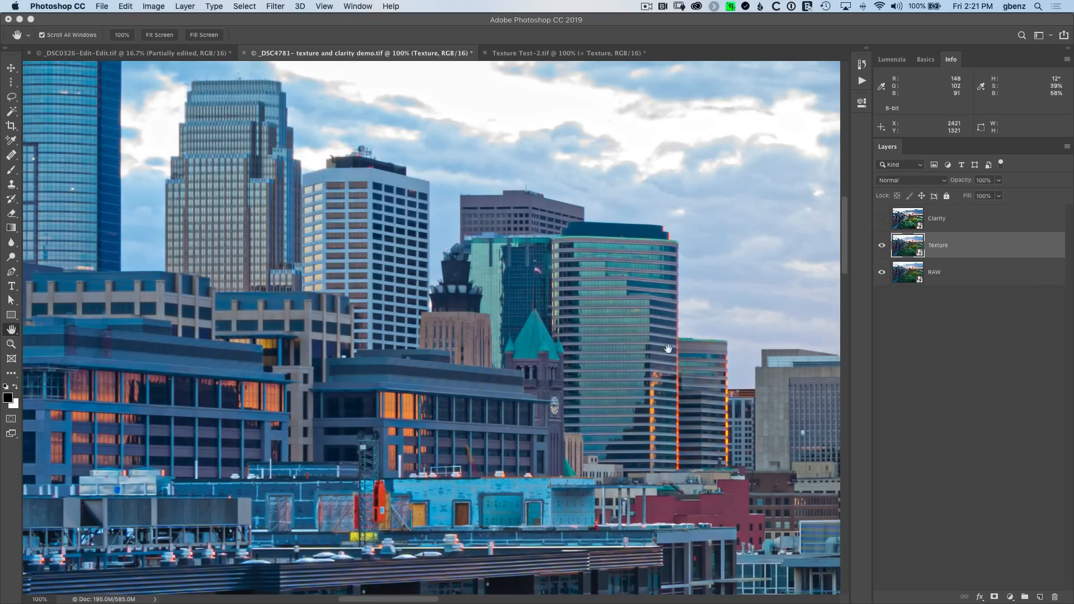
click(881, 245)
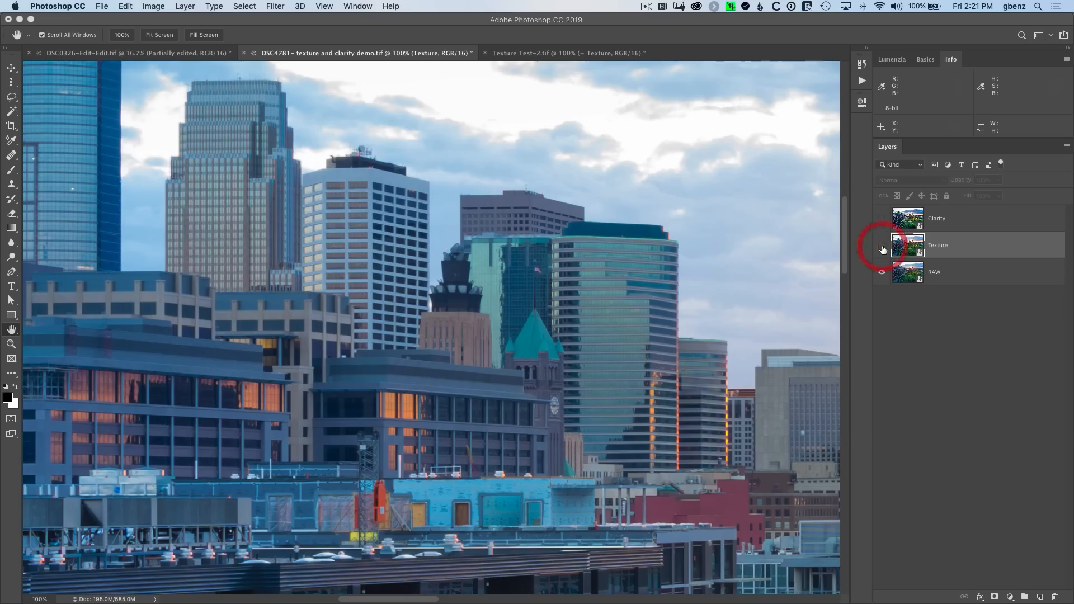
click(882, 247)
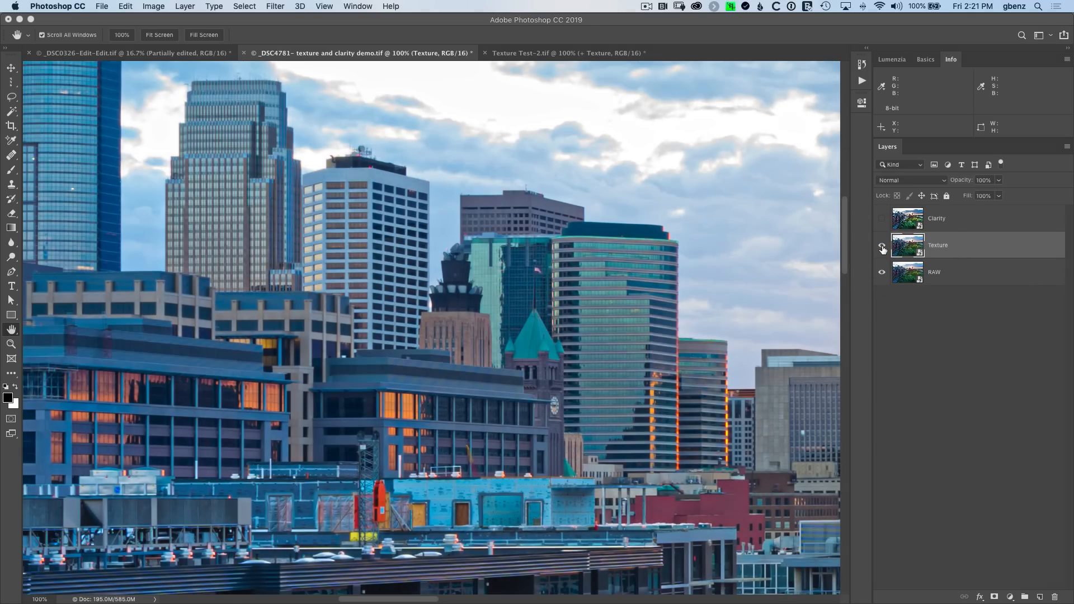
click(882, 245)
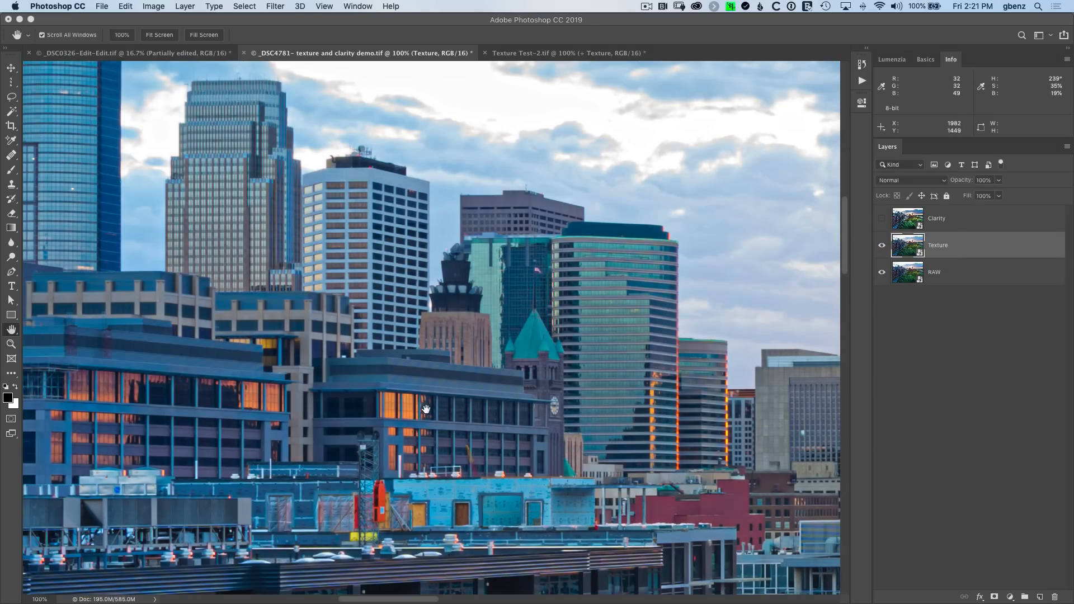
mouse_move(412, 383)
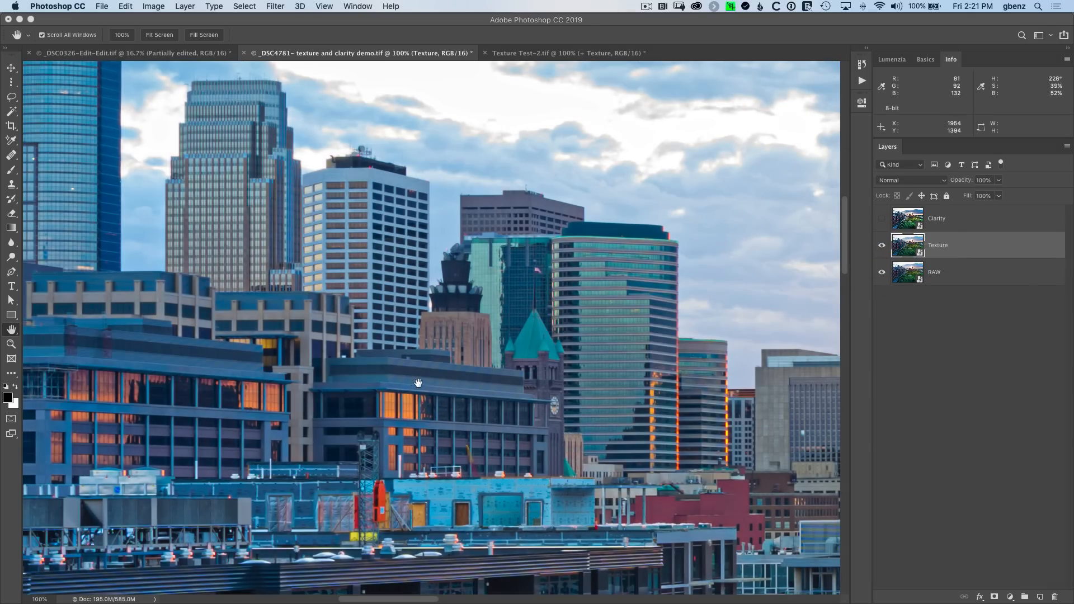
click(882, 245)
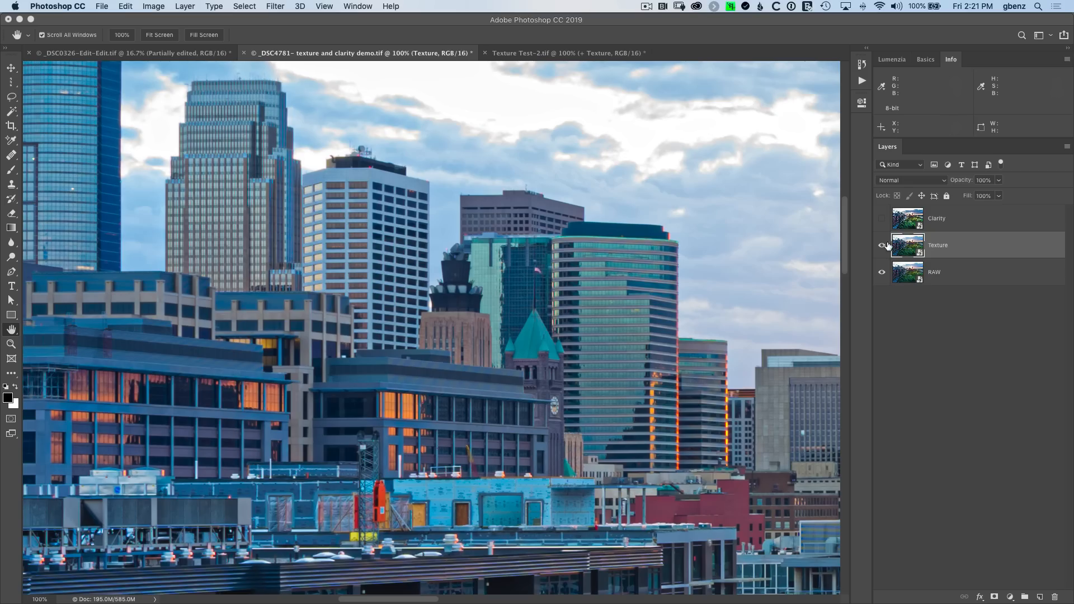
click(881, 245)
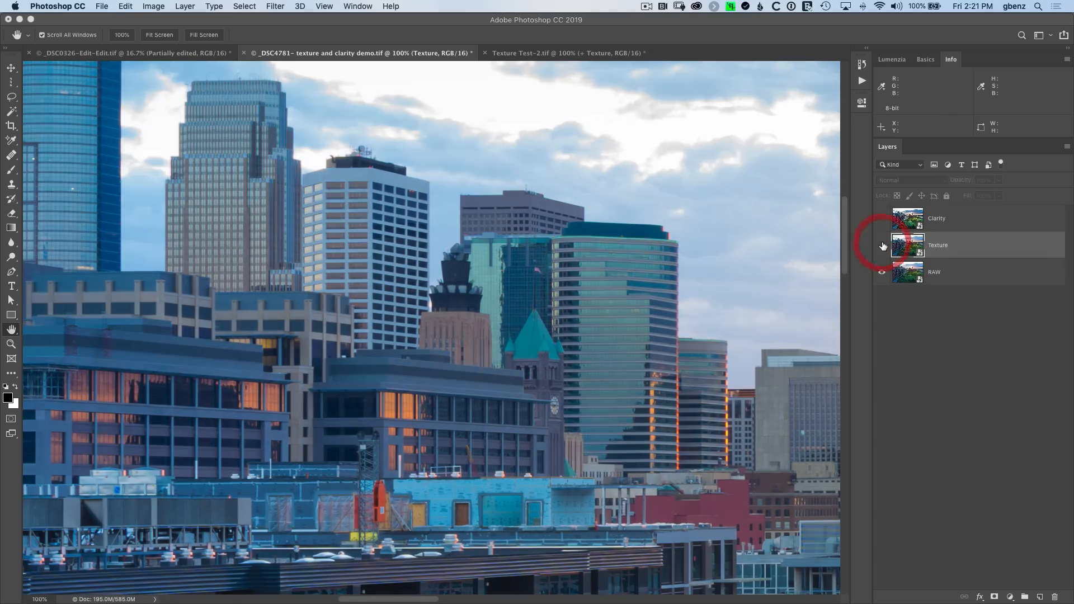
click(882, 245)
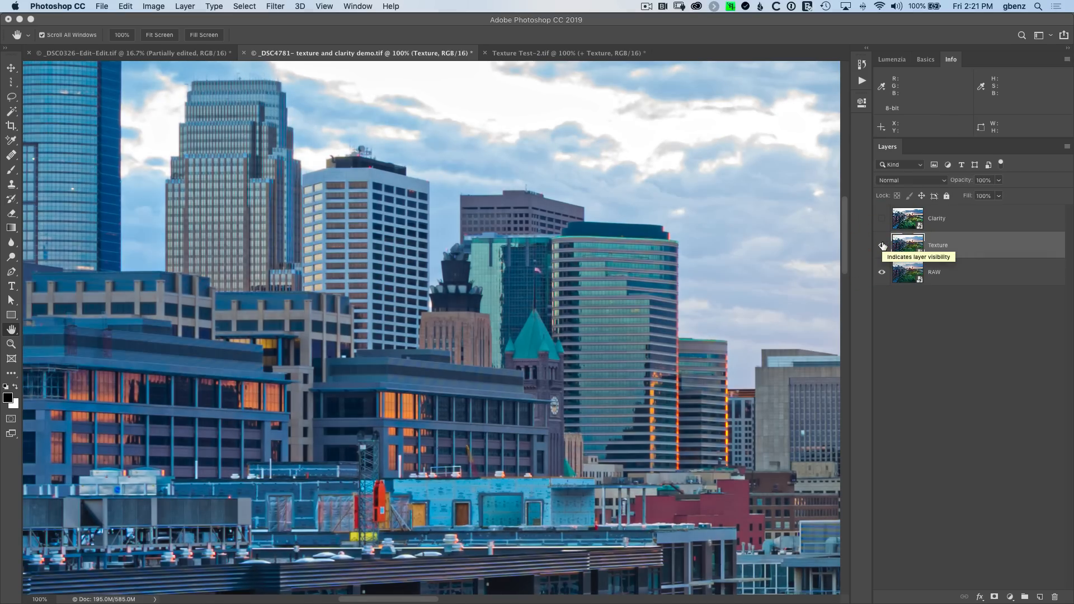
click(882, 245)
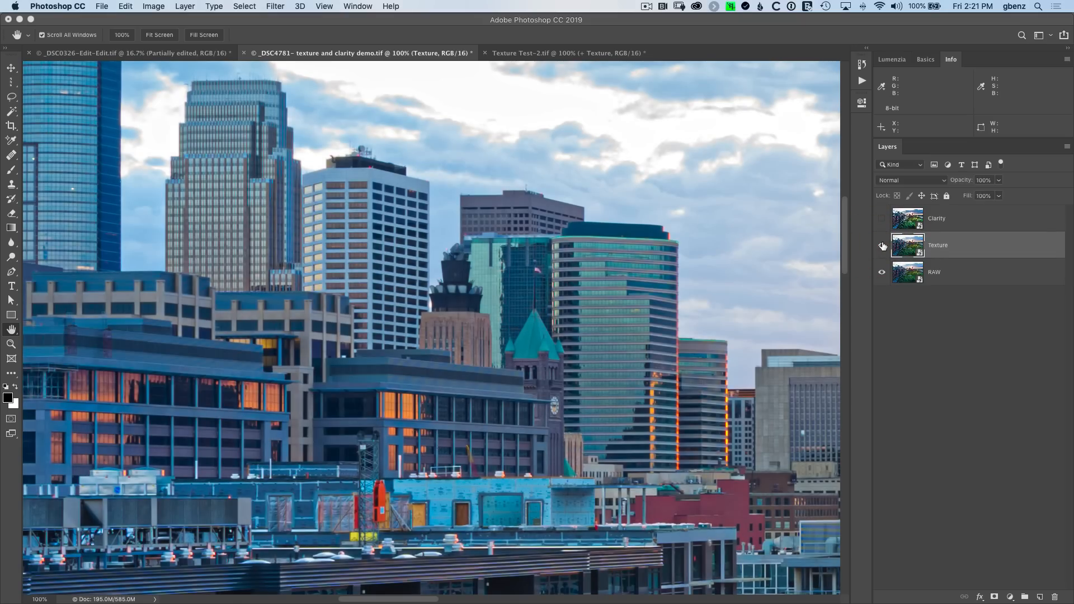
click(882, 245)
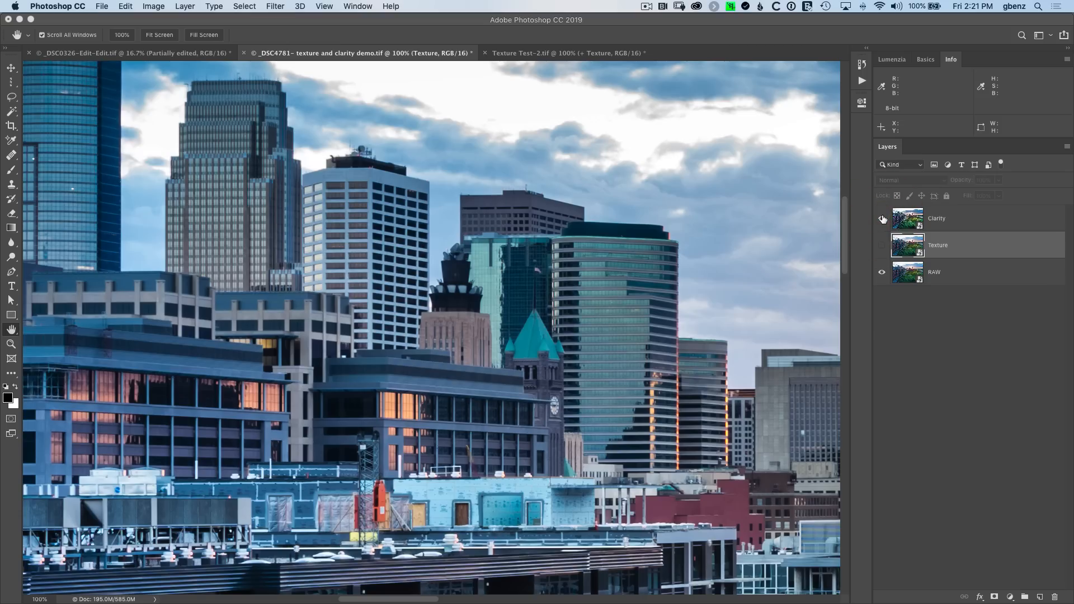
mouse_move(881, 218)
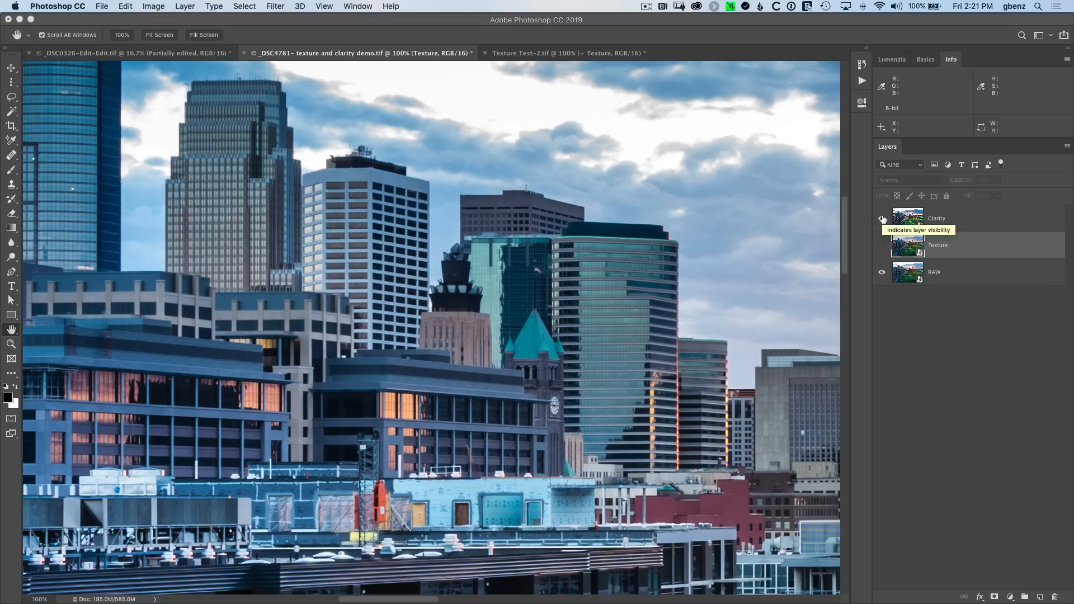
Step: Toggle the Clarity layer on the skyline several times, ending with it visible
click(881, 218)
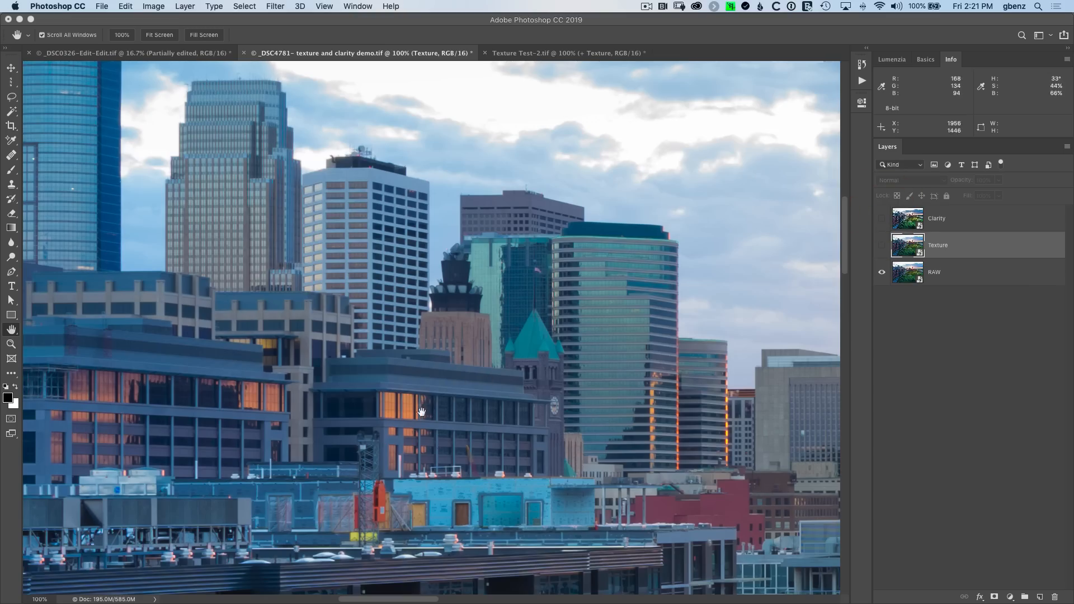
click(881, 218)
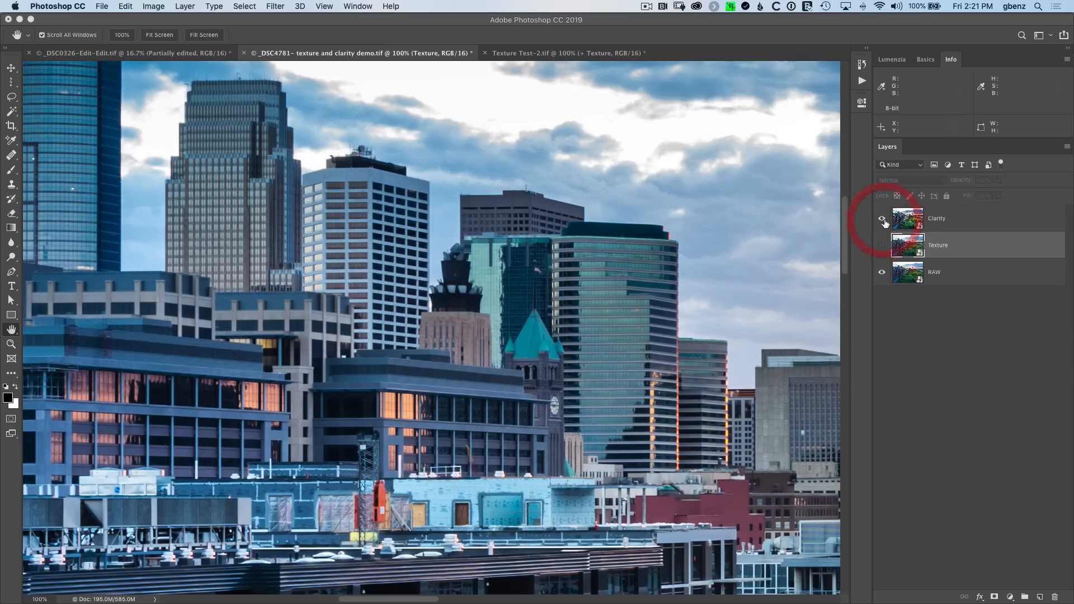
click(881, 218)
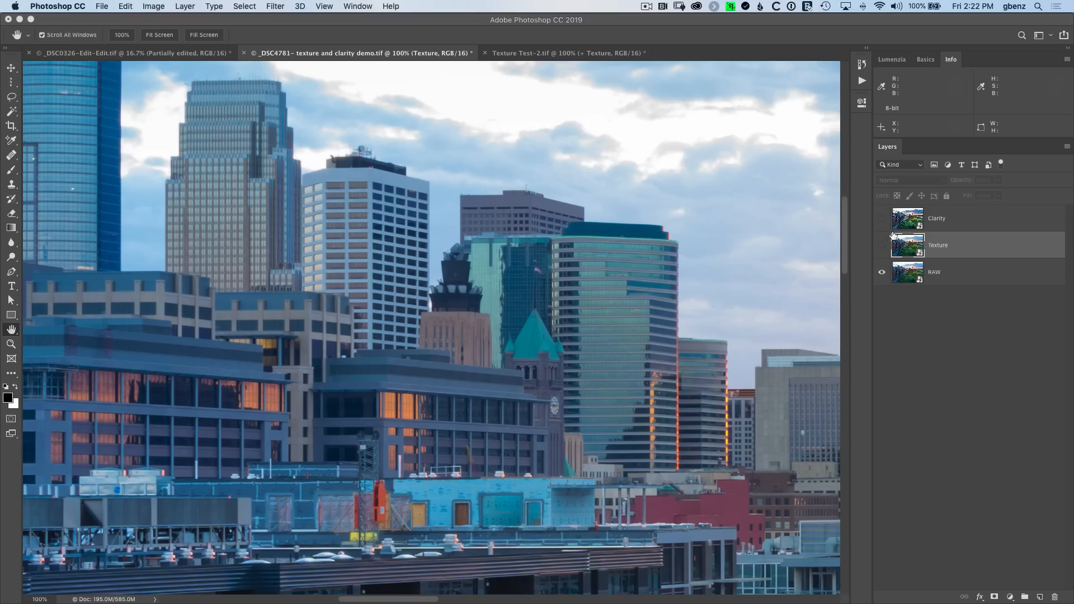
click(881, 218)
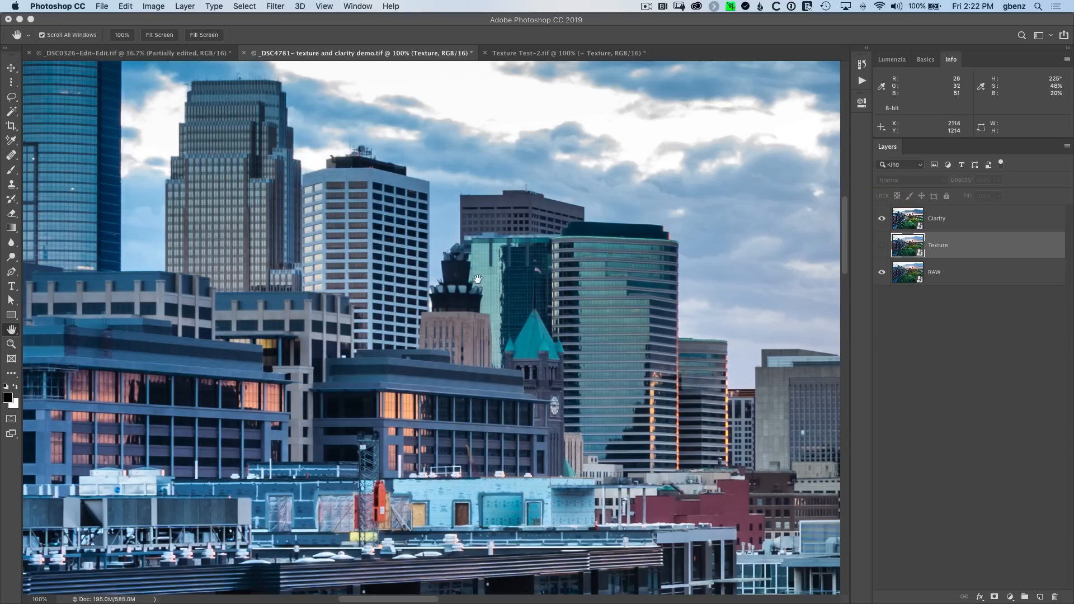
mouse_move(170, 103)
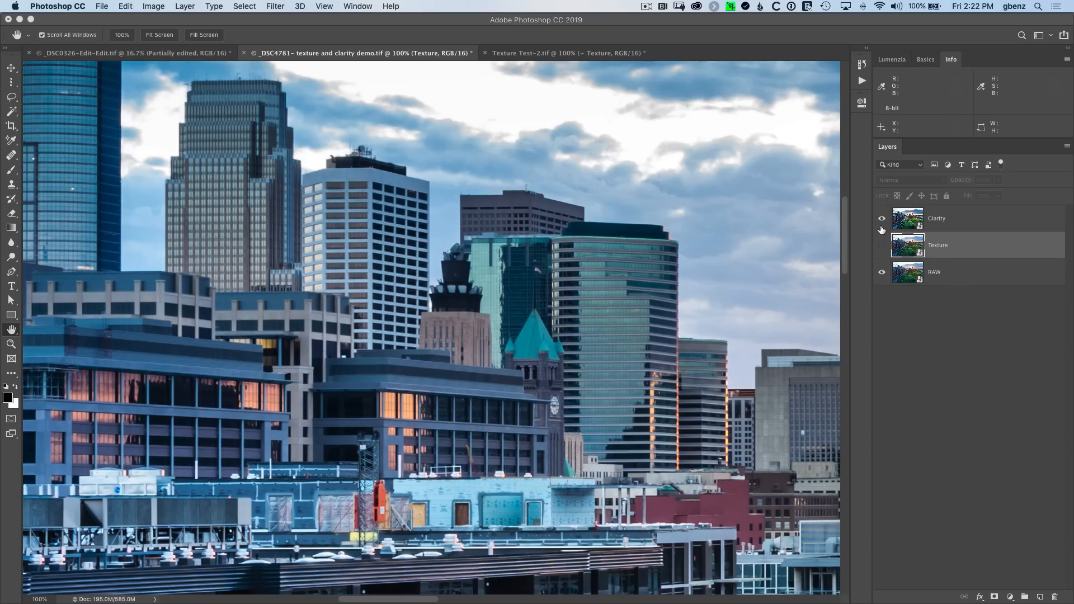
click(882, 218)
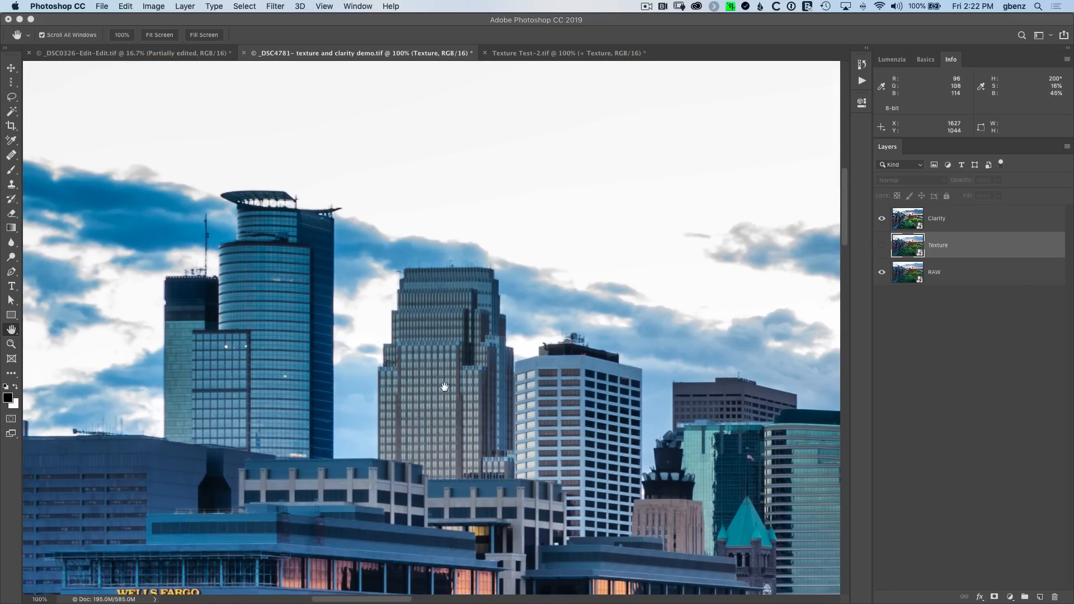
Step: Compare Clarity on more of the skyline, then show the Texture layer in its place
click(882, 219)
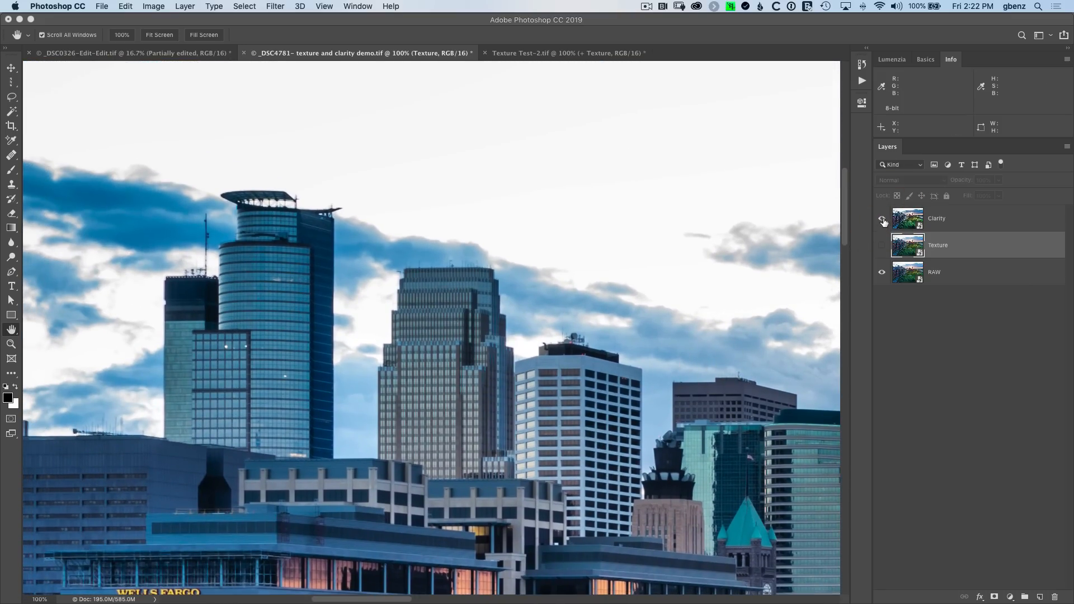
click(882, 218)
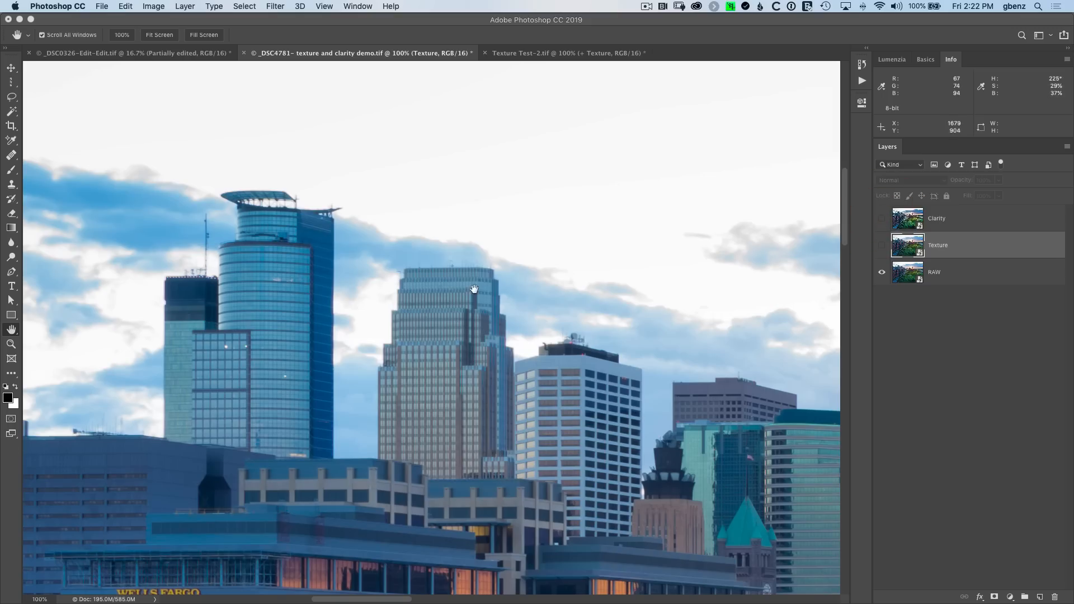
click(882, 219)
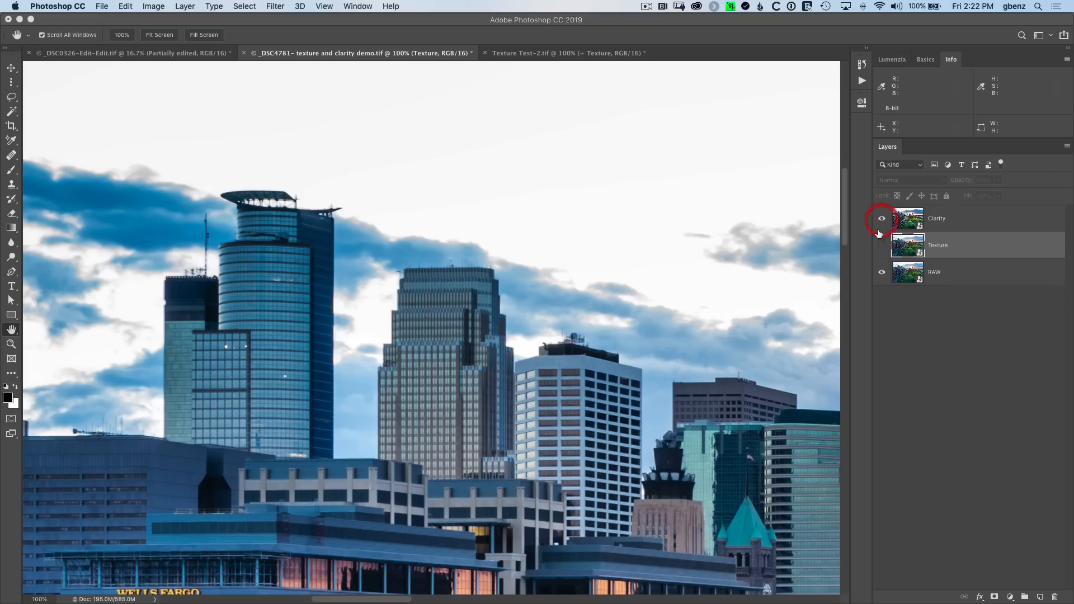
click(881, 218)
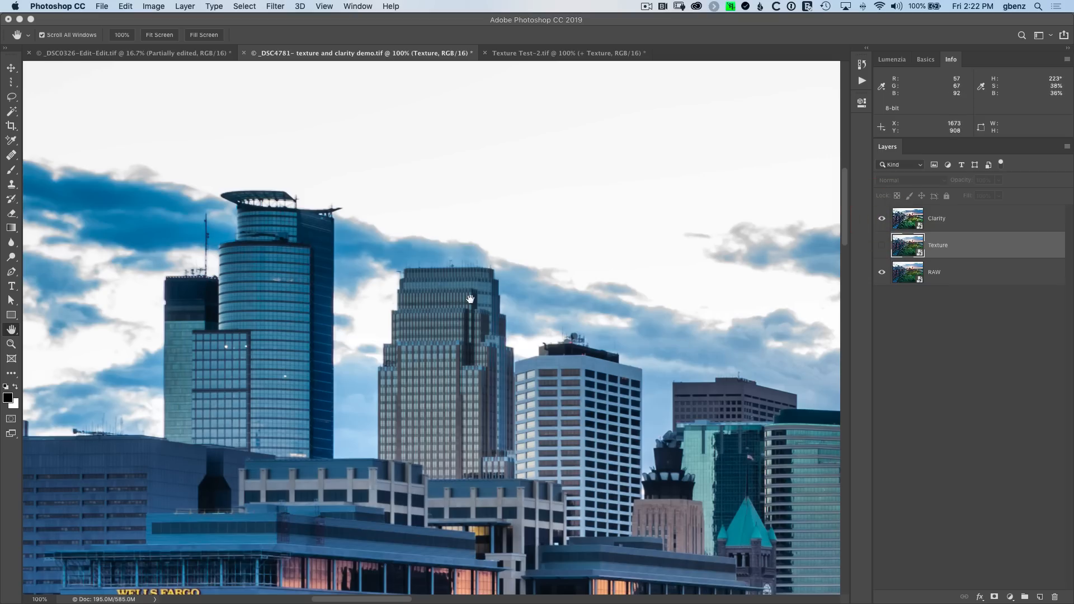
mouse_move(387, 266)
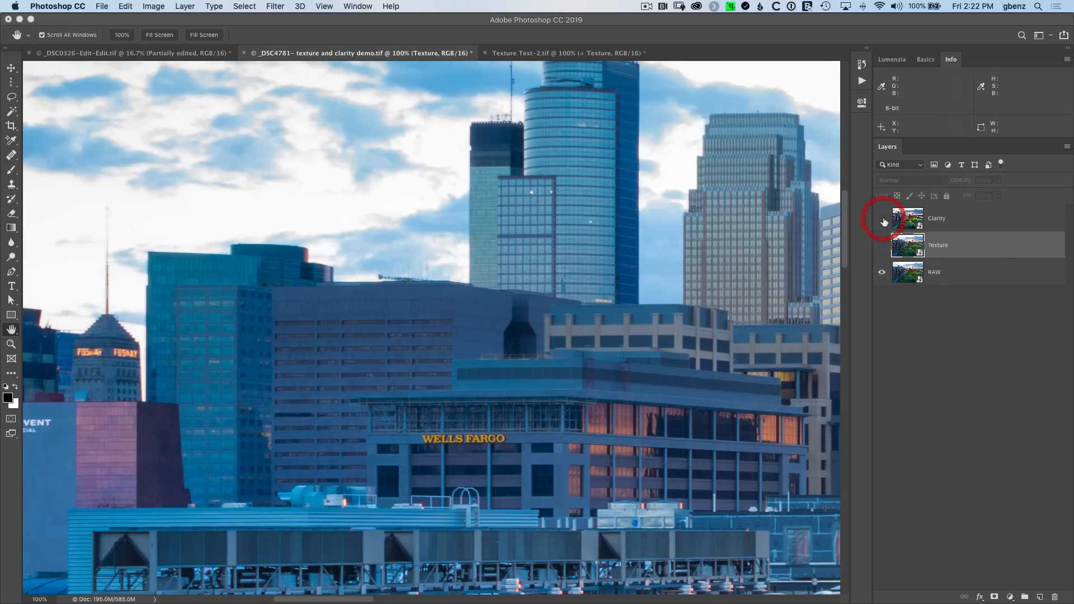
click(881, 218)
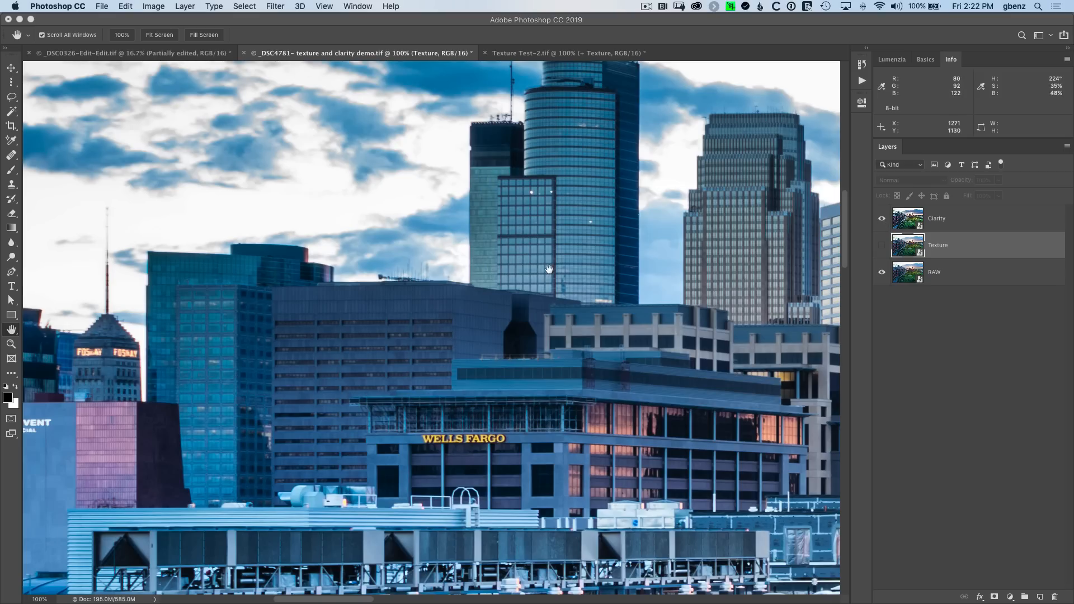
mouse_move(329, 400)
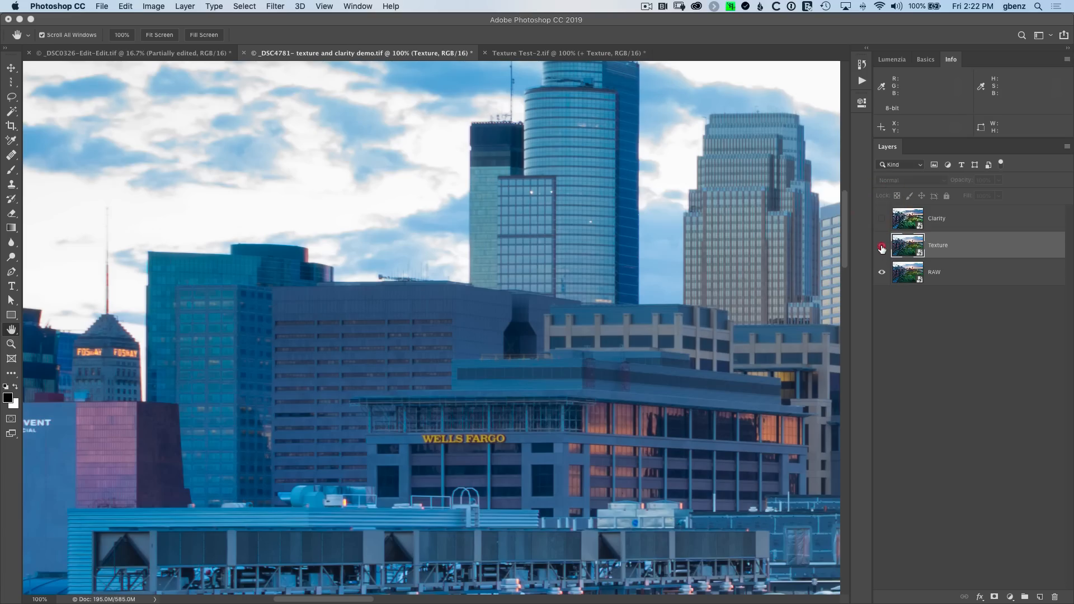
click(881, 246)
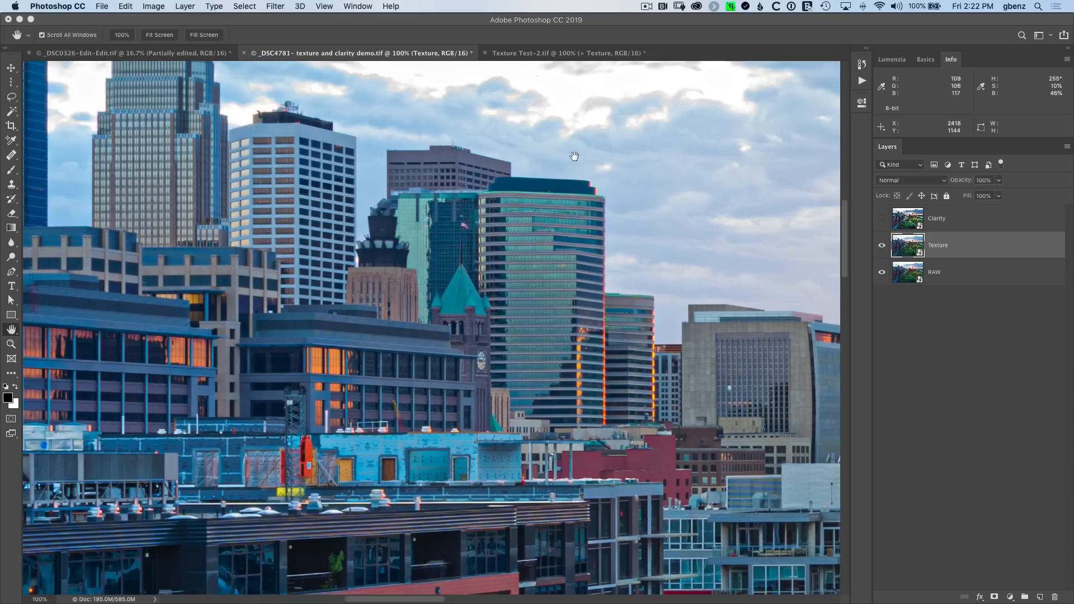
Step: In Texture Test-2, toggle the +Clarity and +Texture versions against the Unadjusted chart
click(568, 53)
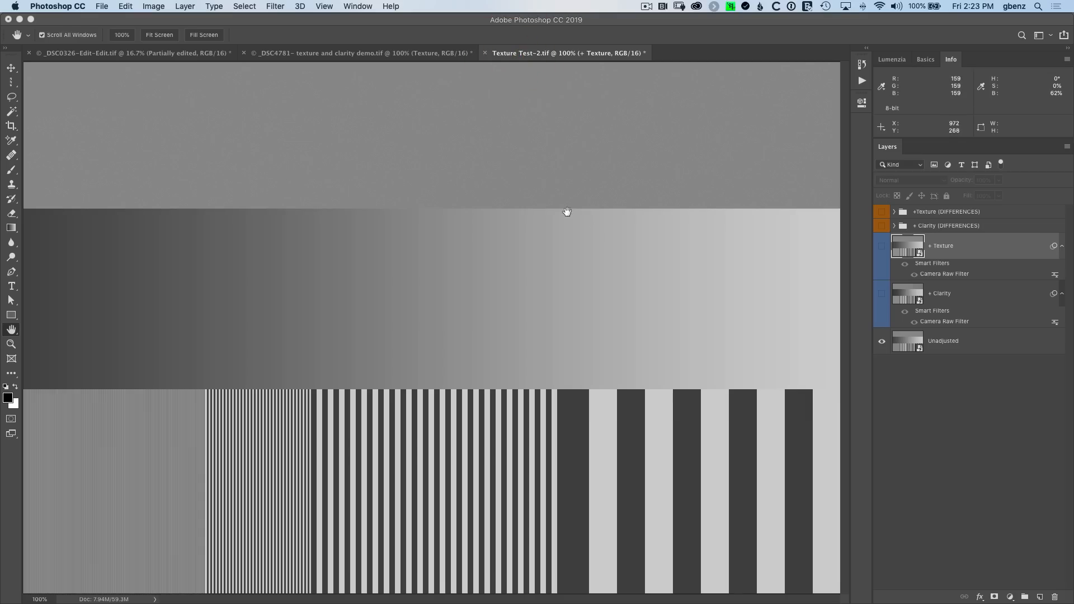
mouse_move(137, 278)
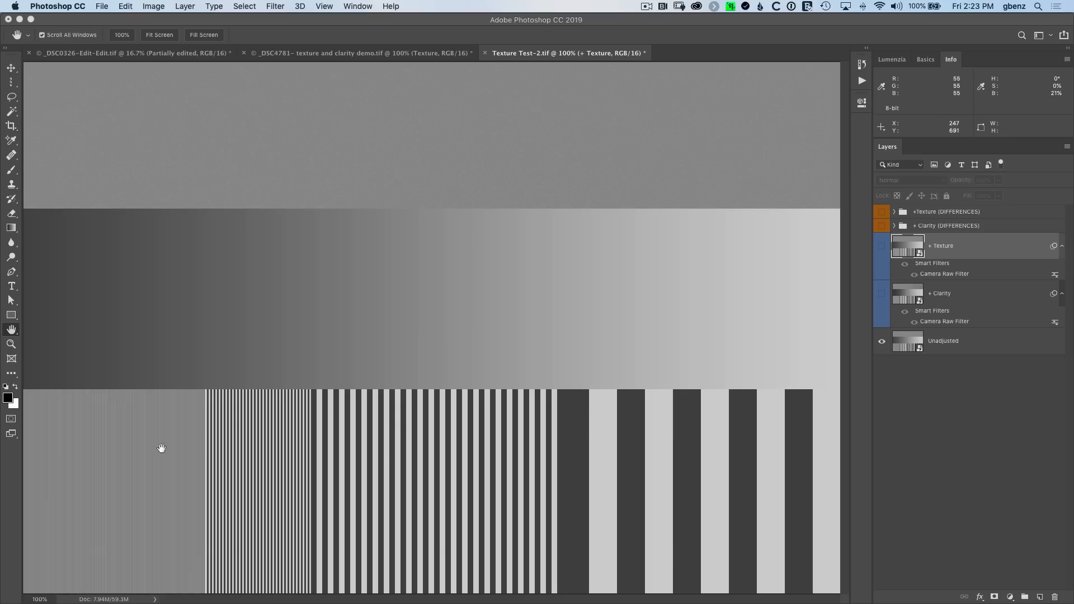
mouse_move(574, 474)
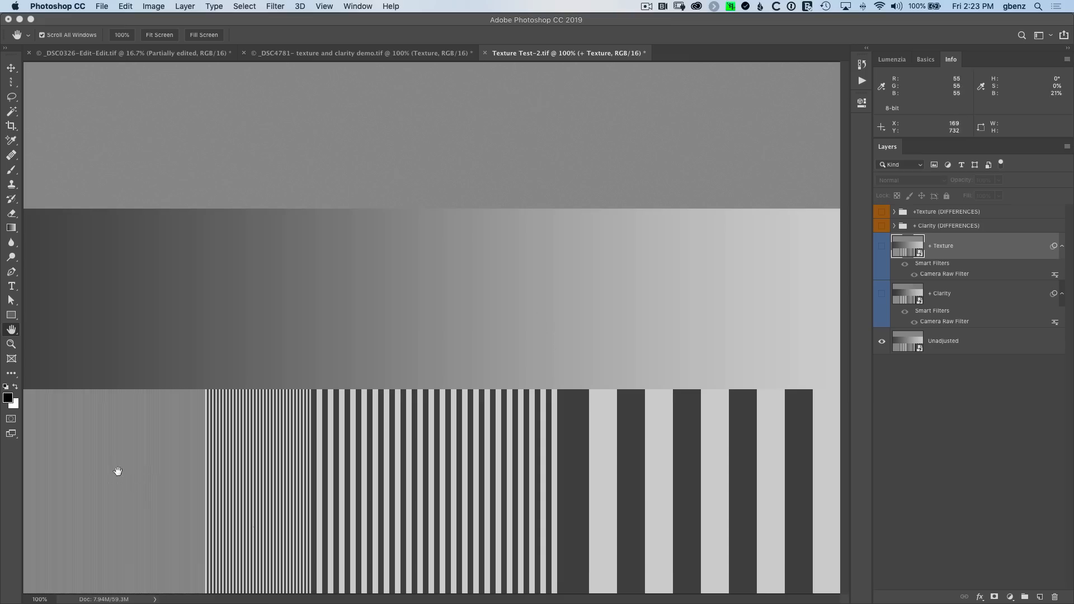
mouse_move(394, 528)
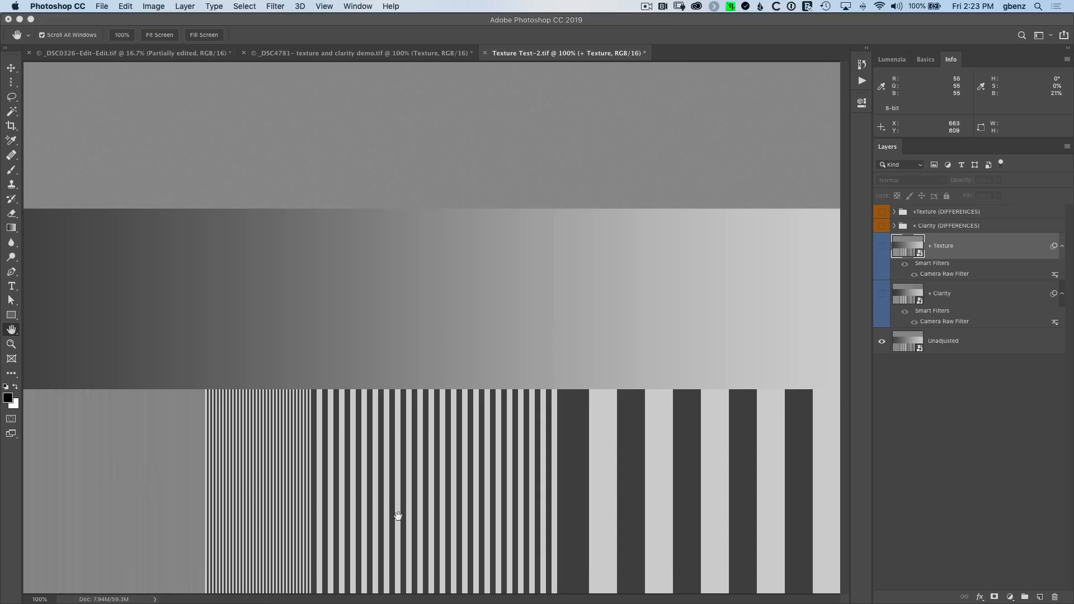
mouse_move(678, 485)
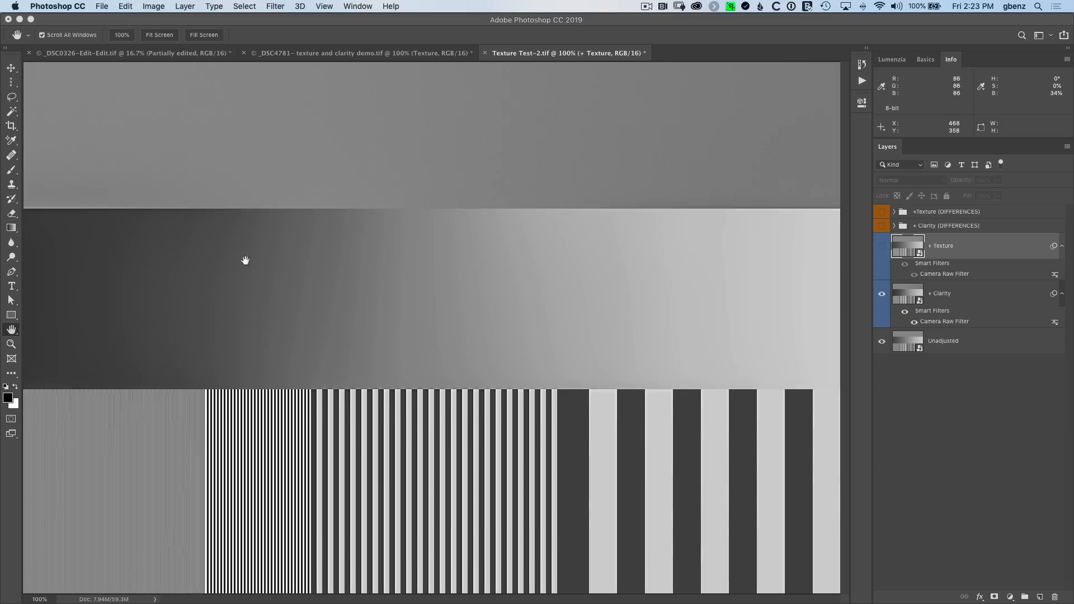
mouse_move(221, 443)
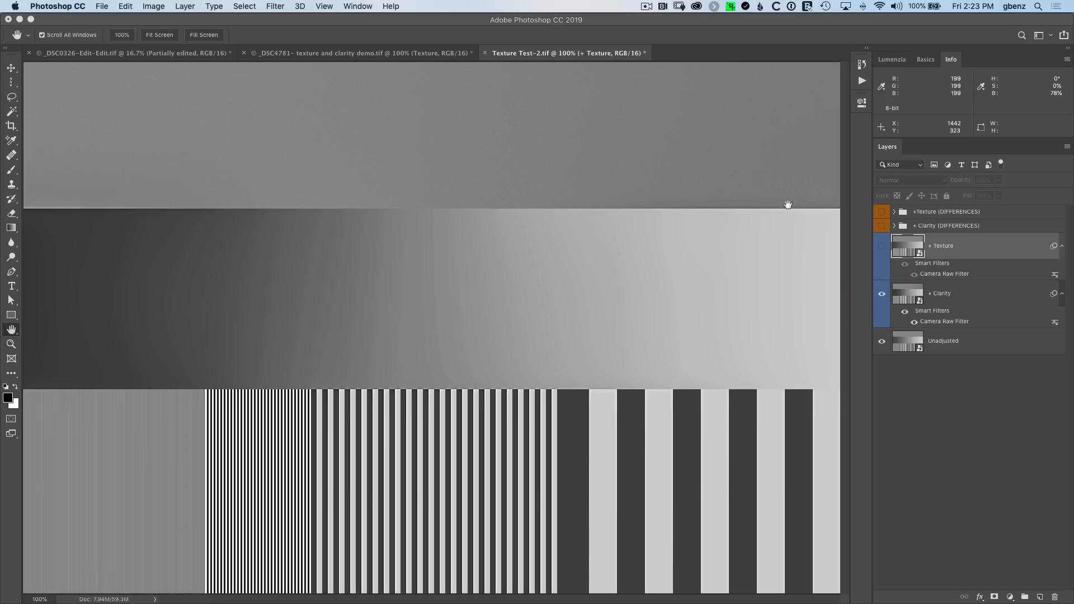
mouse_move(696, 132)
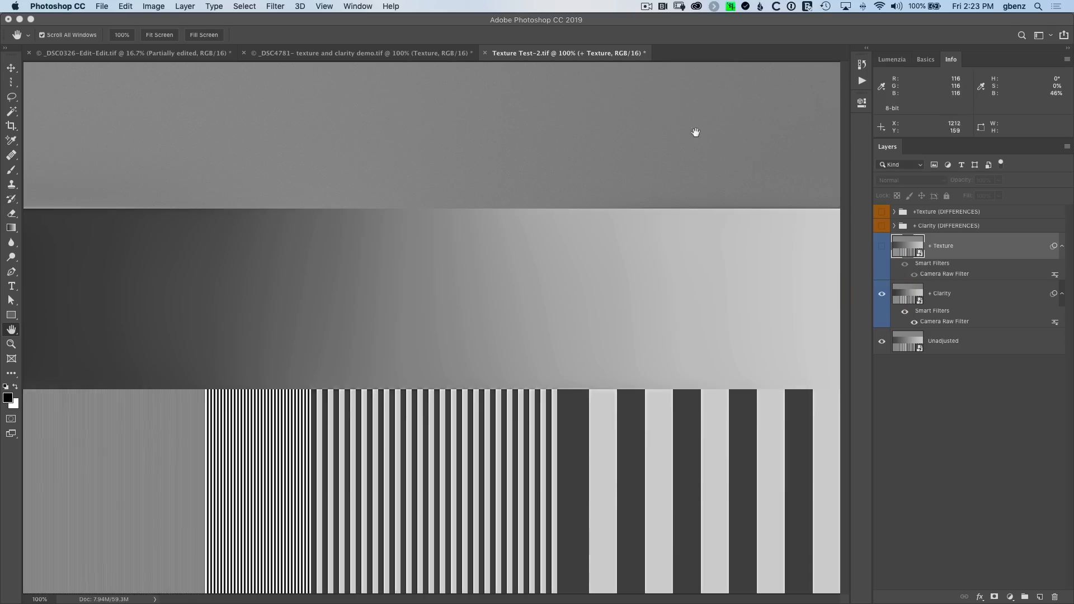
click(882, 293)
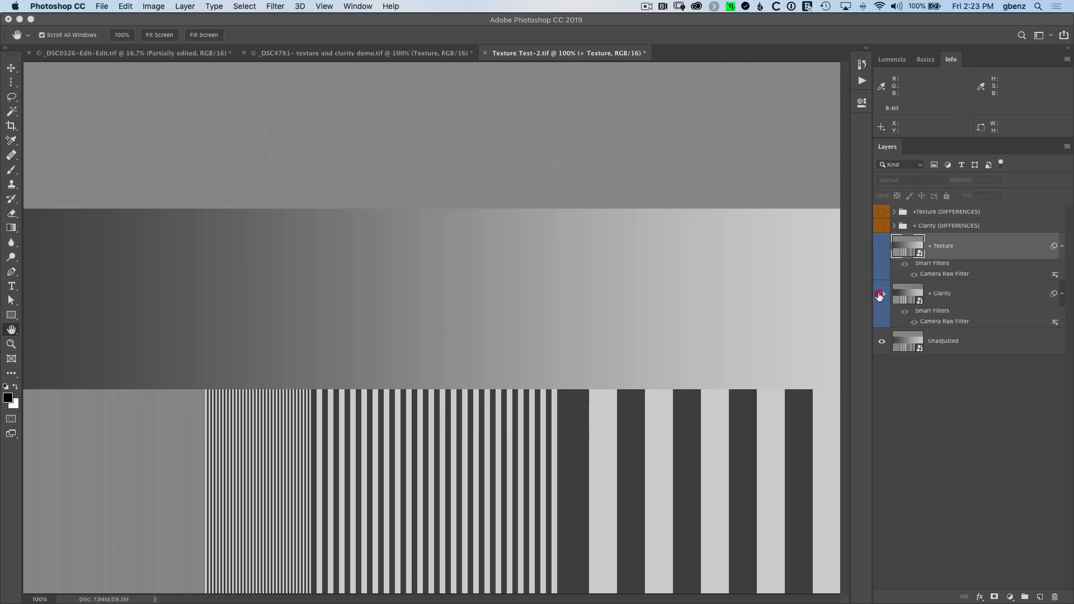
click(882, 294)
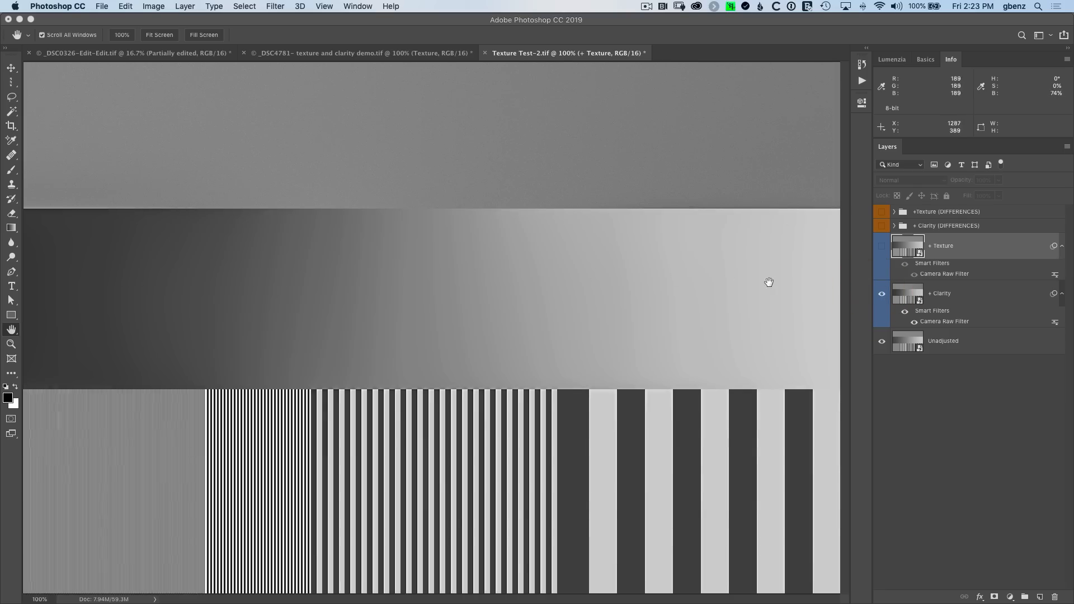
mouse_move(290, 267)
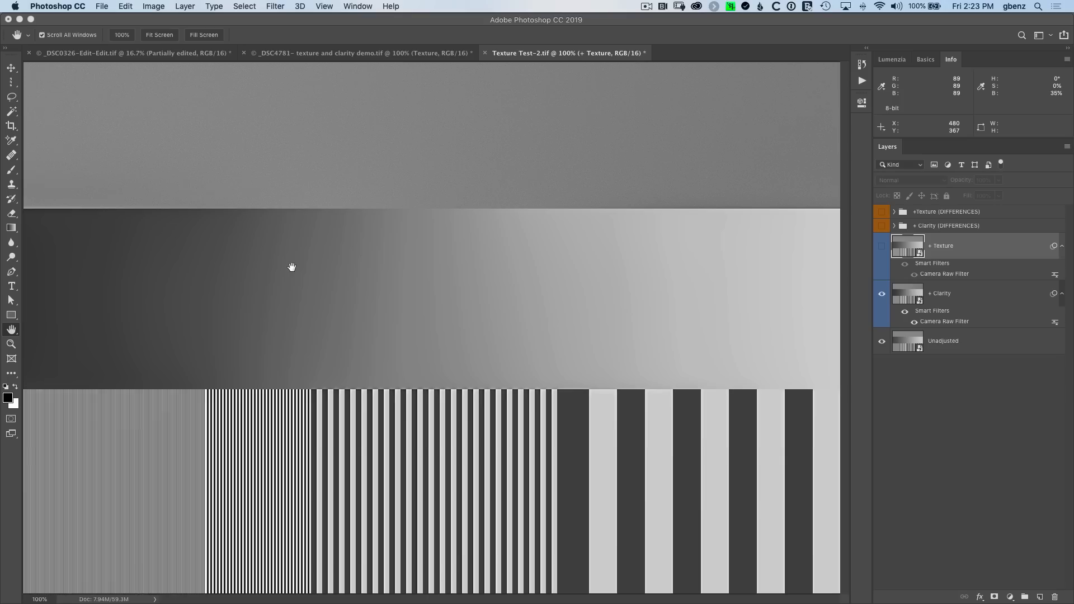
click(881, 245)
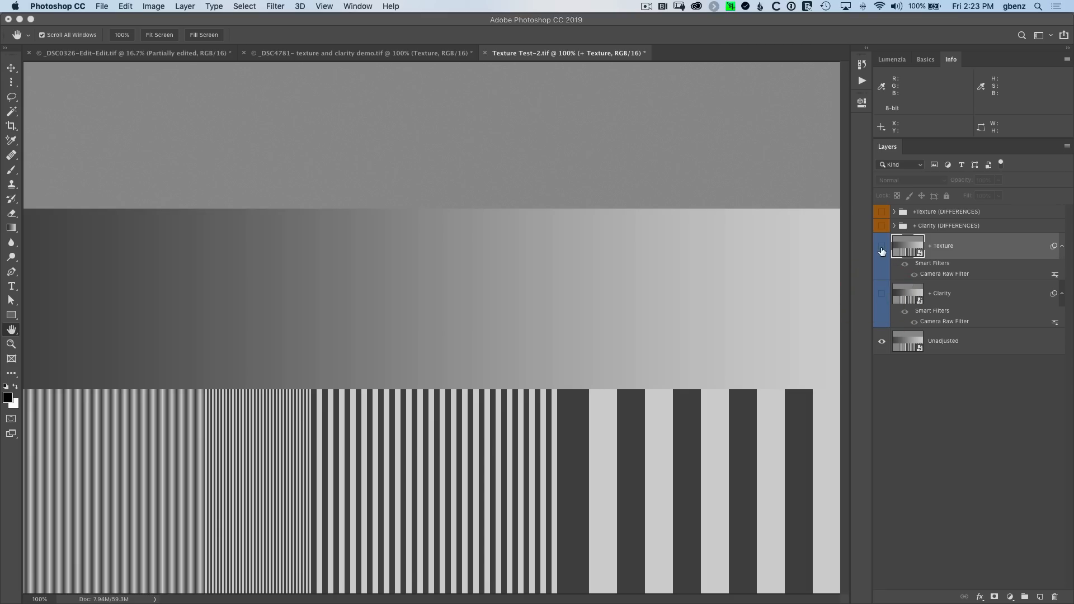
click(881, 245)
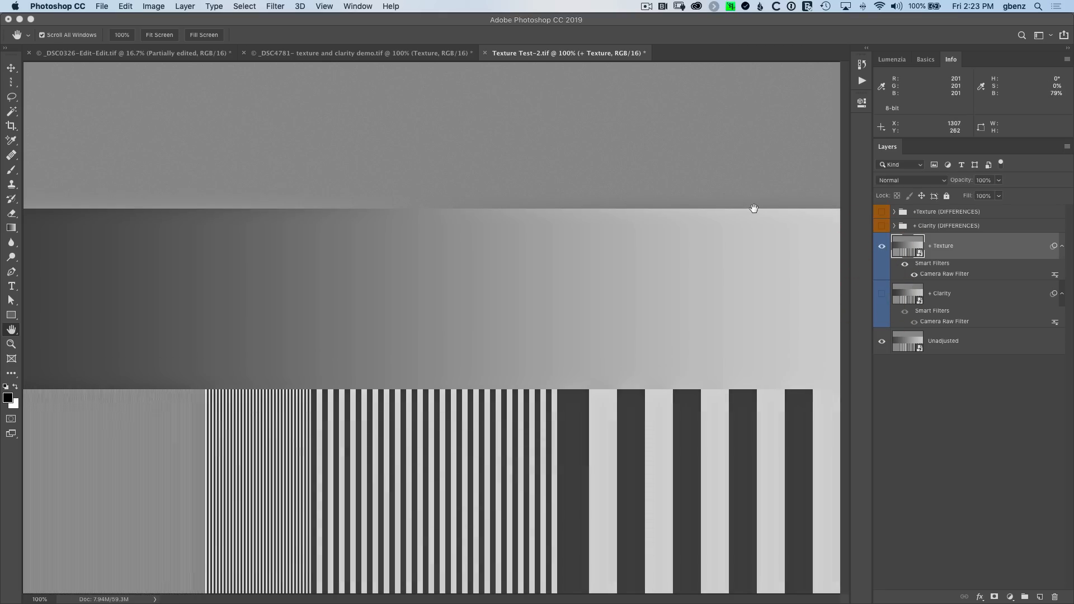
click(882, 245)
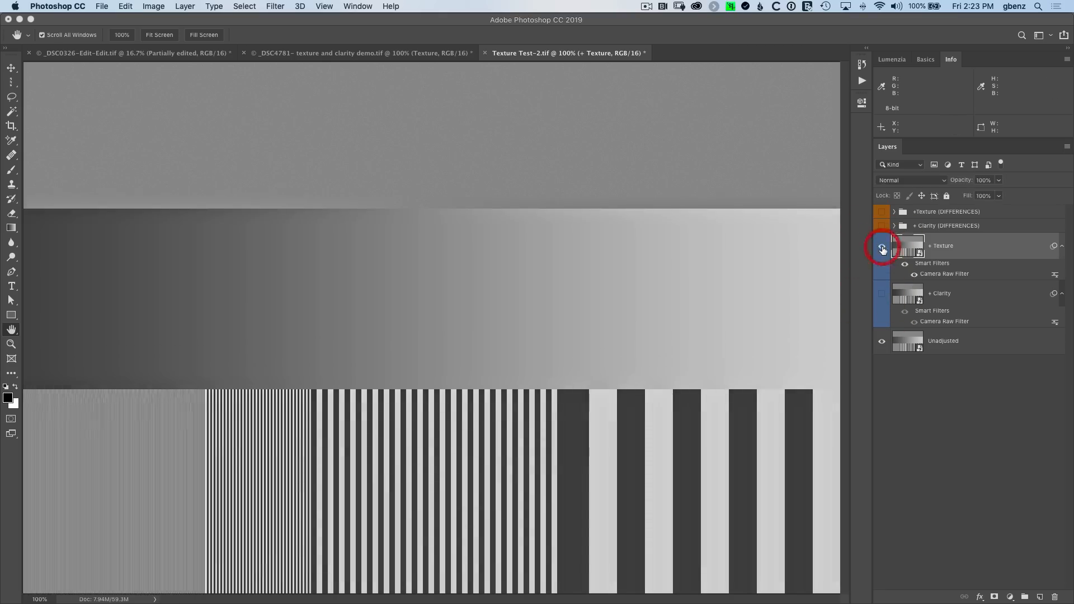
click(881, 246)
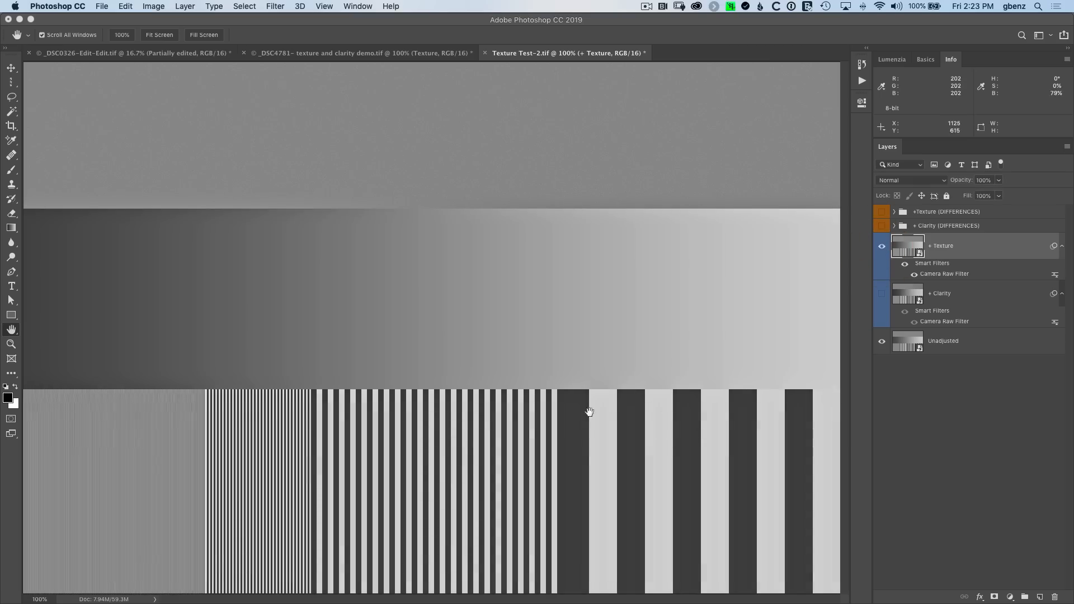
mouse_move(628, 463)
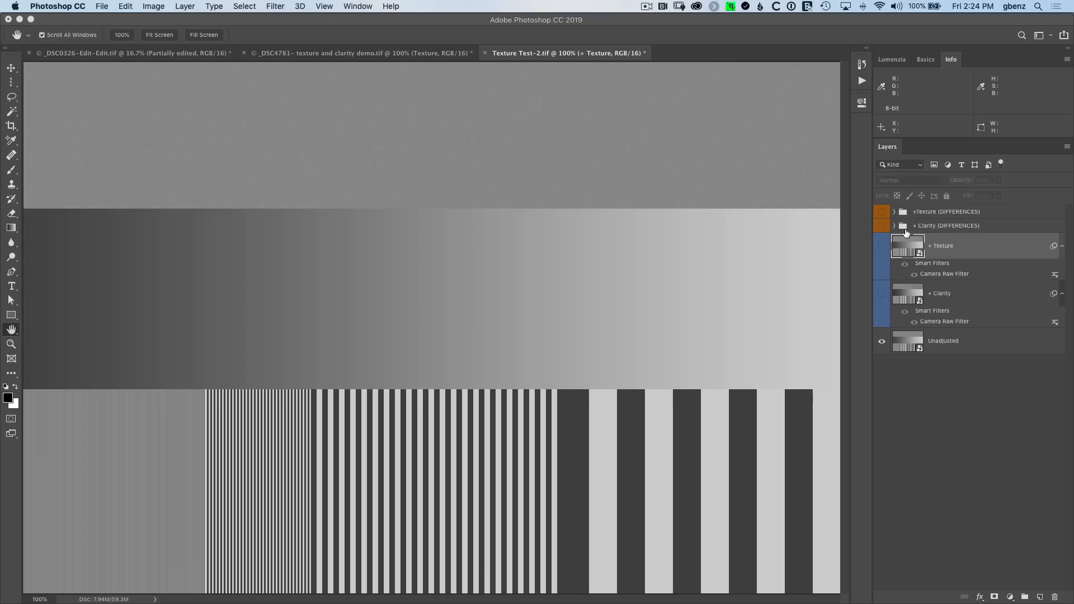
Step: Expand the Clarity (DIFFERENCES) group and select its +Clarity and Show Differences layers
click(895, 226)
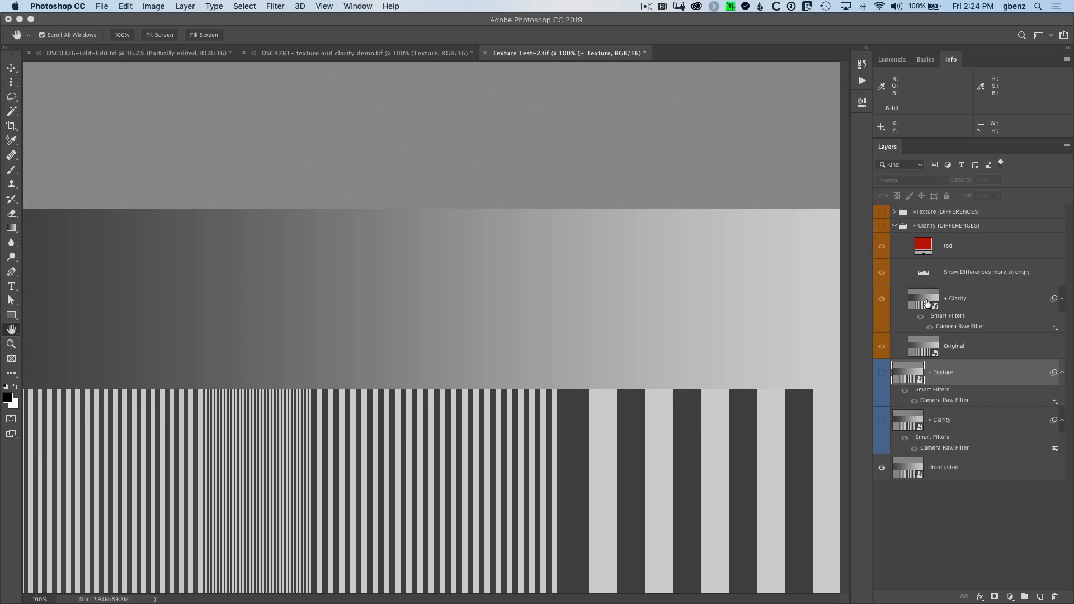
click(956, 298)
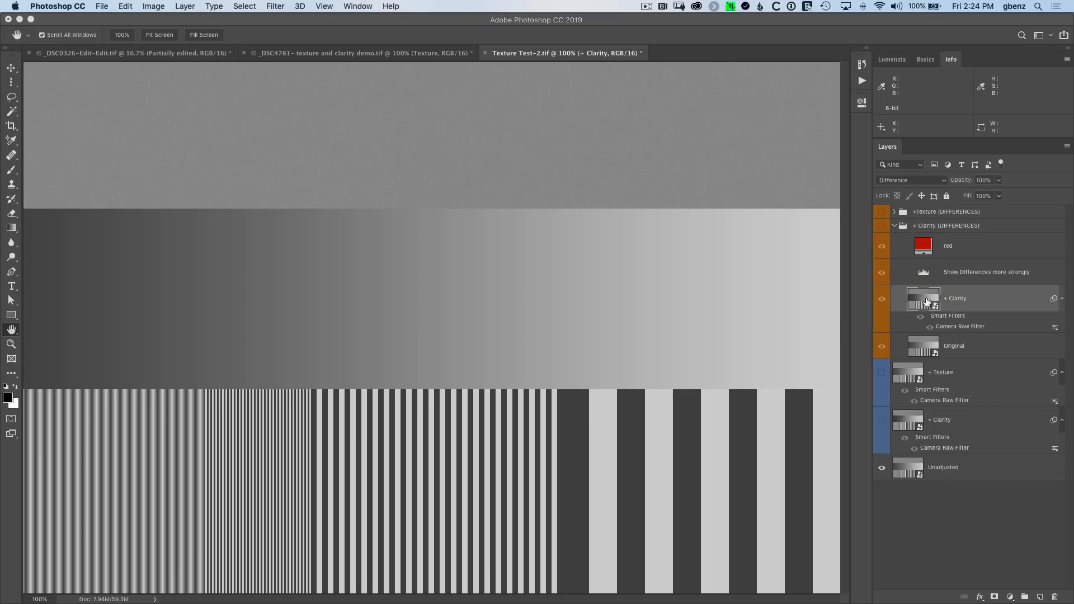
click(987, 272)
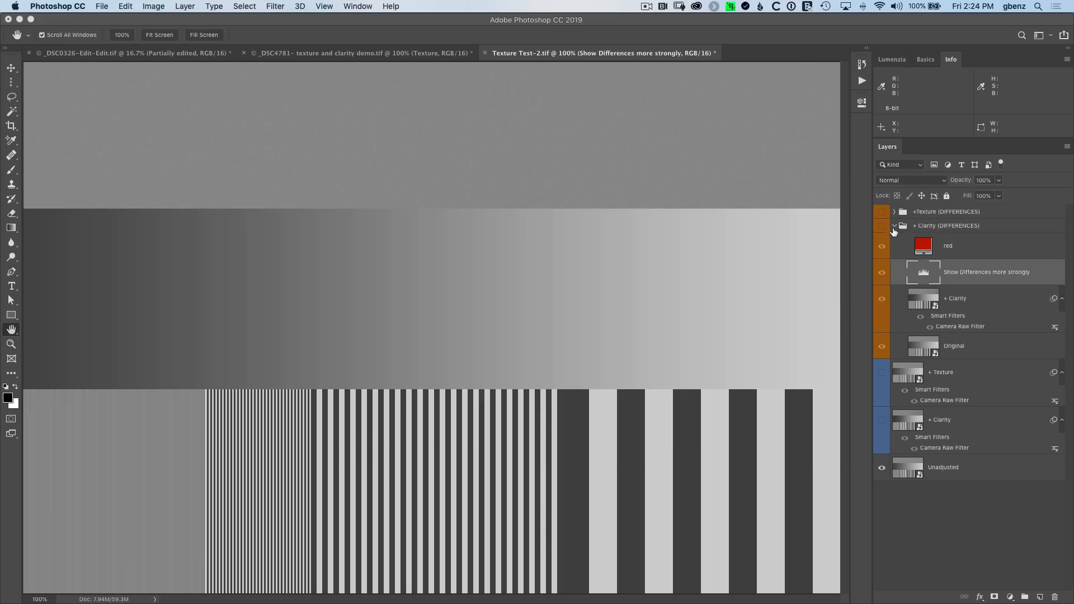
Step: Collapse and show the Clarity (DIFFERENCES) group so both difference maps overlay the chart
click(894, 226)
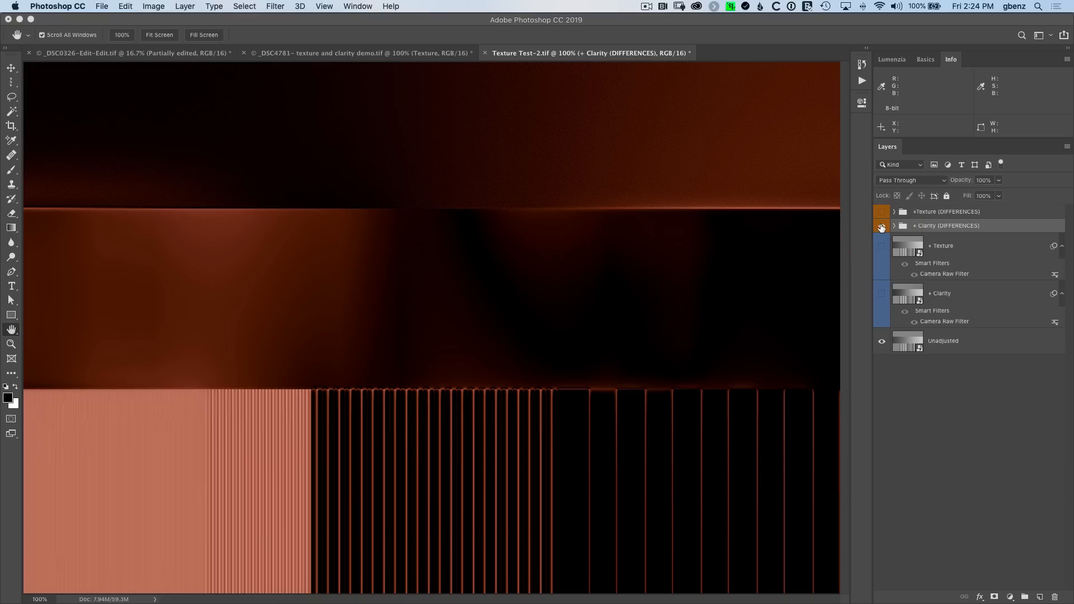
mouse_move(882, 226)
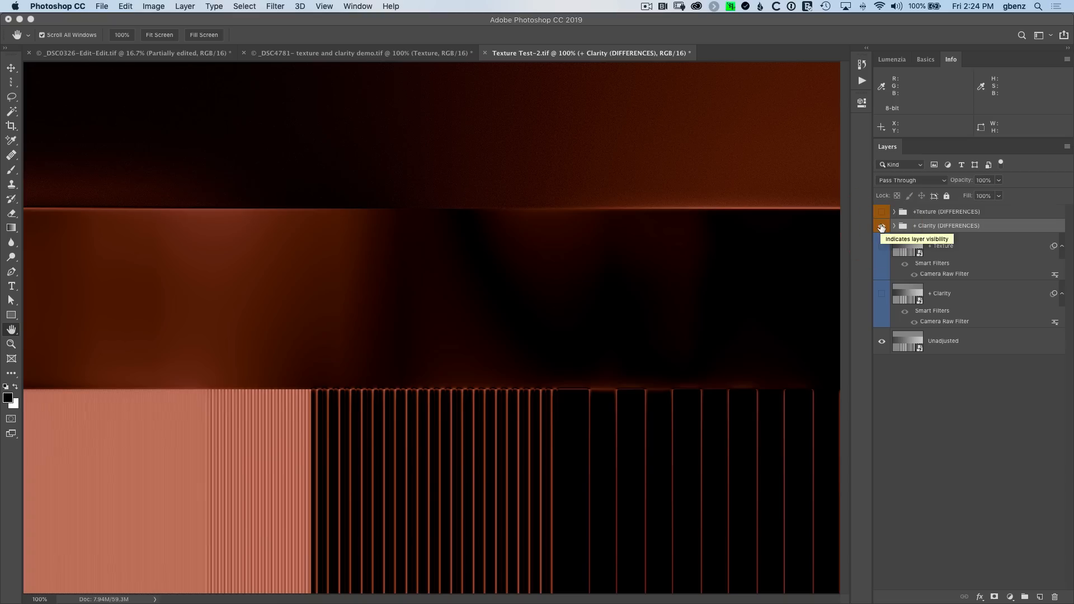
click(881, 226)
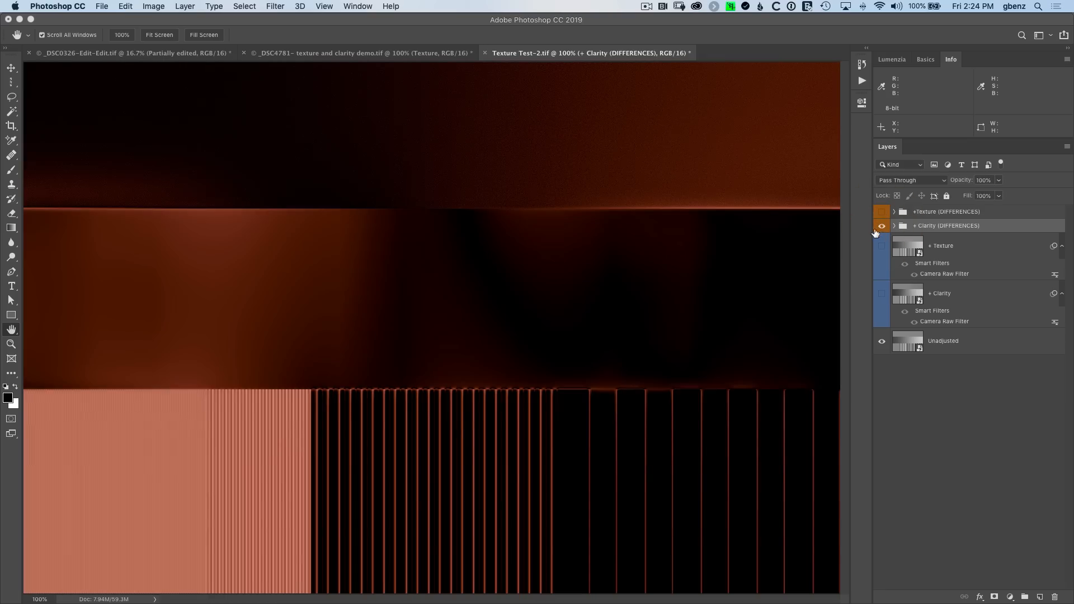
mouse_move(687, 85)
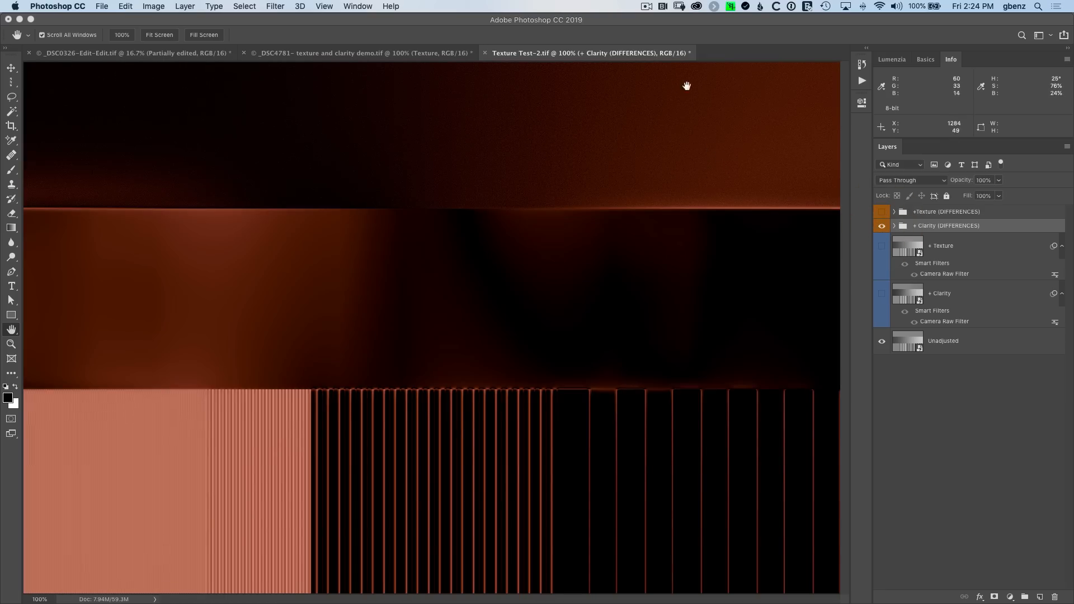
mouse_move(674, 208)
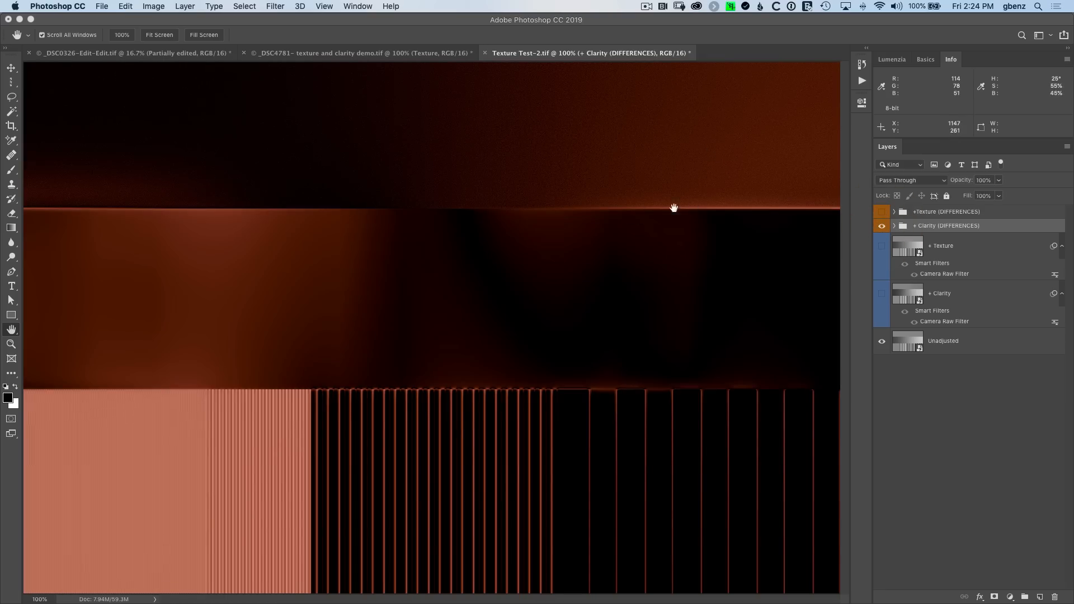
mouse_move(415, 239)
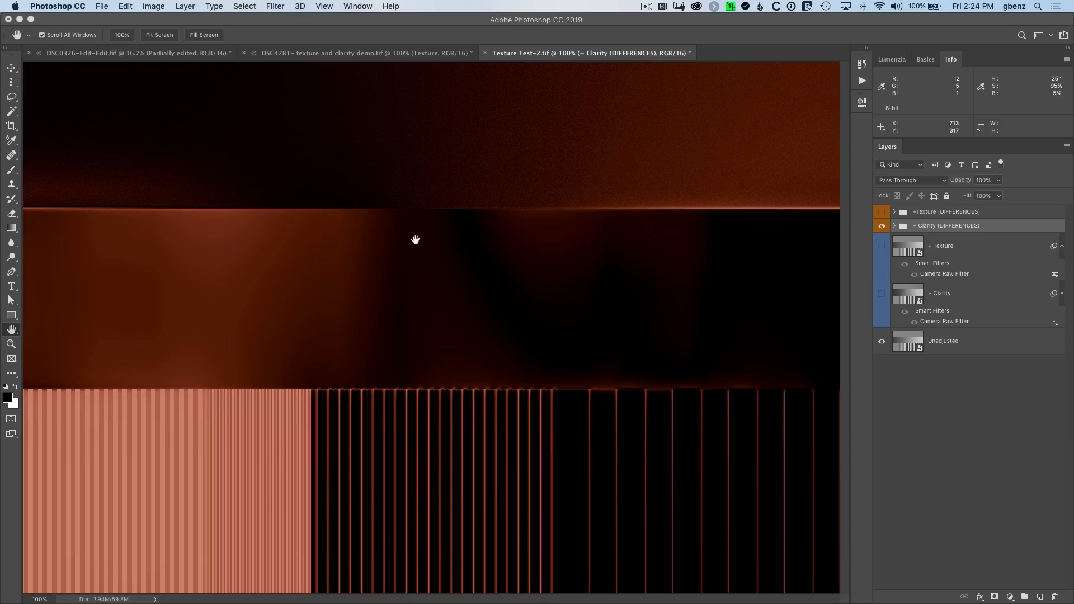
mouse_move(96, 306)
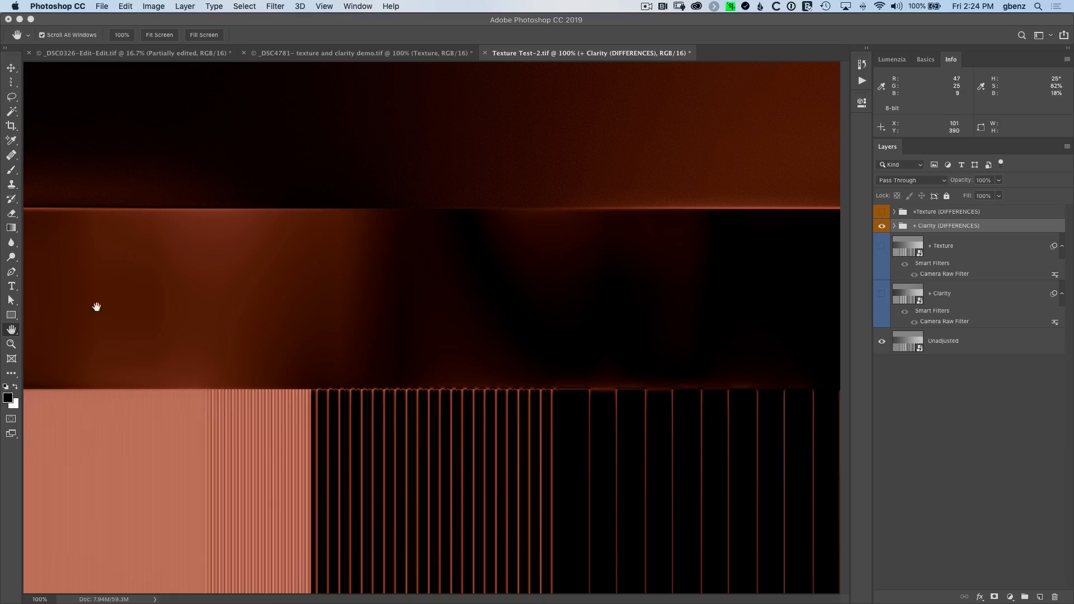
mouse_move(770, 290)
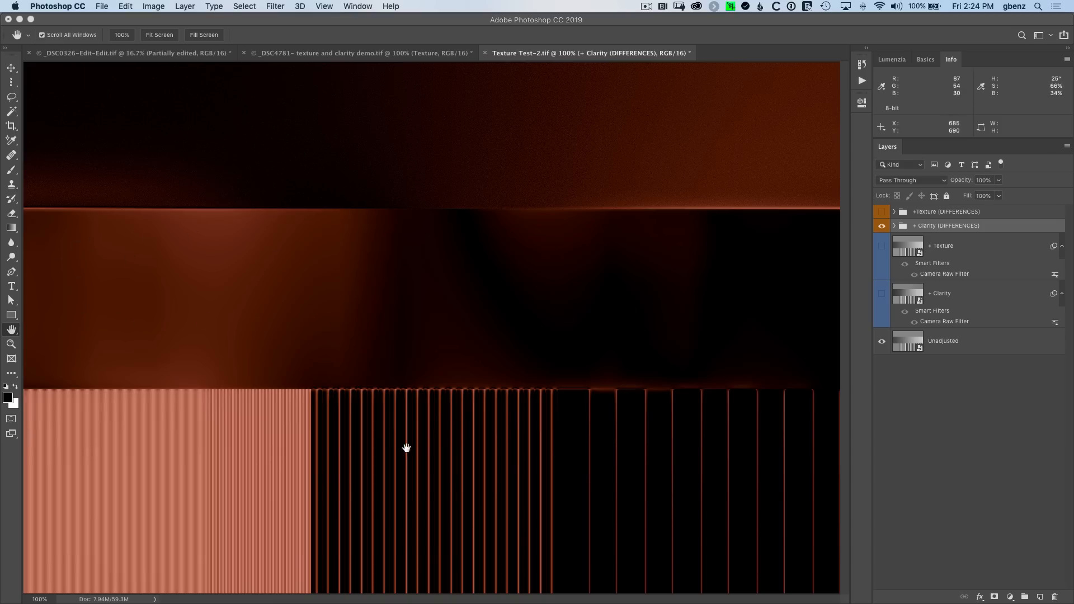
mouse_move(190, 461)
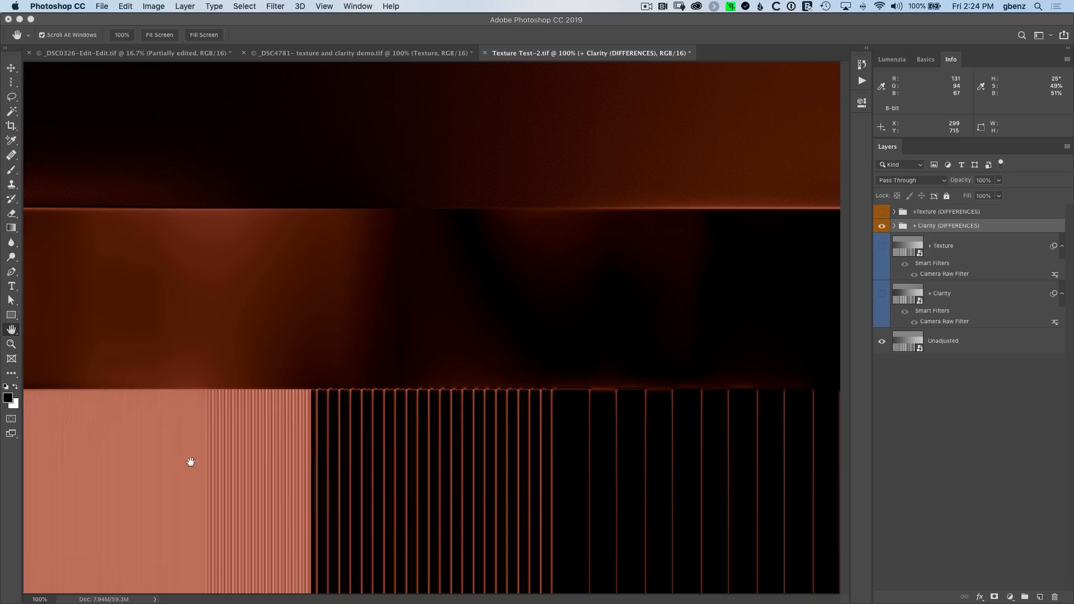
mouse_move(148, 499)
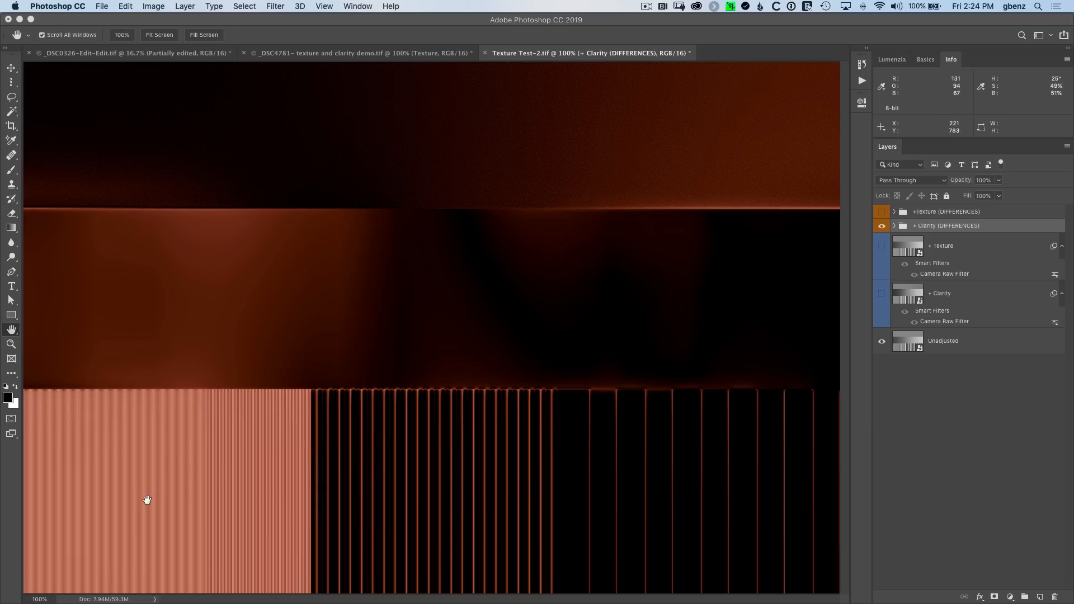
mouse_move(642, 497)
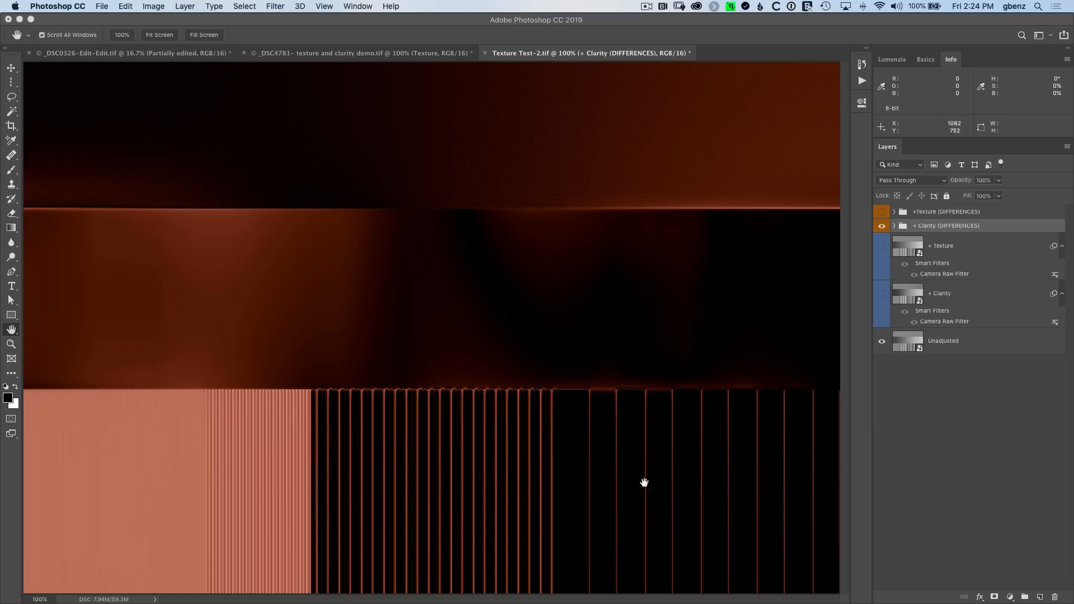
mouse_move(585, 524)
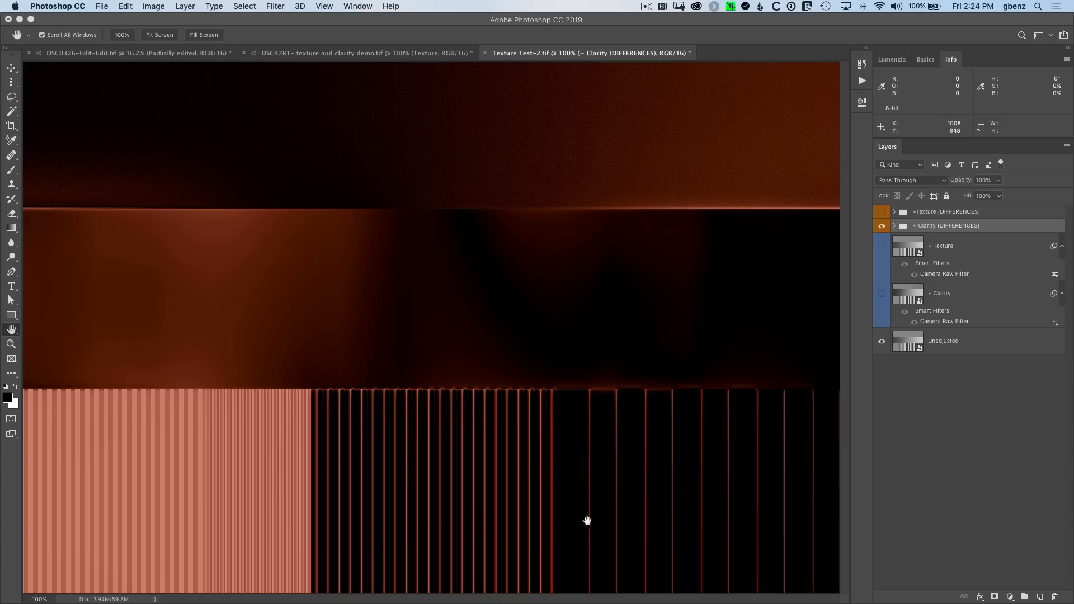
mouse_move(594, 544)
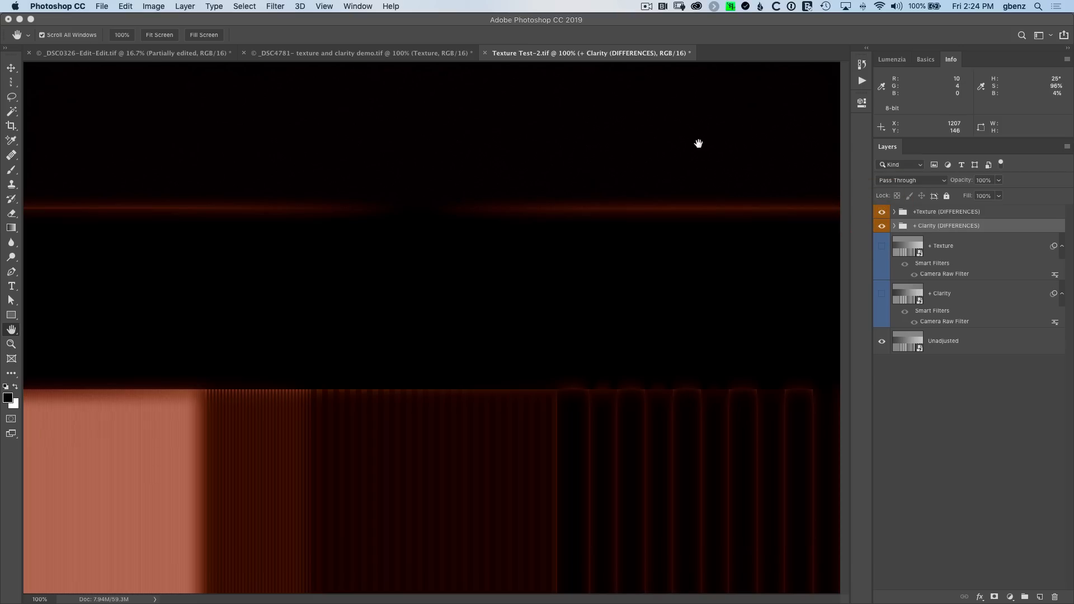
mouse_move(88, 524)
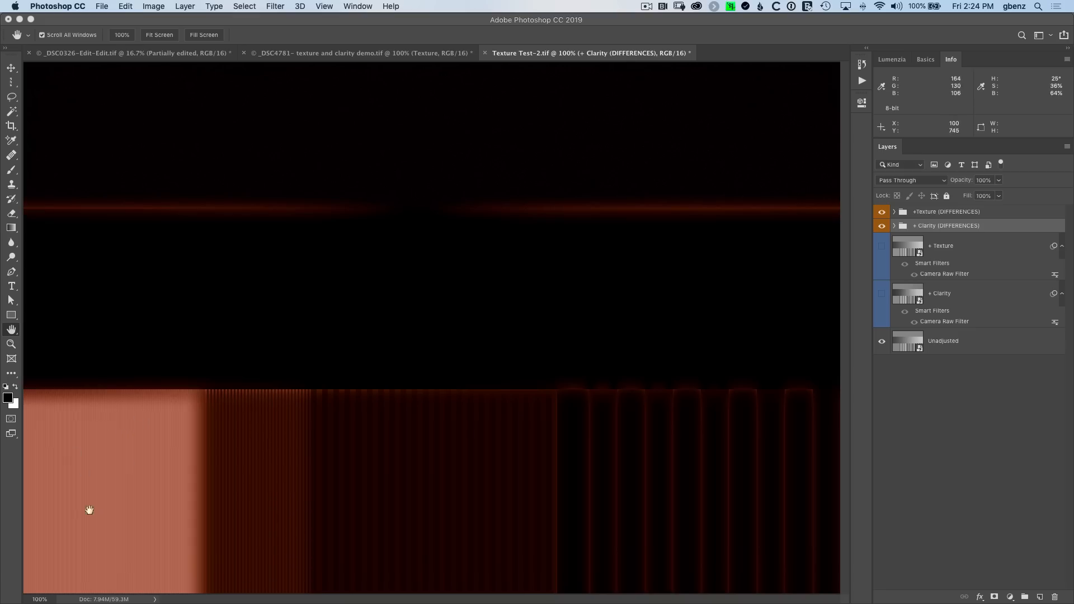
mouse_move(586, 473)
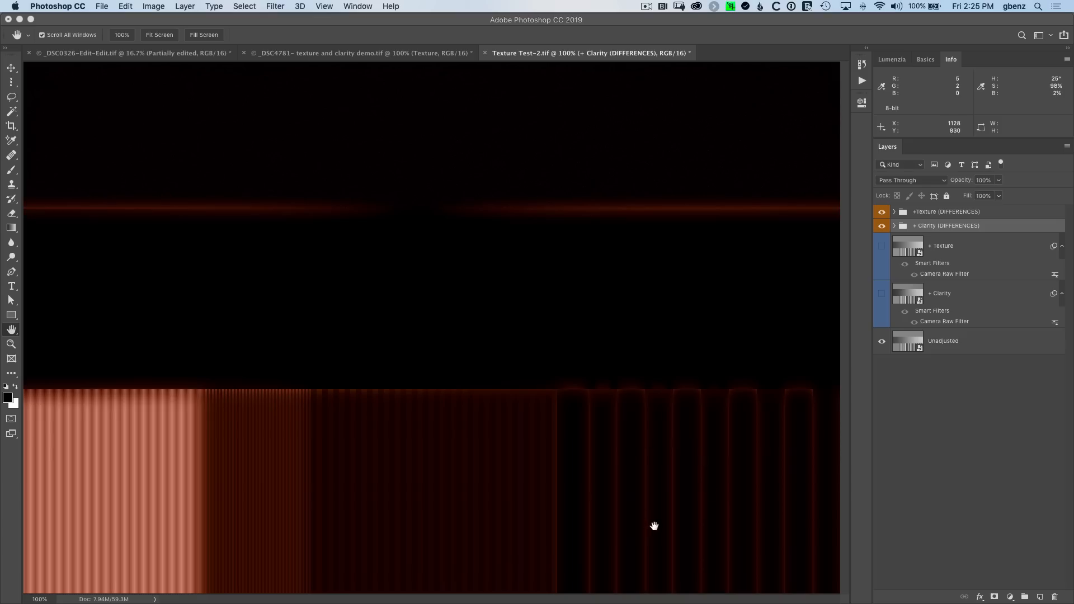
Step: Toggle the +Texture (DIFFERENCES) group several times, leaving only Clarity's difference map visible
click(882, 212)
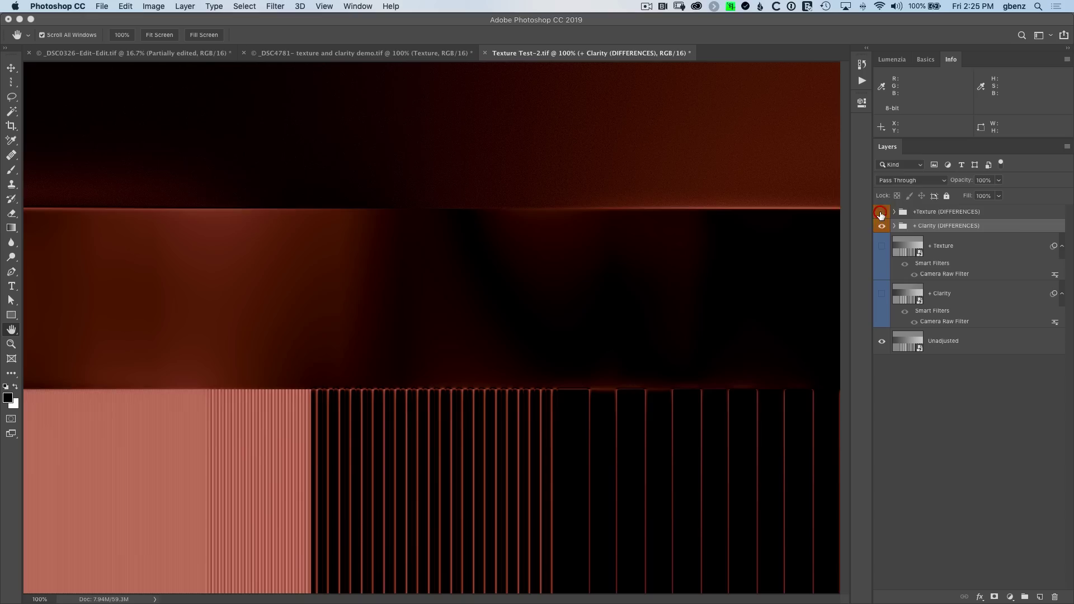
click(881, 211)
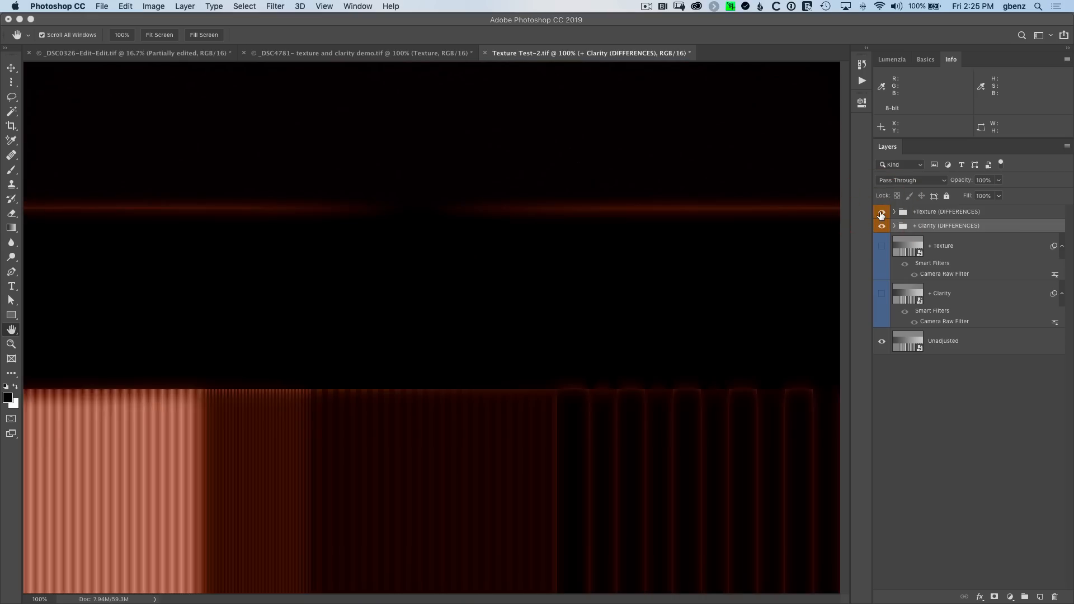
click(882, 214)
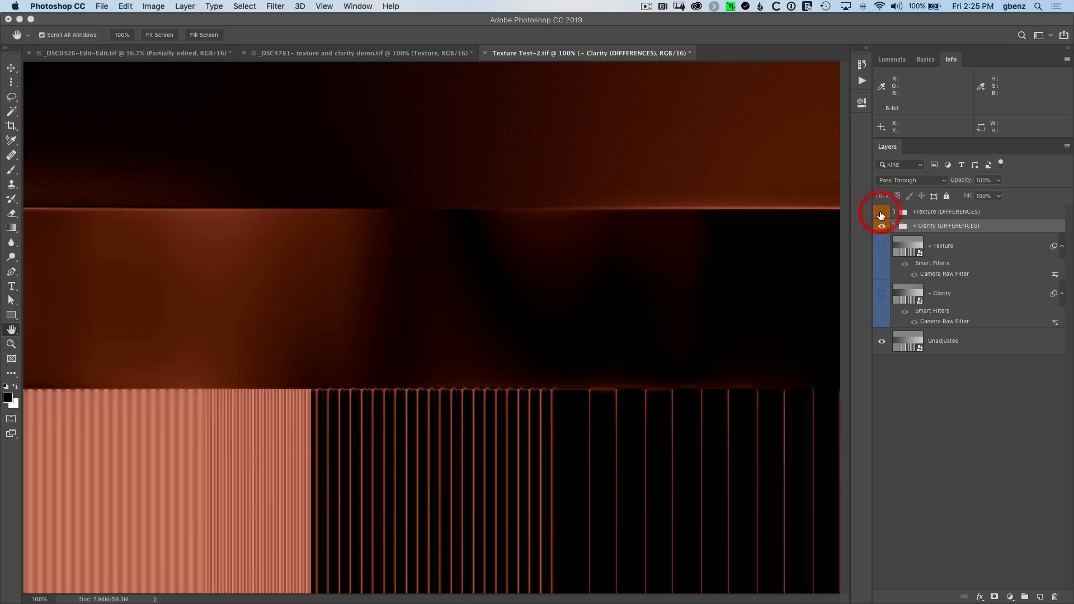
click(882, 213)
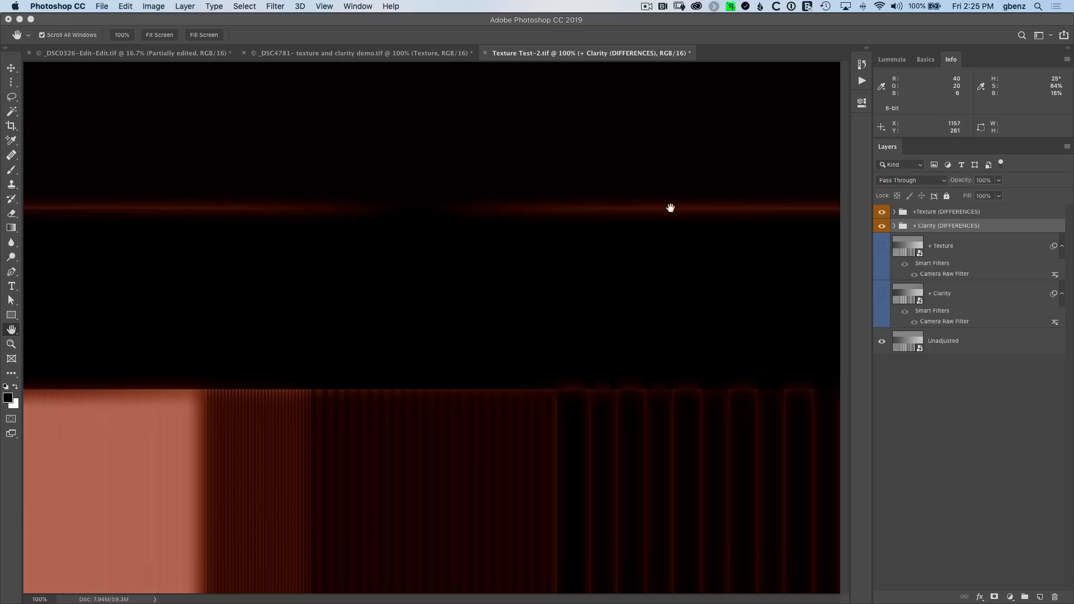
mouse_move(132, 437)
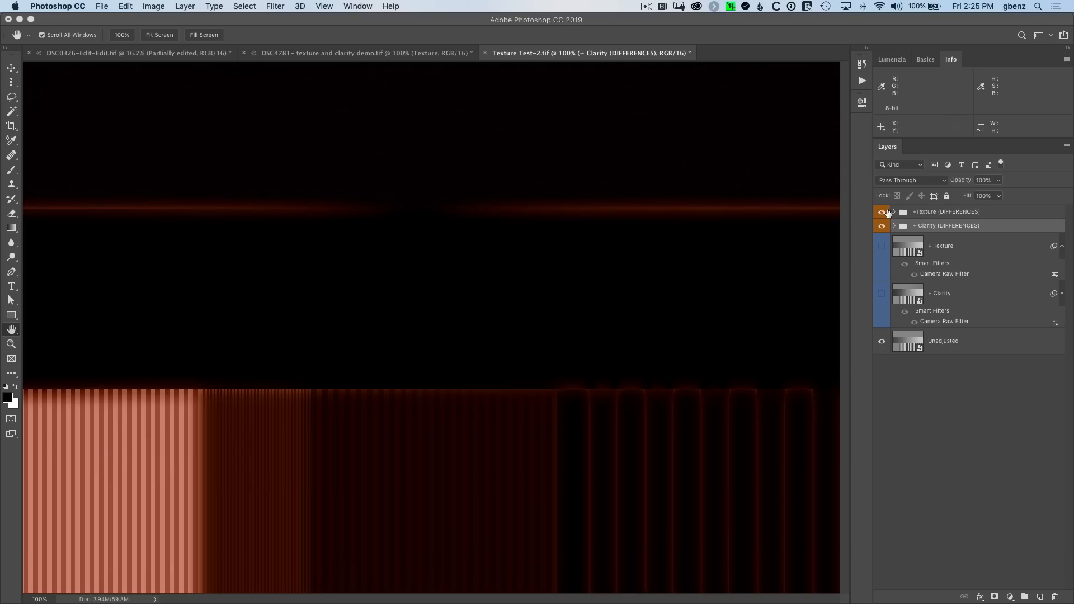
click(882, 211)
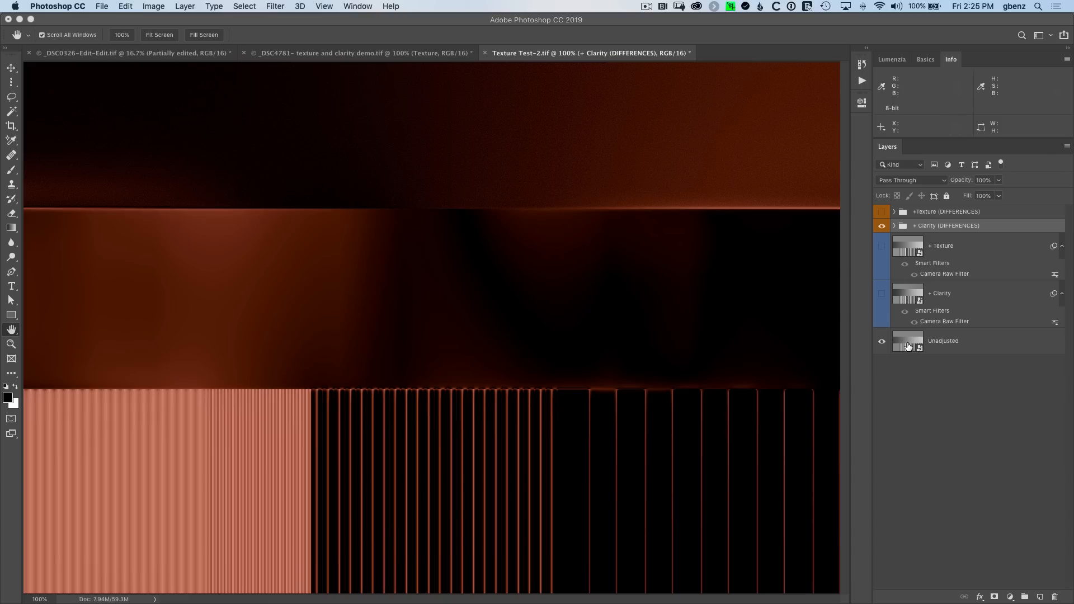
Step: Make the Unadjusted base layer active to compare it against the difference groups
click(730, 52)
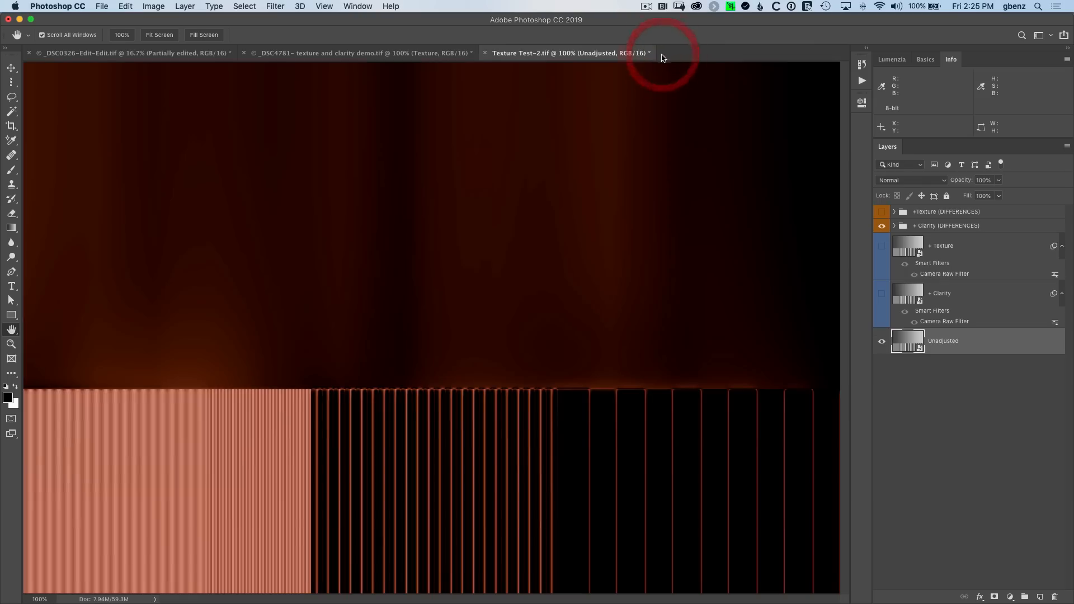
mouse_move(723, 264)
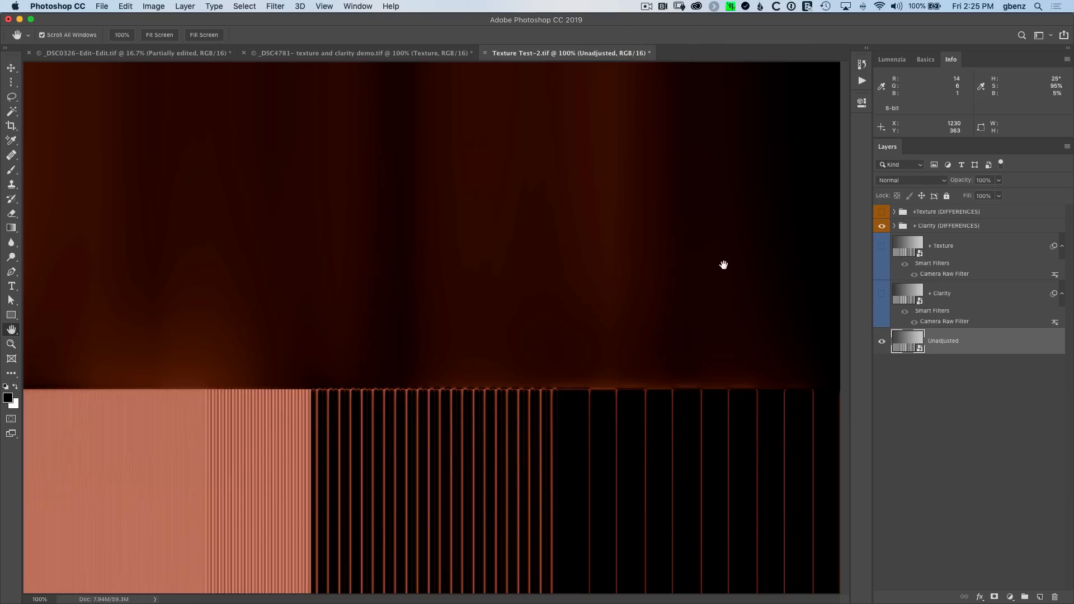
mouse_move(814, 243)
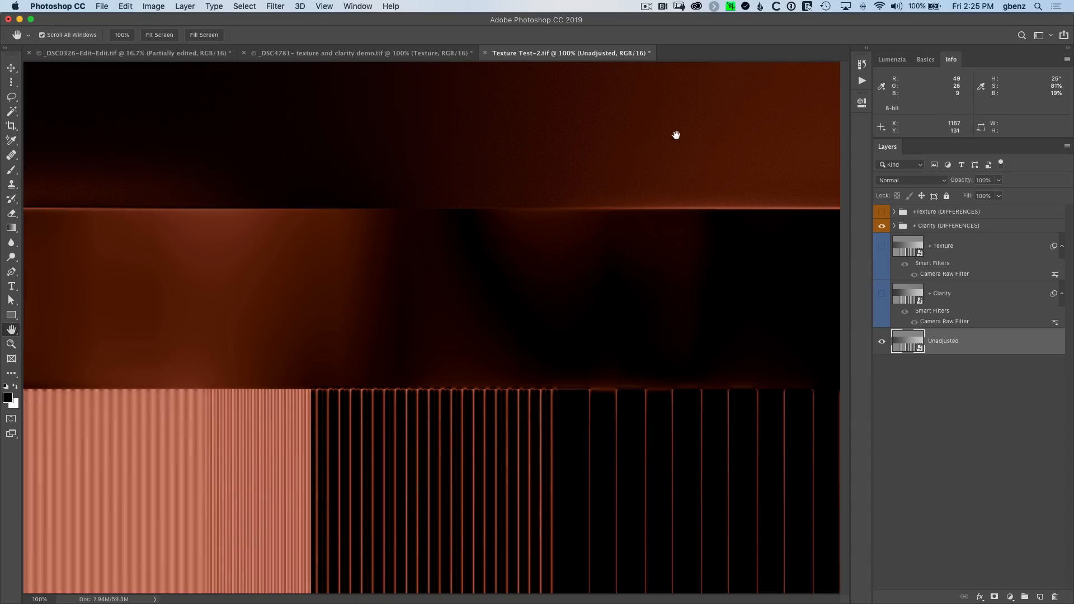
mouse_move(310, 245)
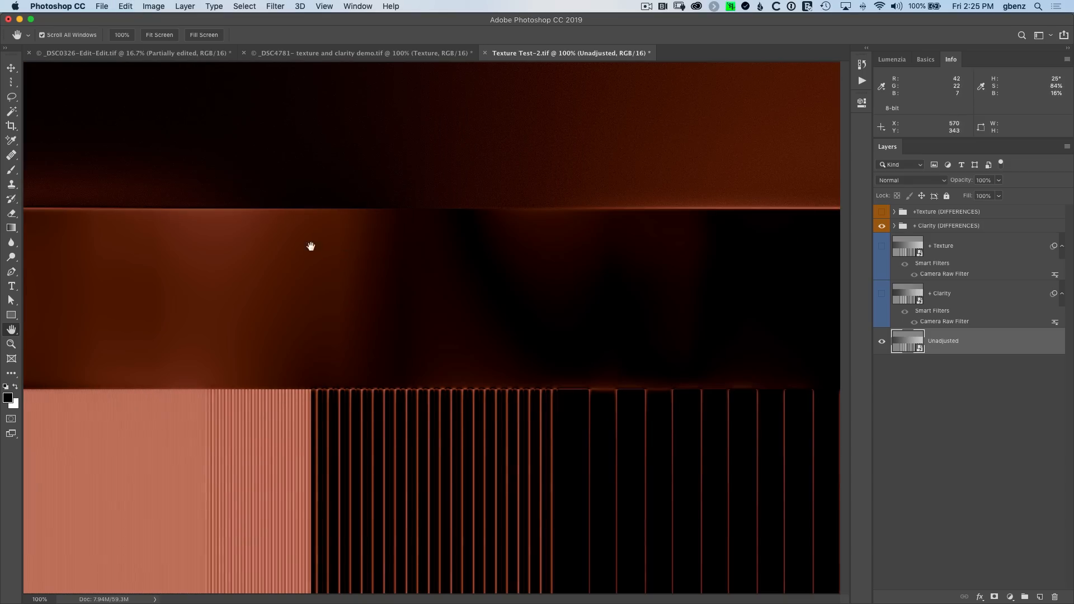
mouse_move(208, 154)
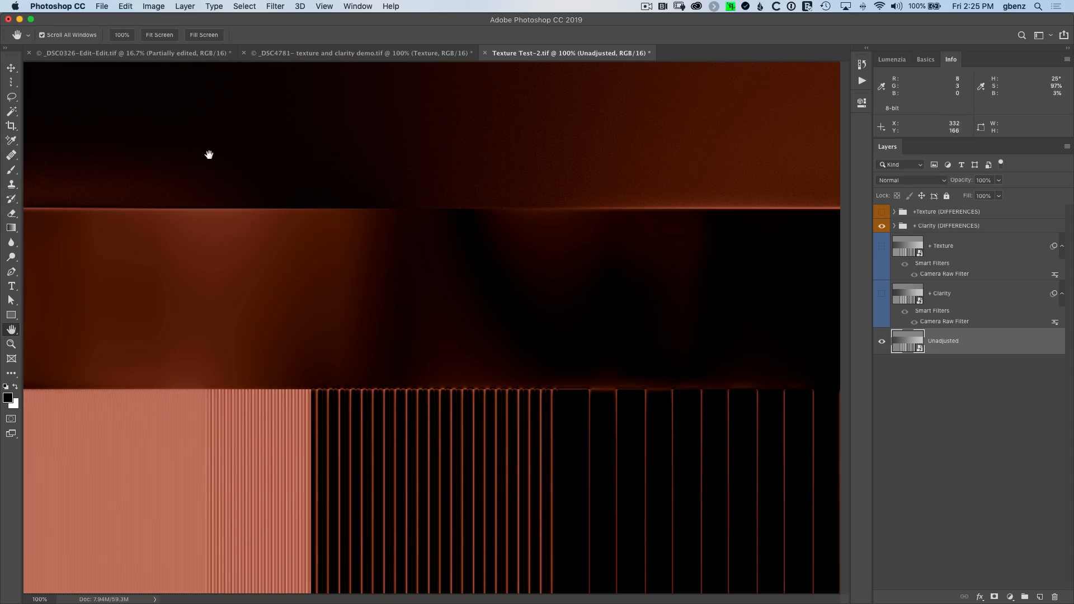
mouse_move(223, 262)
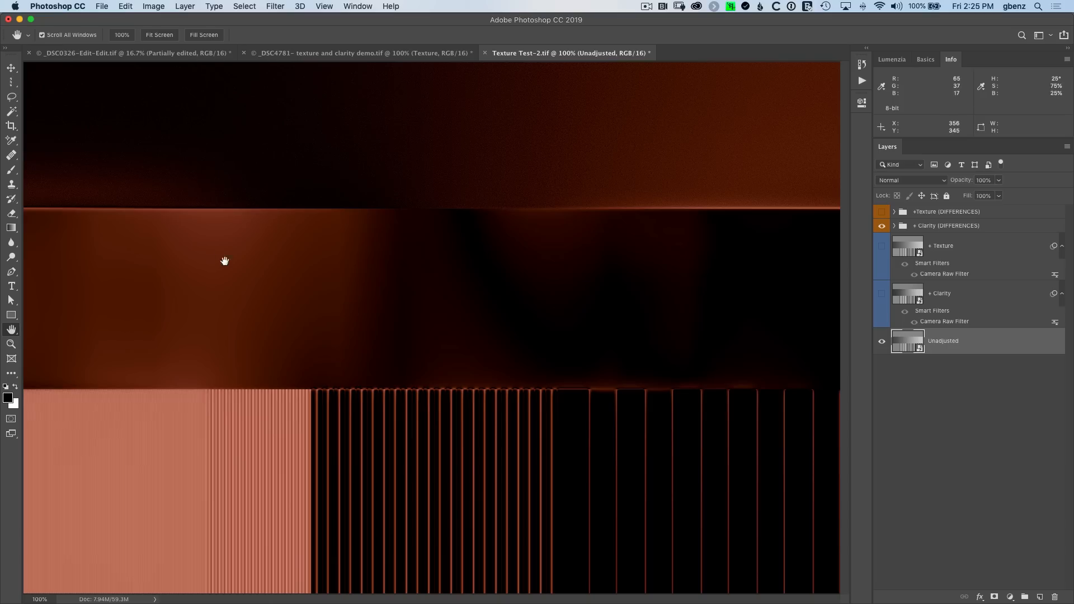
mouse_move(238, 283)
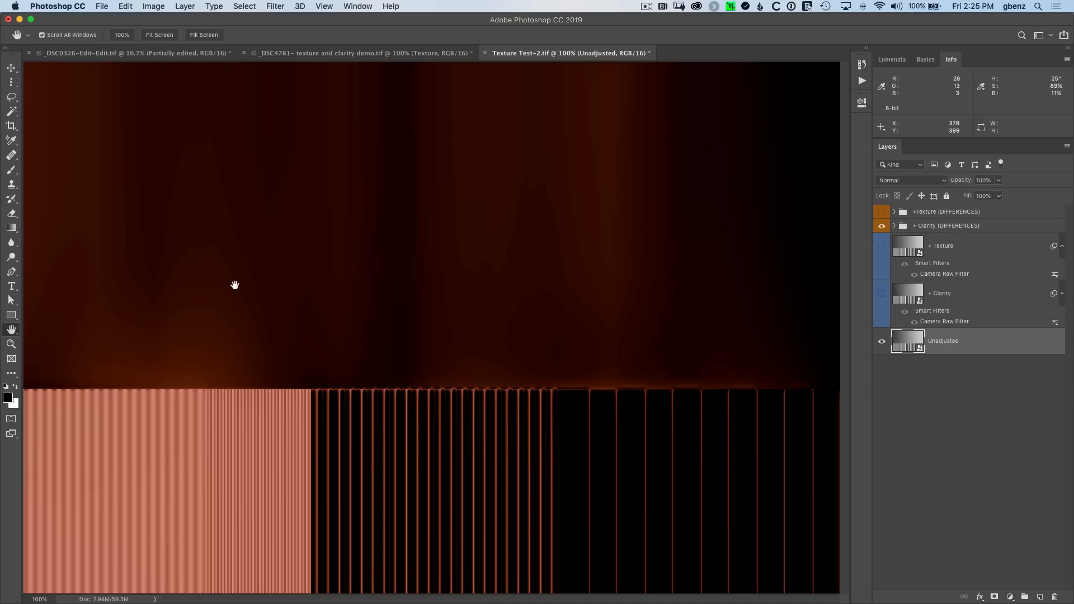
mouse_move(479, 270)
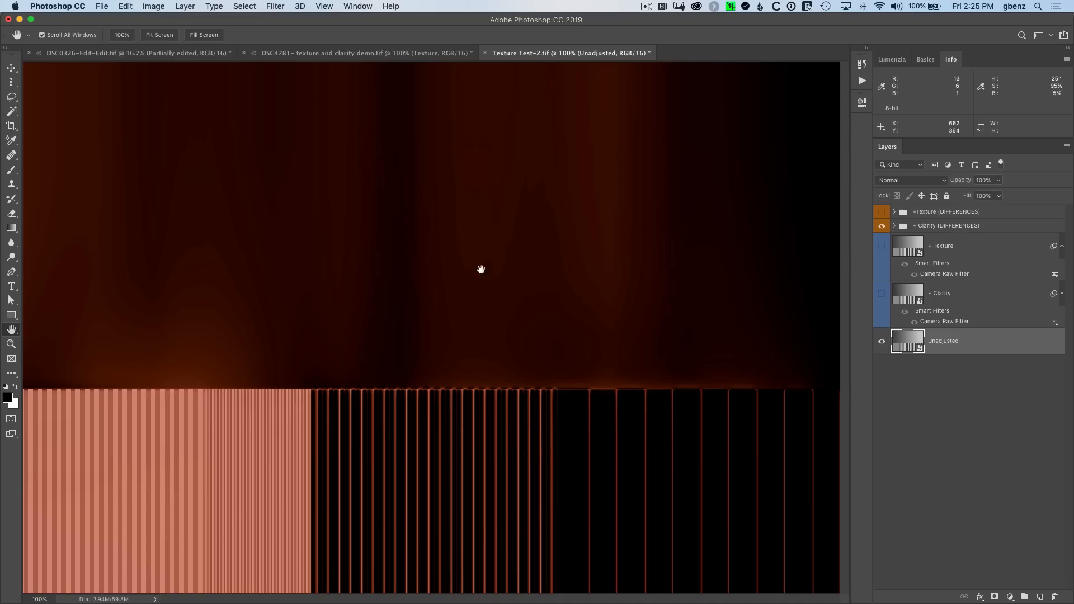
mouse_move(668, 272)
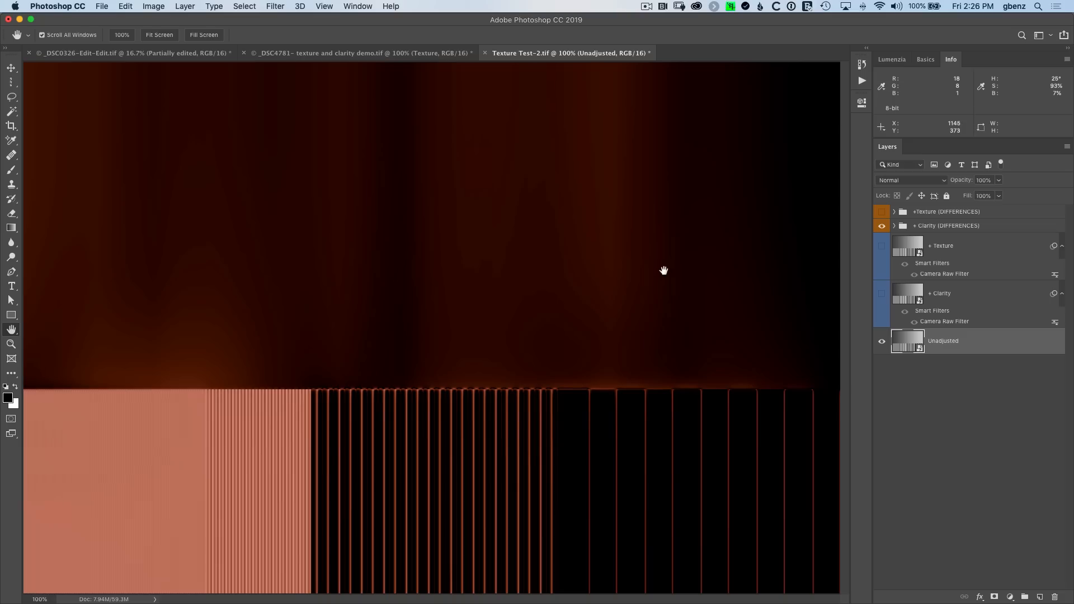
mouse_move(623, 397)
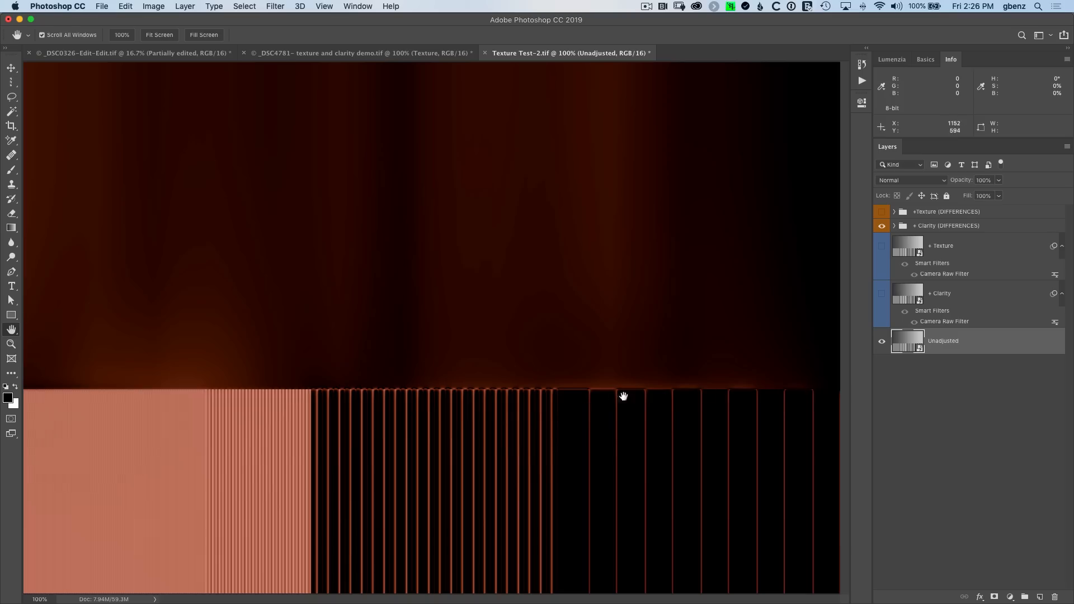
mouse_move(606, 460)
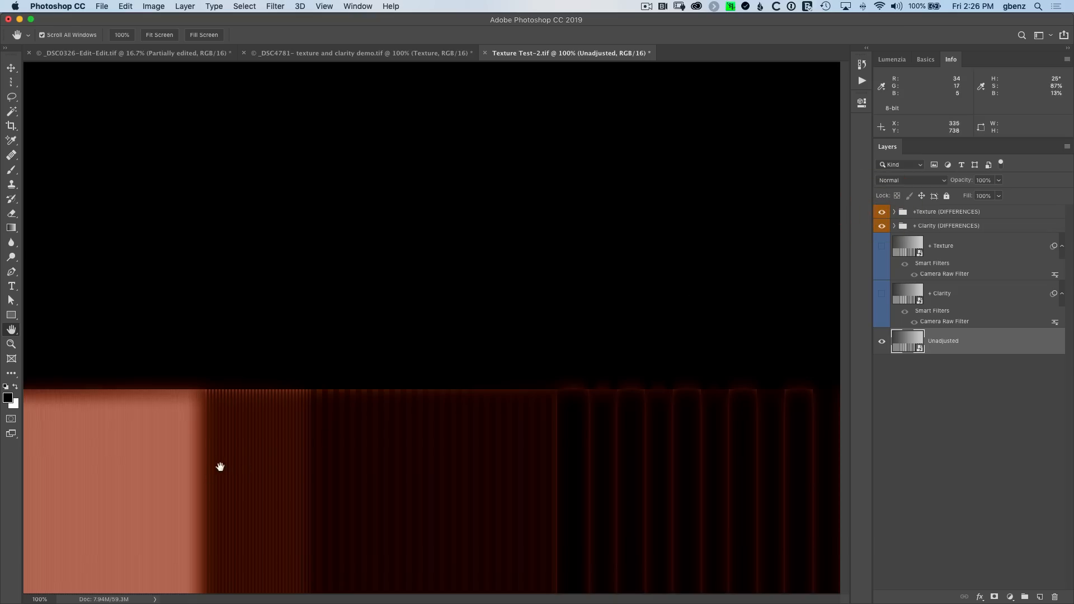
mouse_move(591, 479)
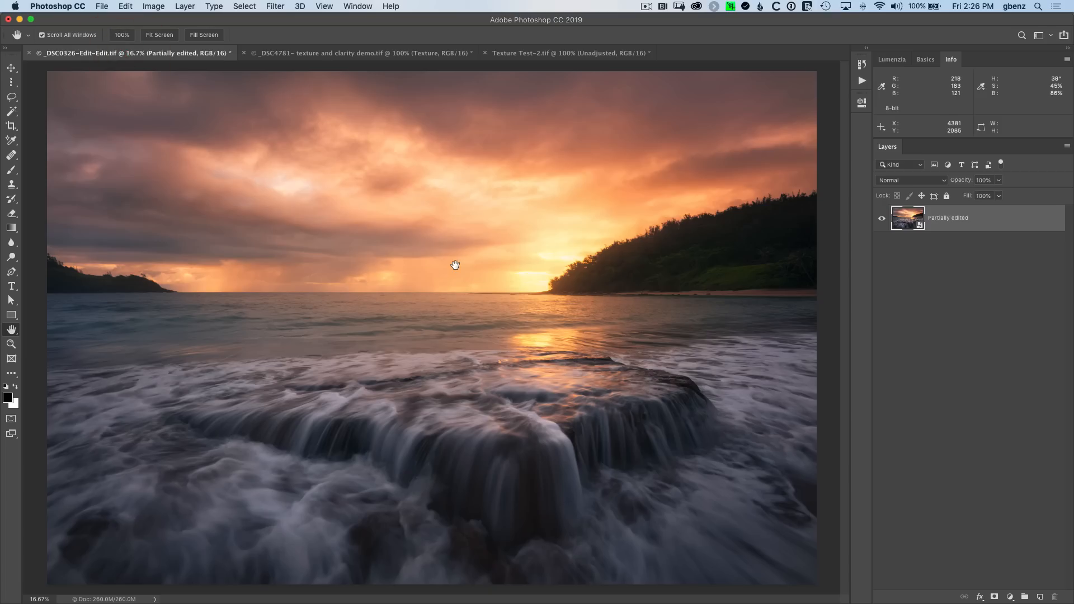
mouse_move(460, 280)
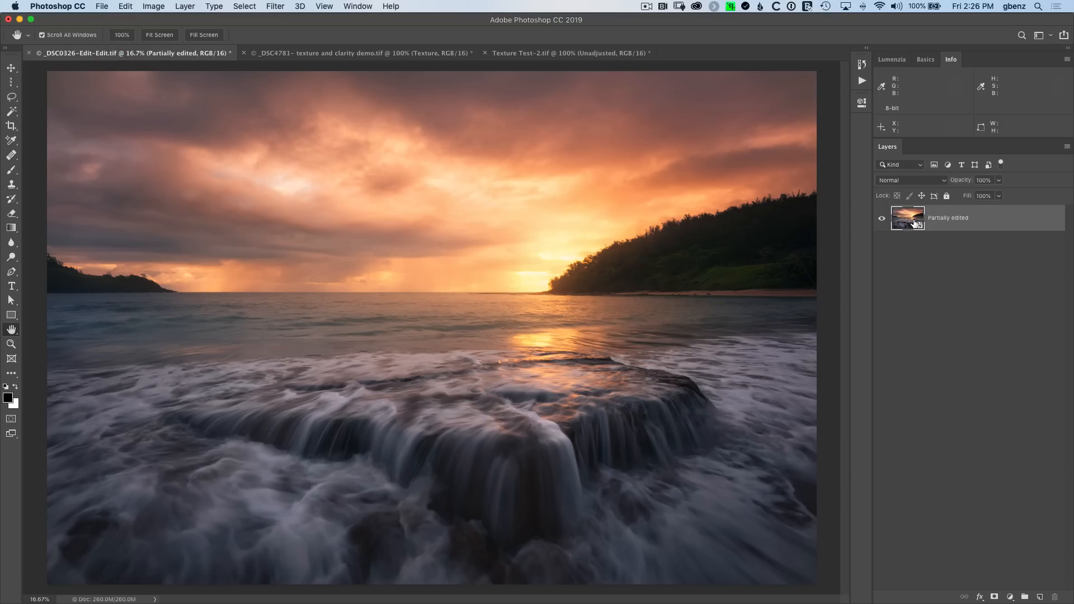
Step: Return to the _DSC0326-Edit-Edit.tif seascape and its Partially edited layer
click(275, 5)
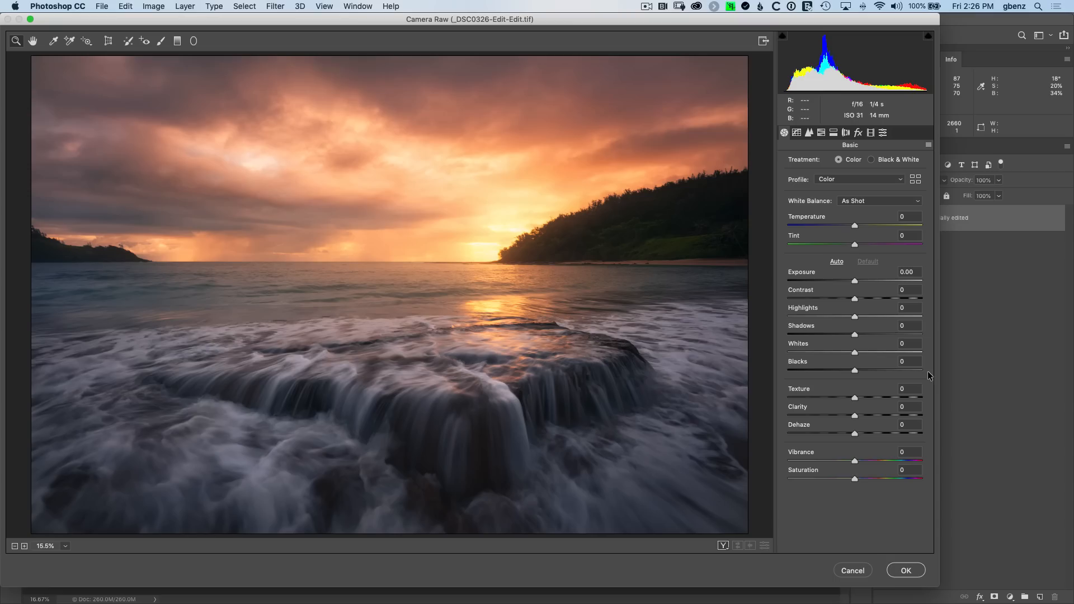
mouse_move(855, 399)
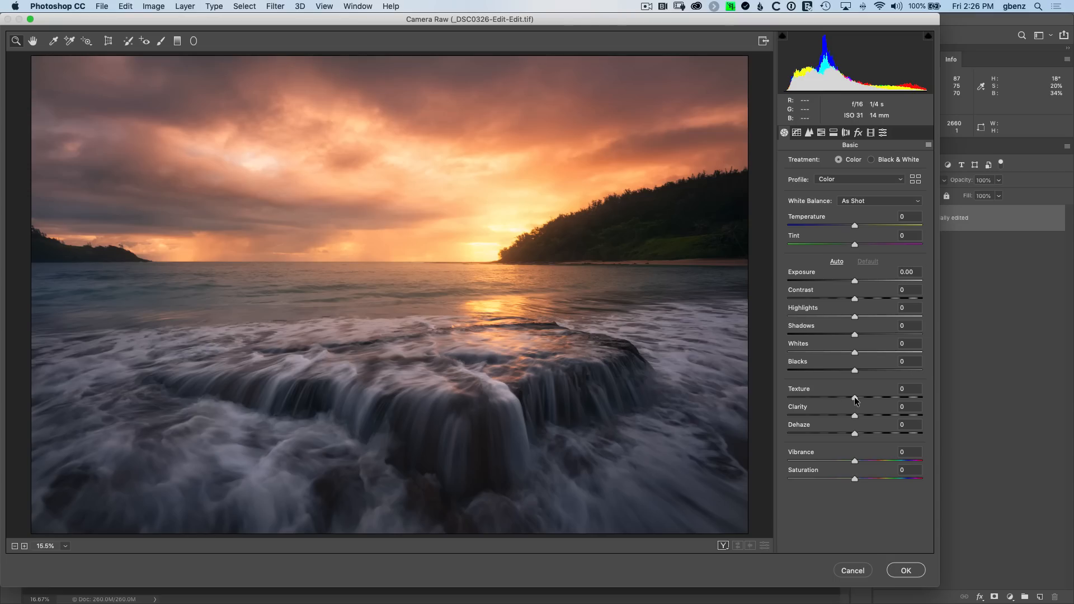
Step: Preview the seascape with Texture and Clarity swept from small amounts up to +100
drag(853, 397, 848, 398)
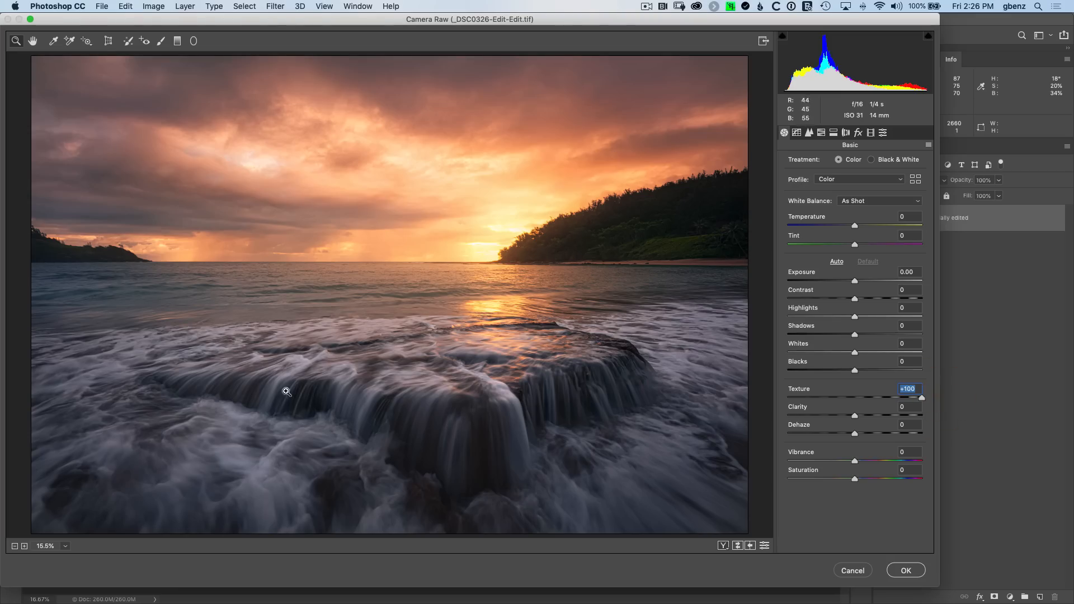
mouse_move(930, 401)
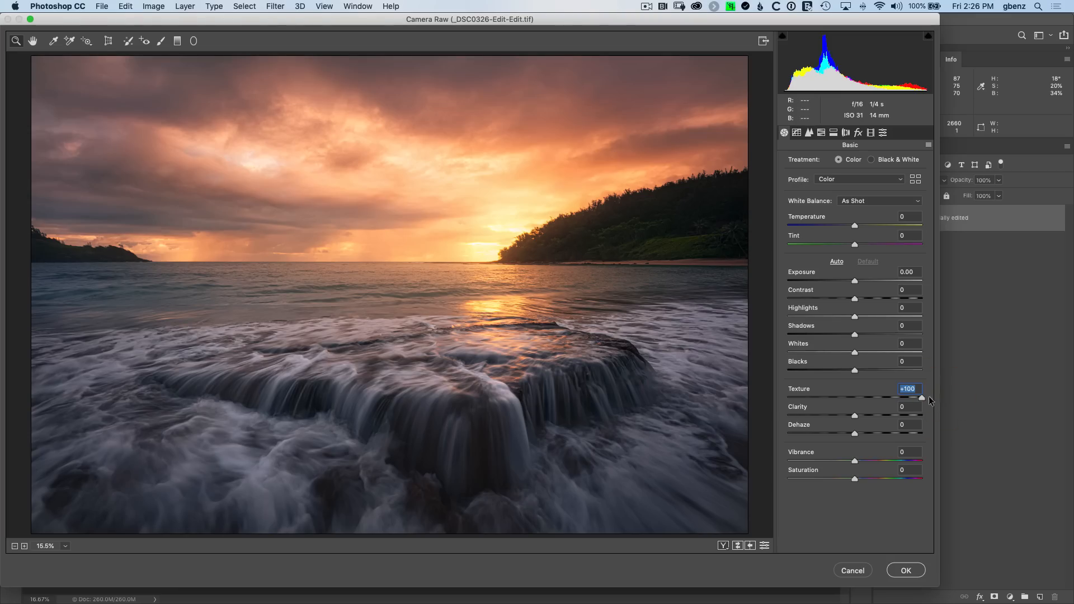
drag(922, 399, 908, 398)
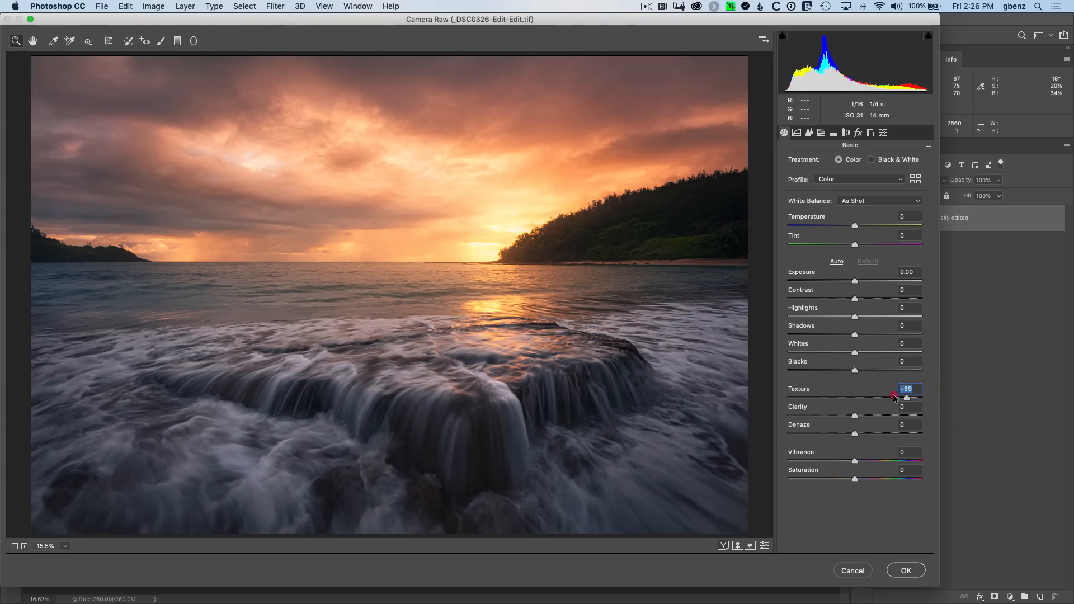
drag(907, 399, 861, 398)
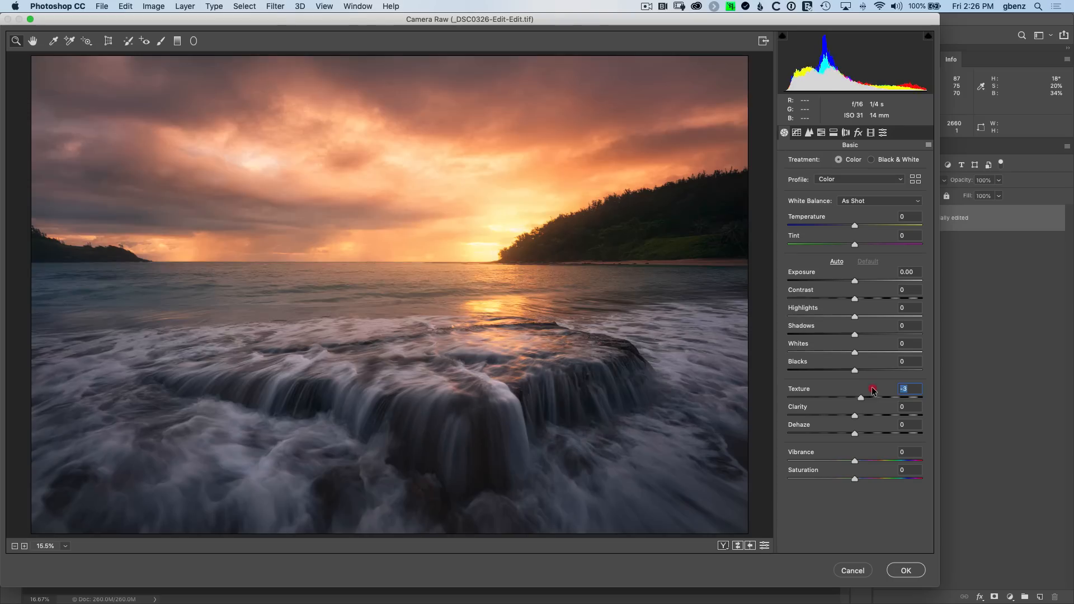
drag(859, 397, 891, 397)
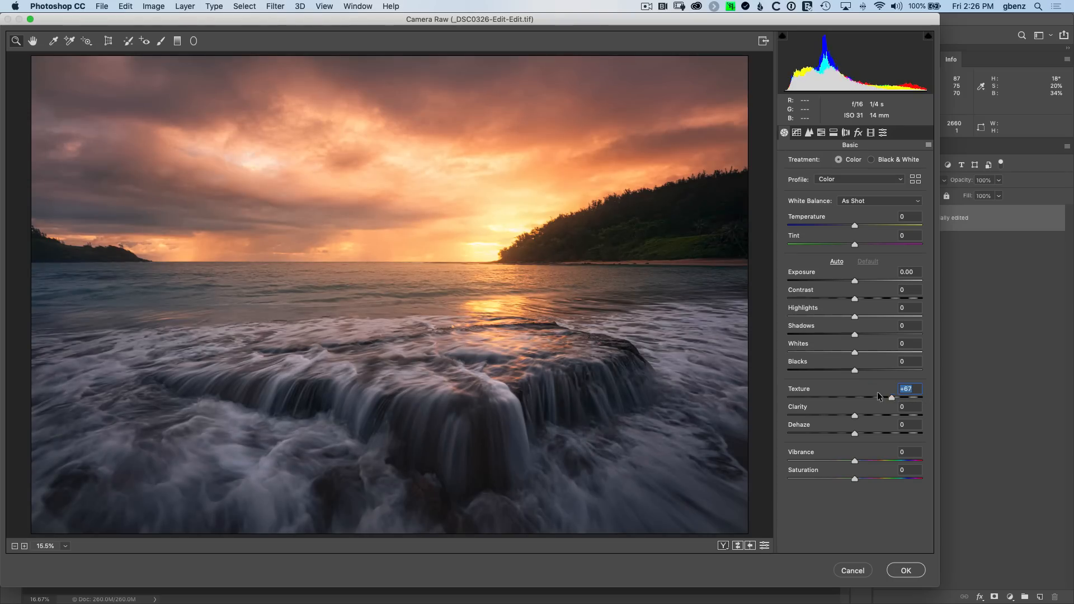
drag(892, 397, 854, 397)
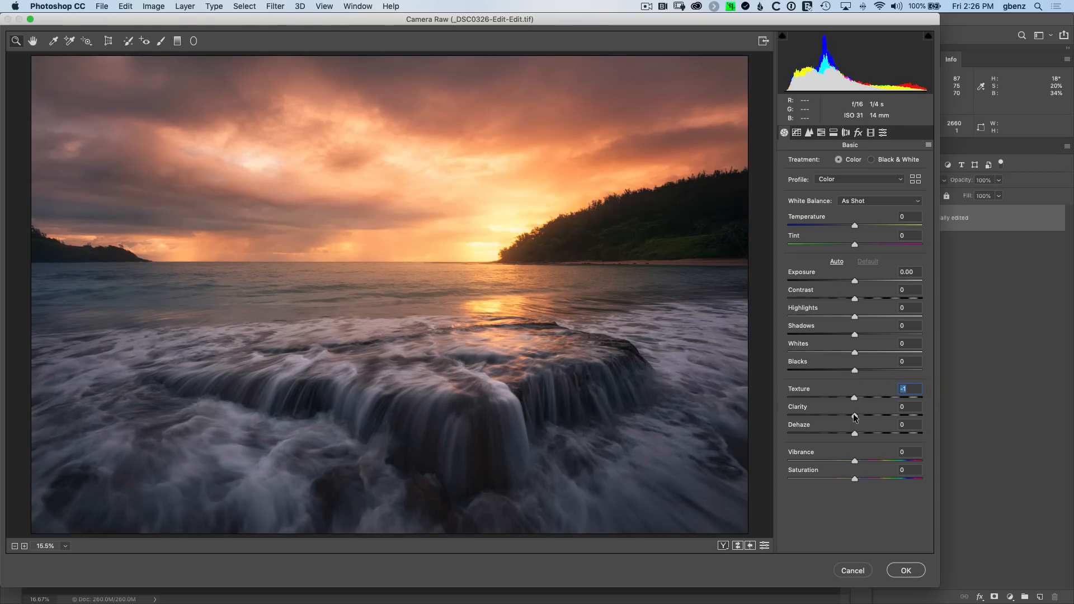
drag(853, 414, 880, 414)
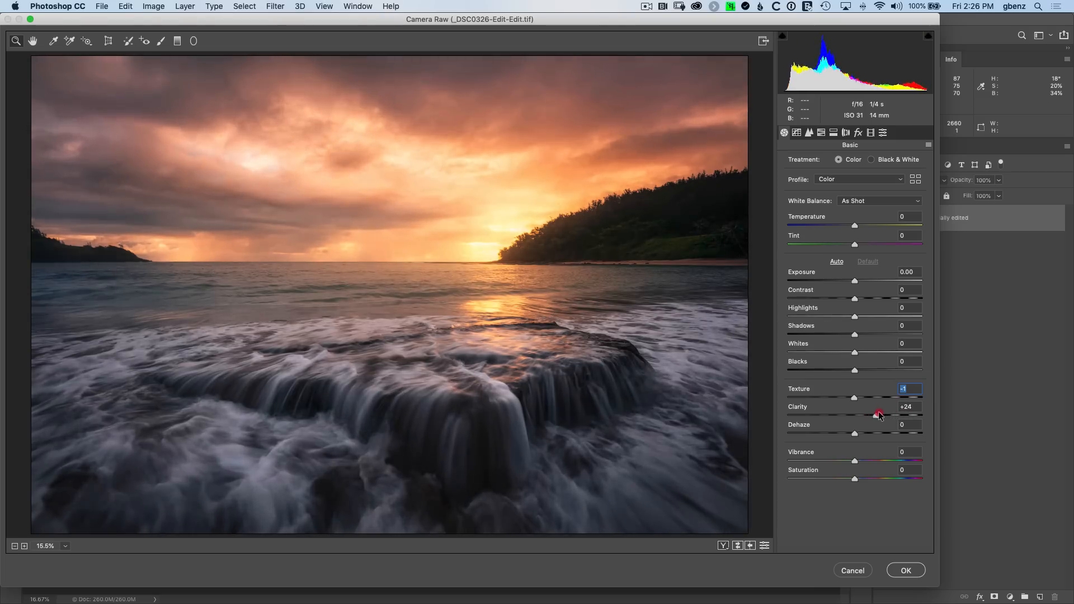
drag(879, 414, 921, 414)
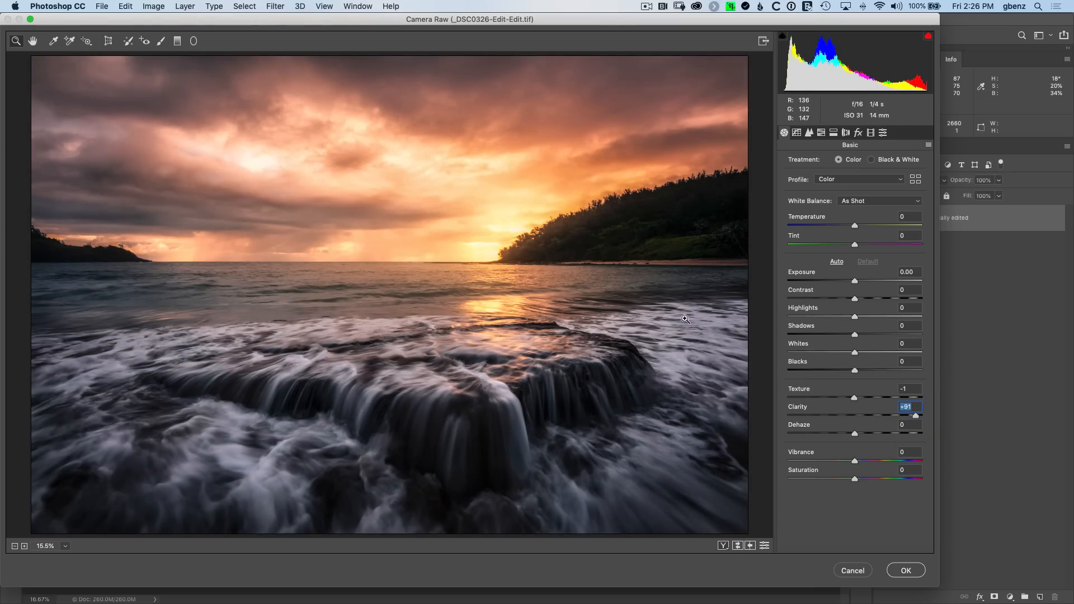
mouse_move(895, 439)
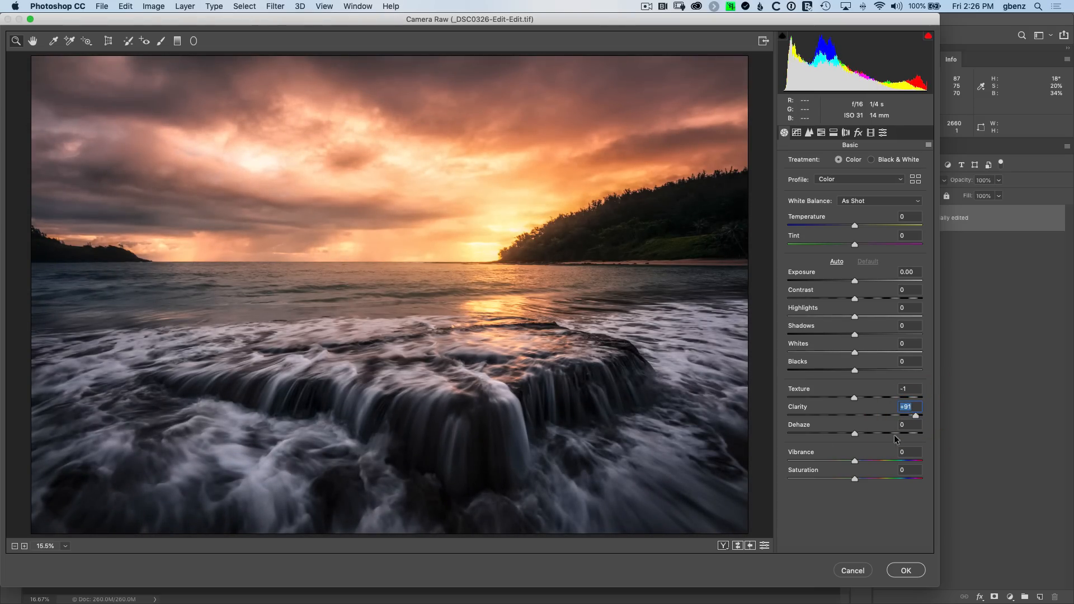
Step: Settle the Basic panel at Texture +67, Clarity +30 and Shadows +35
drag(905, 408, 854, 407)
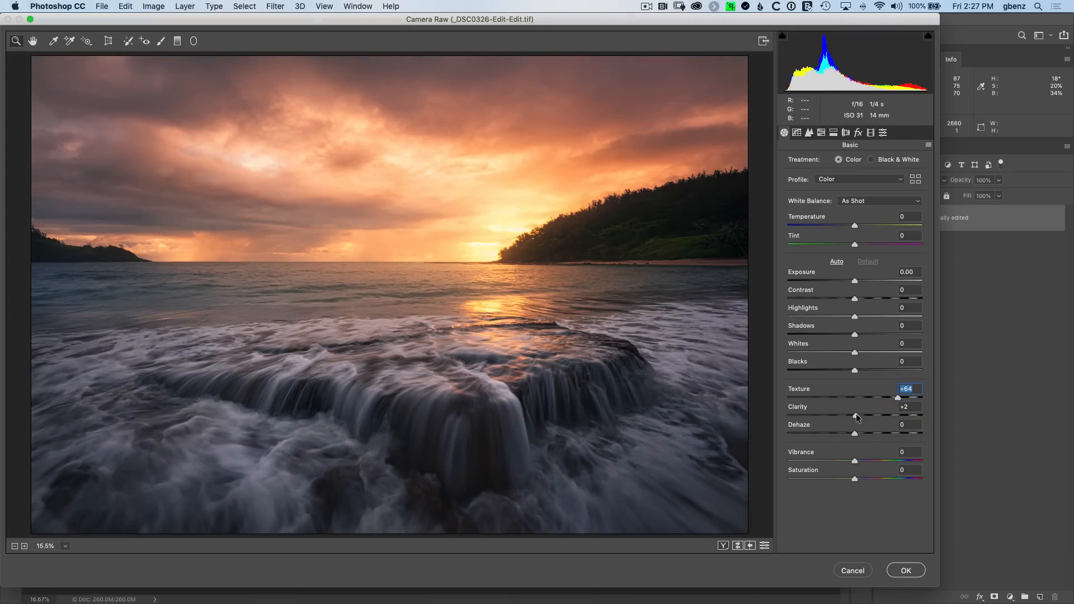
drag(855, 416, 890, 416)
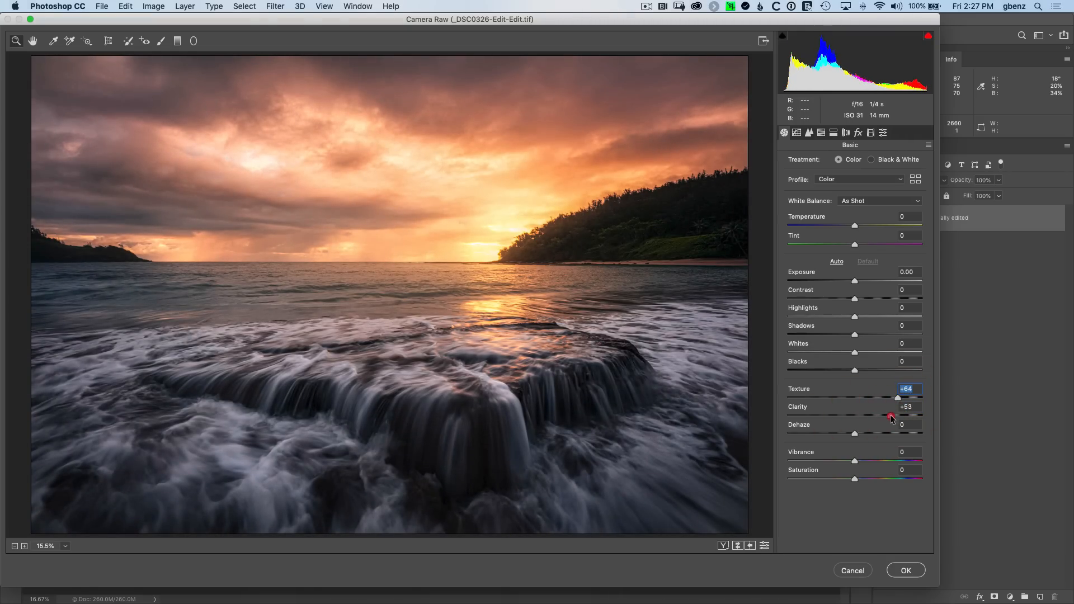
click(909, 407)
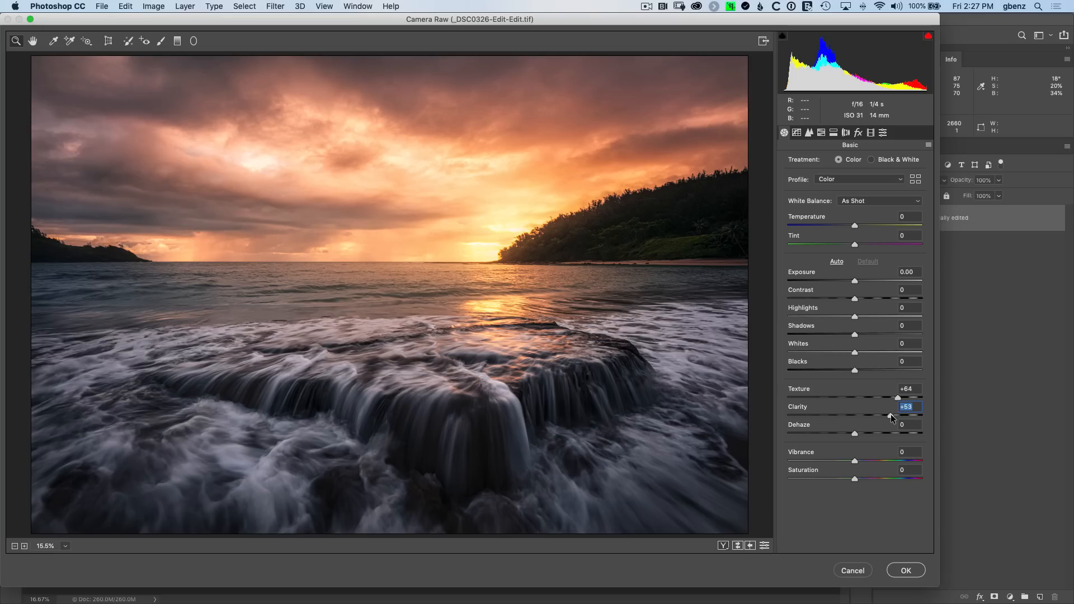
drag(897, 399, 877, 399)
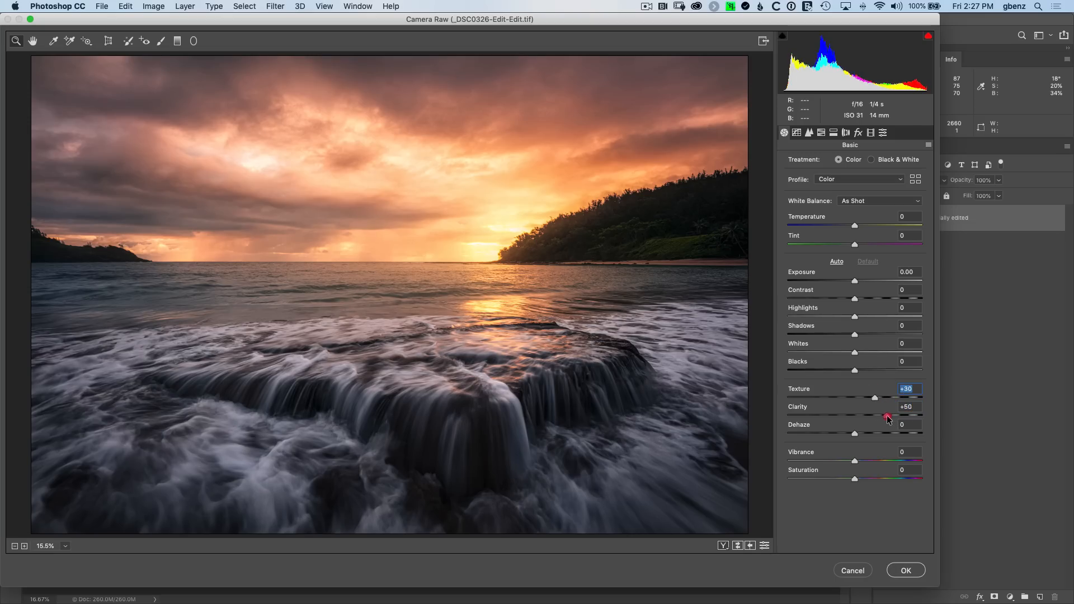
drag(890, 415, 877, 415)
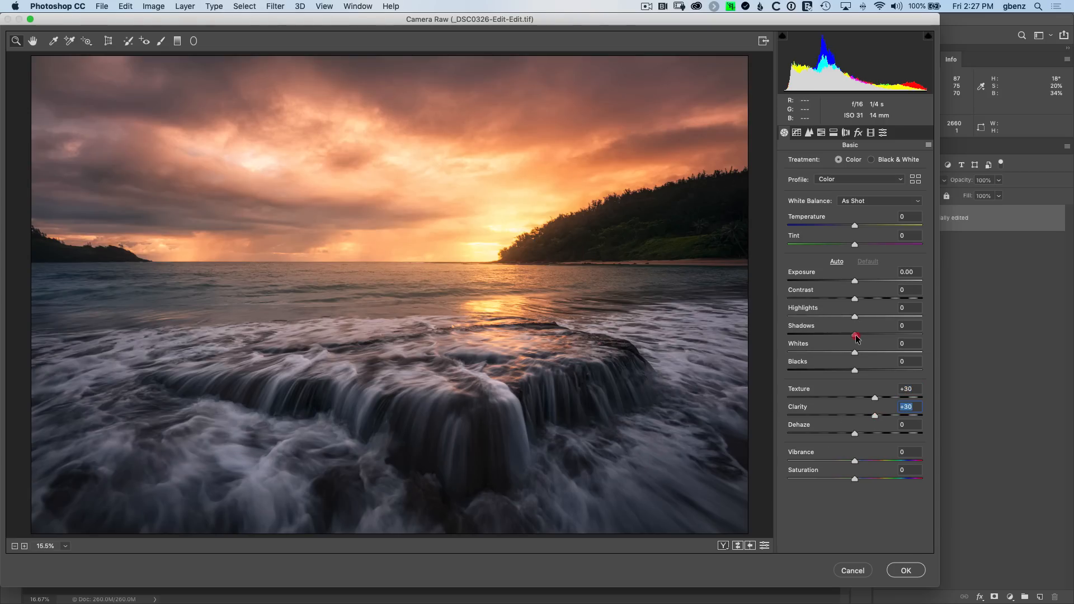
drag(853, 335, 881, 334)
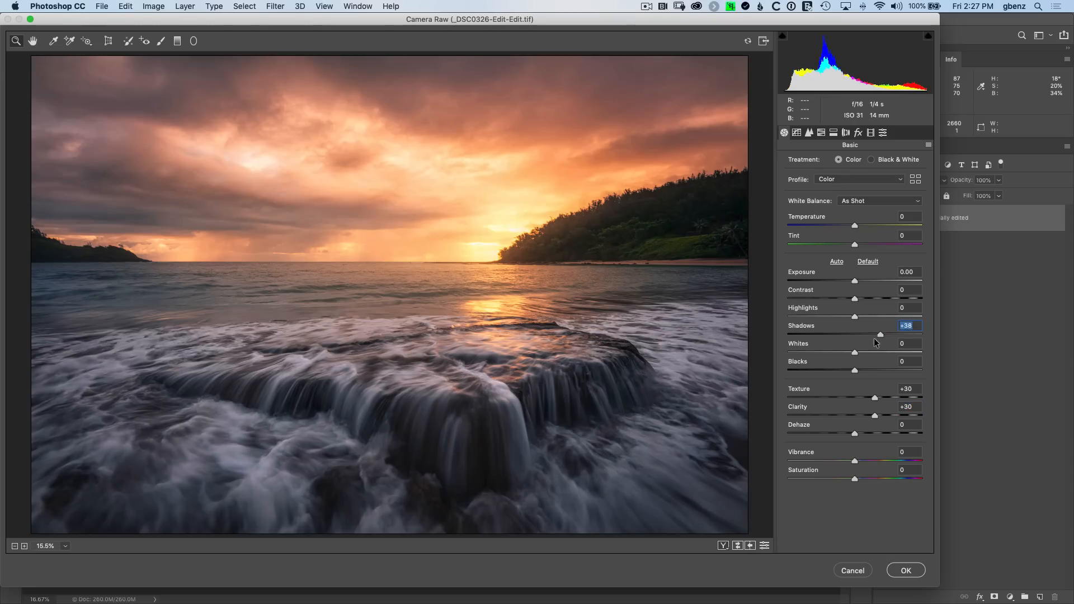
drag(874, 397, 895, 398)
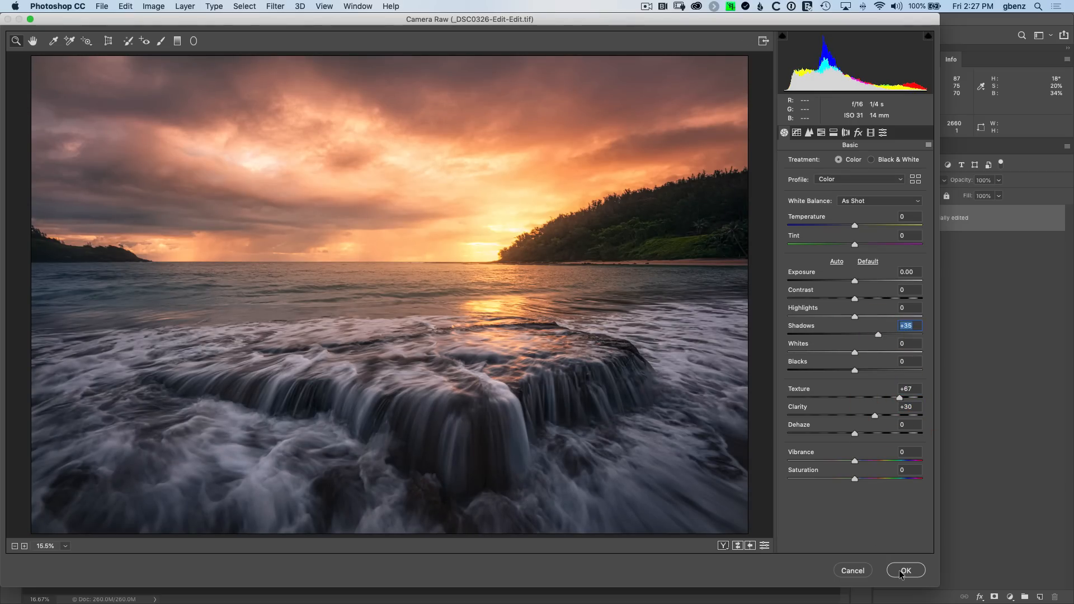
Step: Apply the Camera Raw settings as a smart filter on the Partially edited layer
click(906, 570)
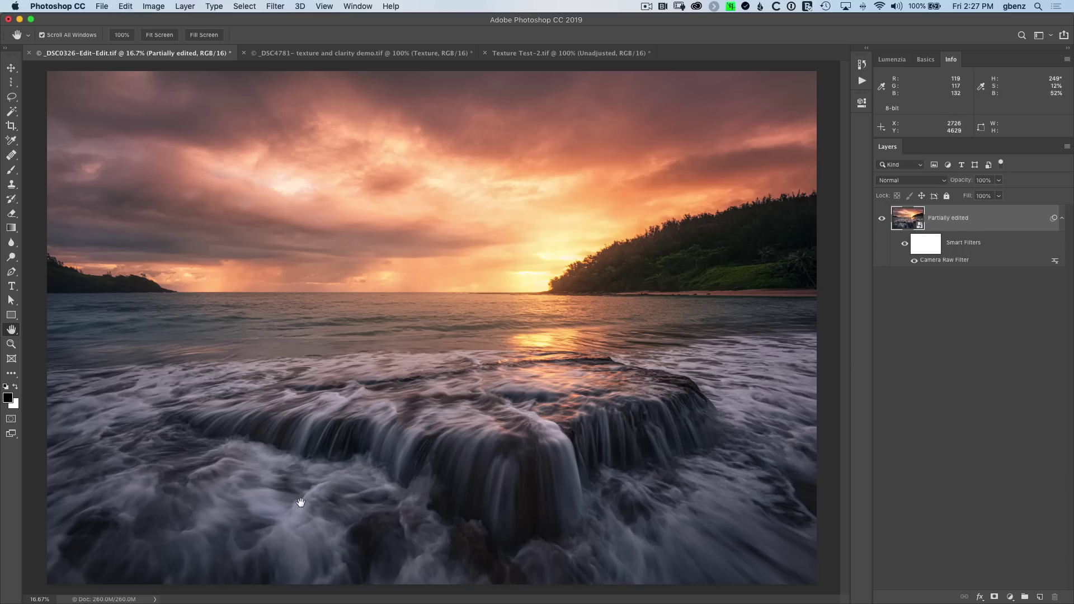
mouse_move(320, 445)
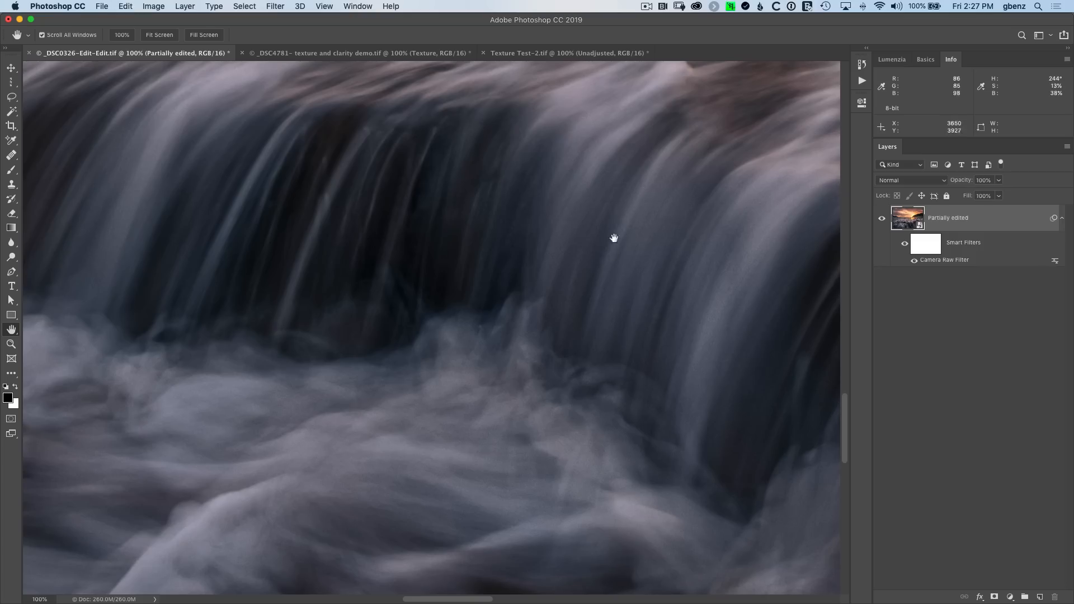
mouse_move(810, 293)
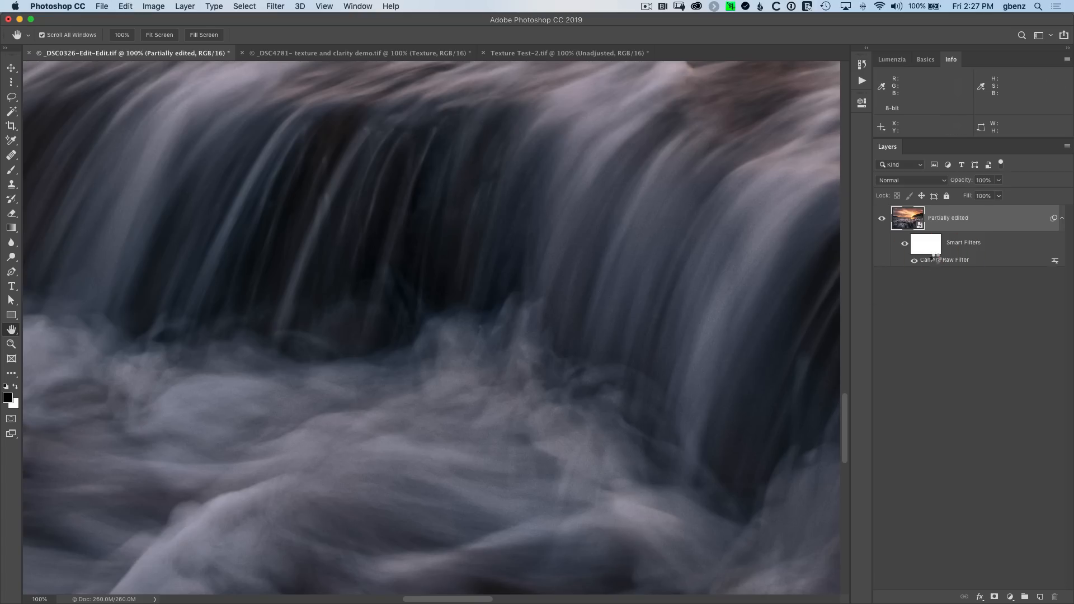
Step: Reopen the Camera Raw smart filter and set Detail luminance noise reduction to 14
double_click(945, 260)
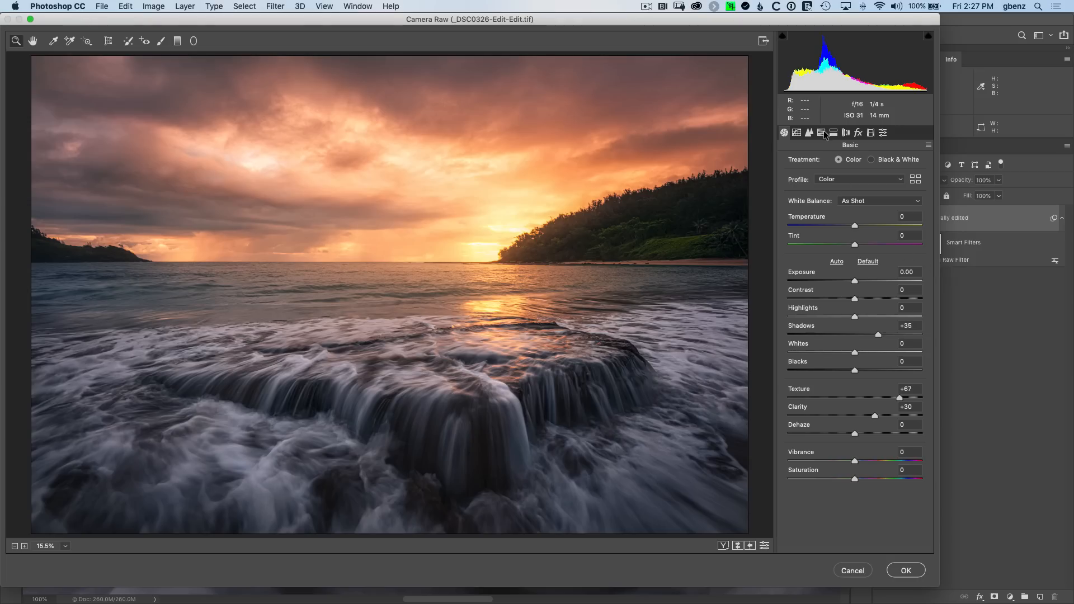
click(809, 132)
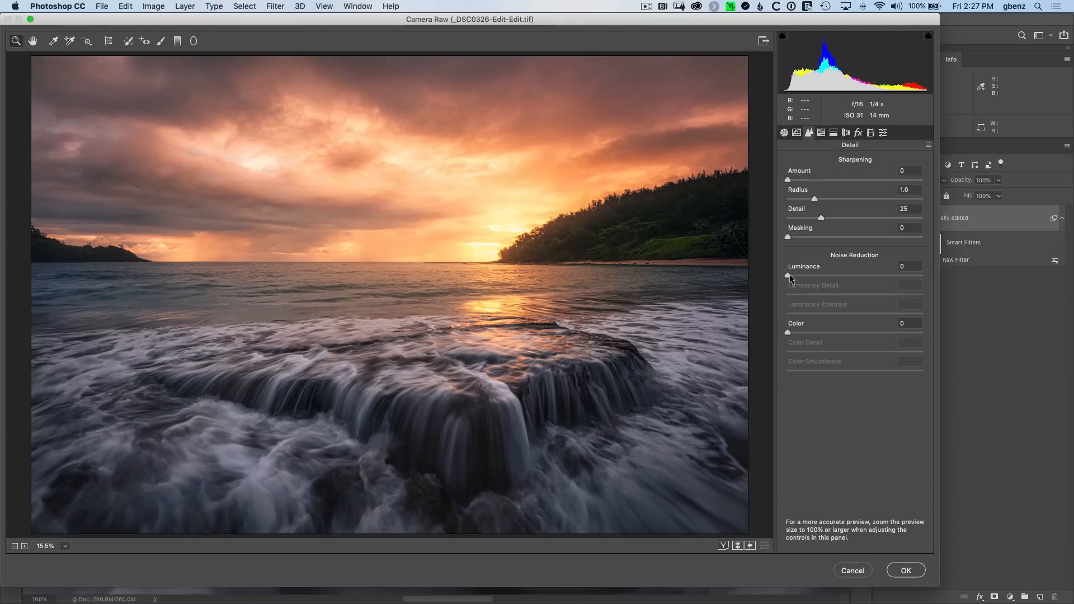
drag(788, 275, 802, 276)
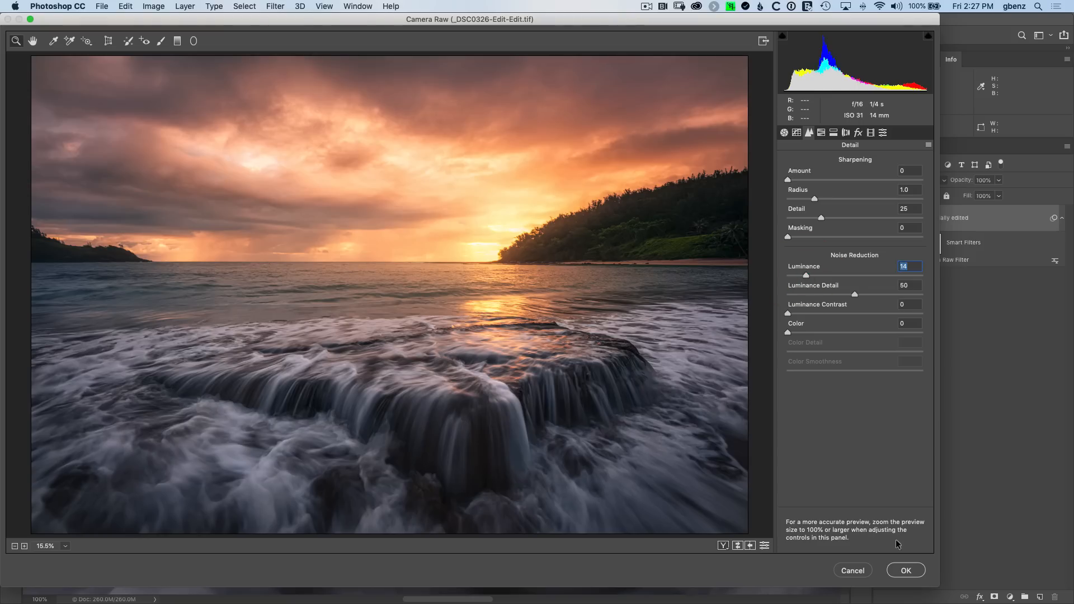
Step: Commit the noise reduction, check the waterfall at 100%, then fit the seascape on screen
click(907, 569)
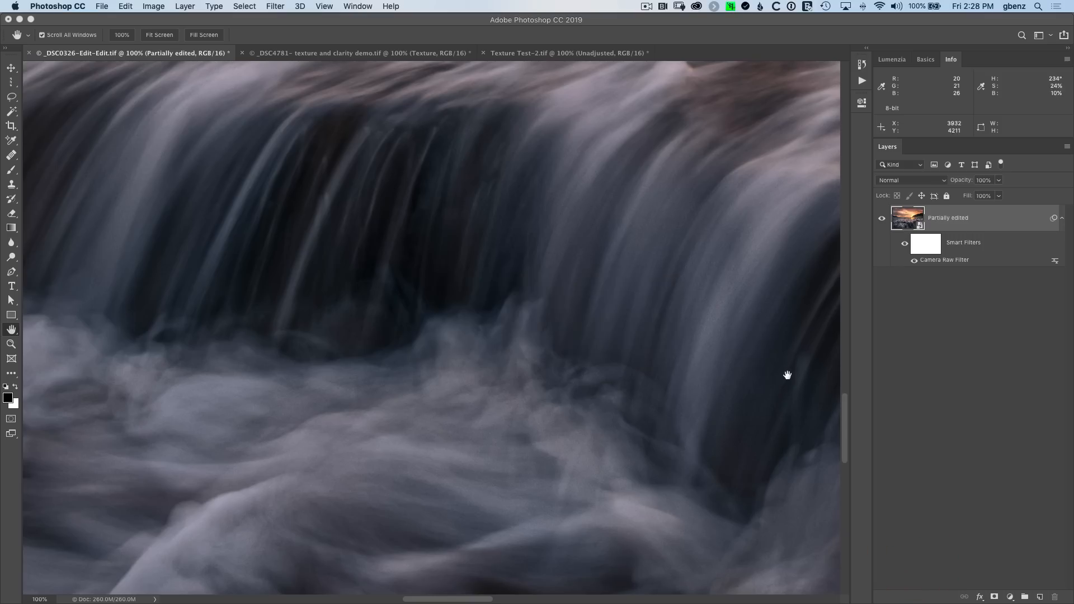
mouse_move(642, 258)
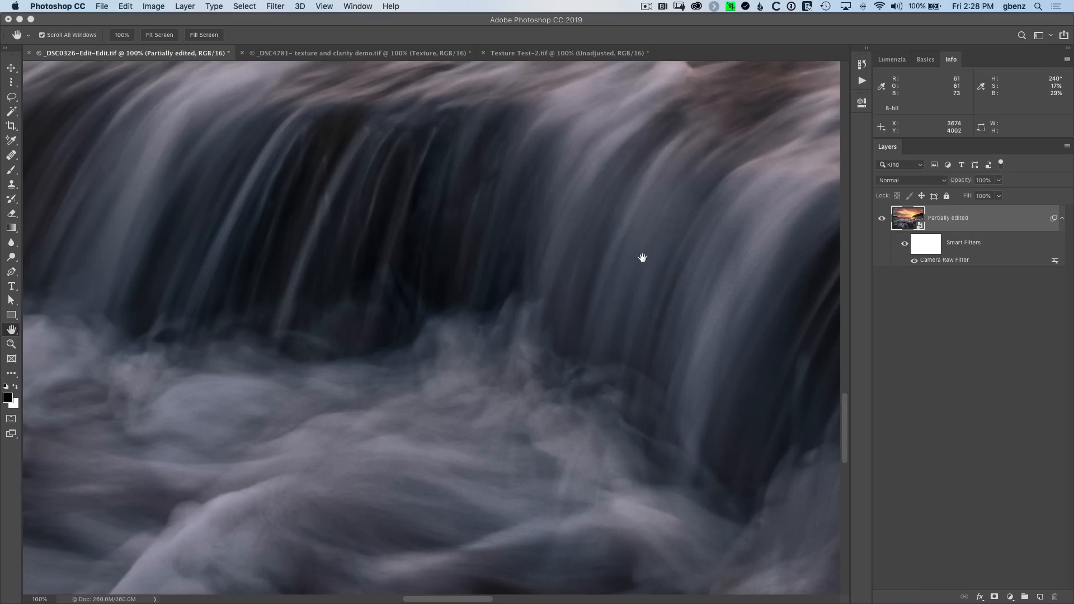
drag(642, 258, 555, 304)
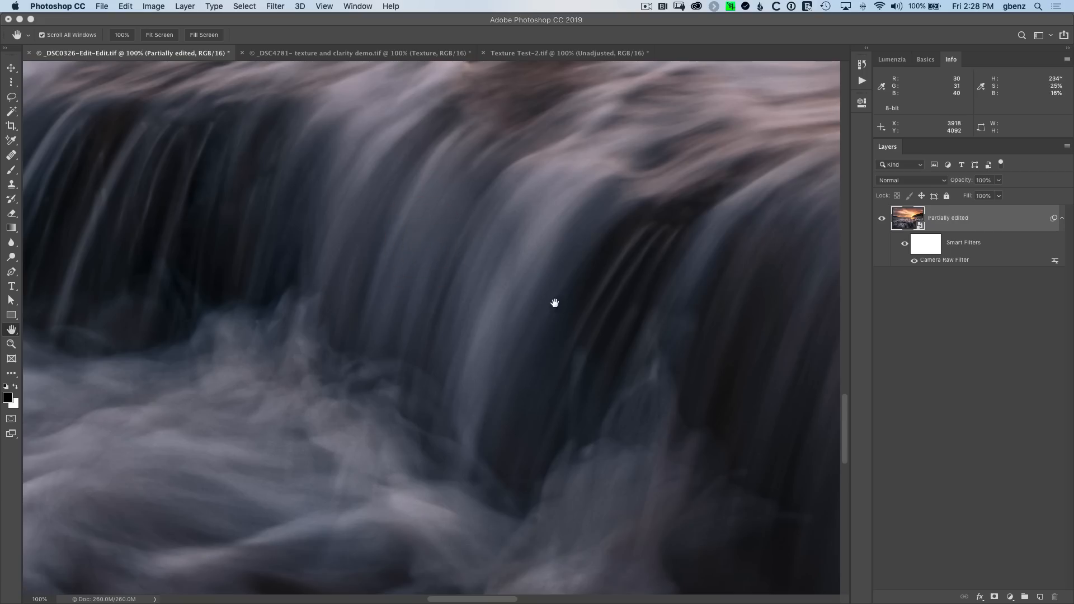
mouse_move(696, 284)
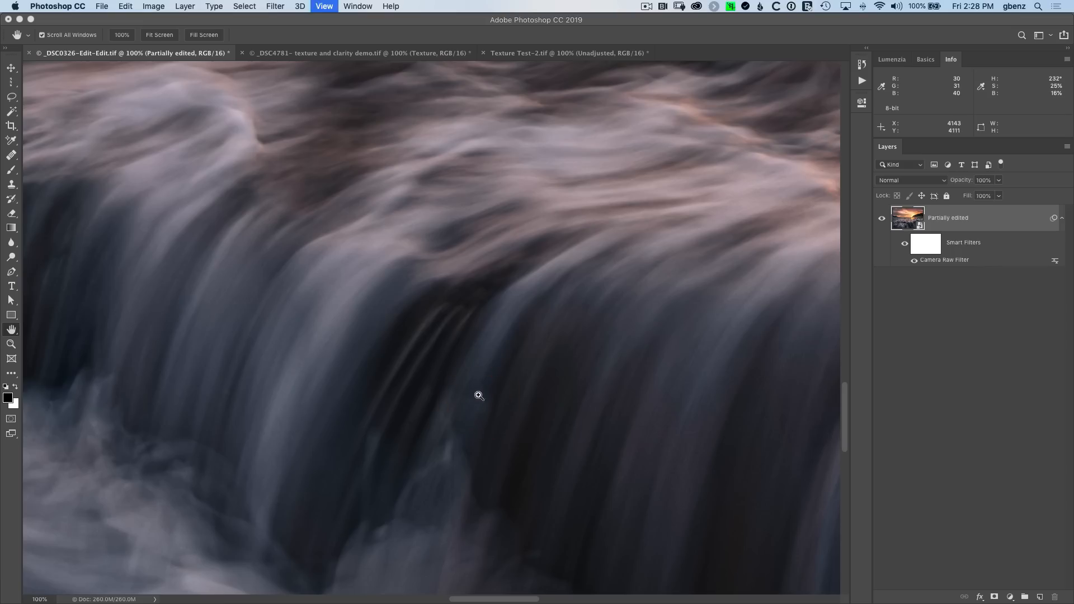
click(159, 35)
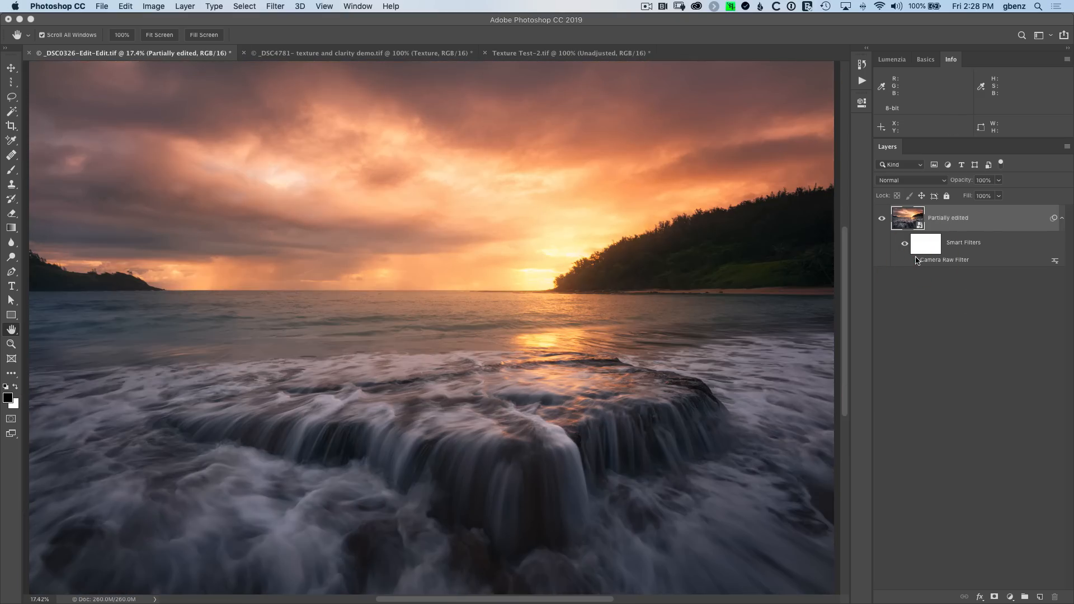
mouse_move(729, 192)
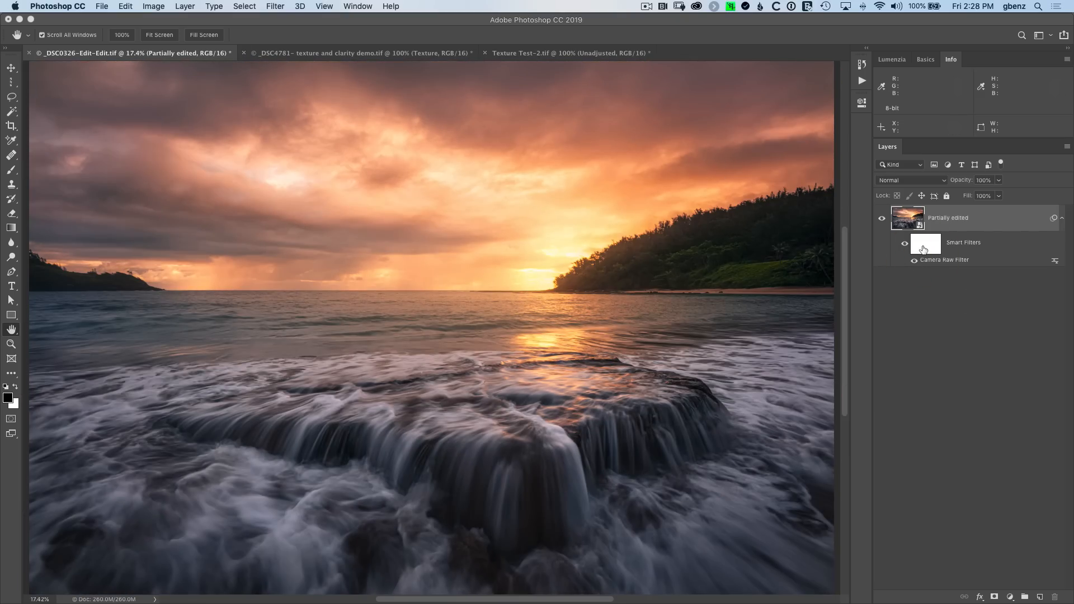
Step: Target the Camera Raw smart filter's mask to paint the effect out of non-water areas
click(924, 244)
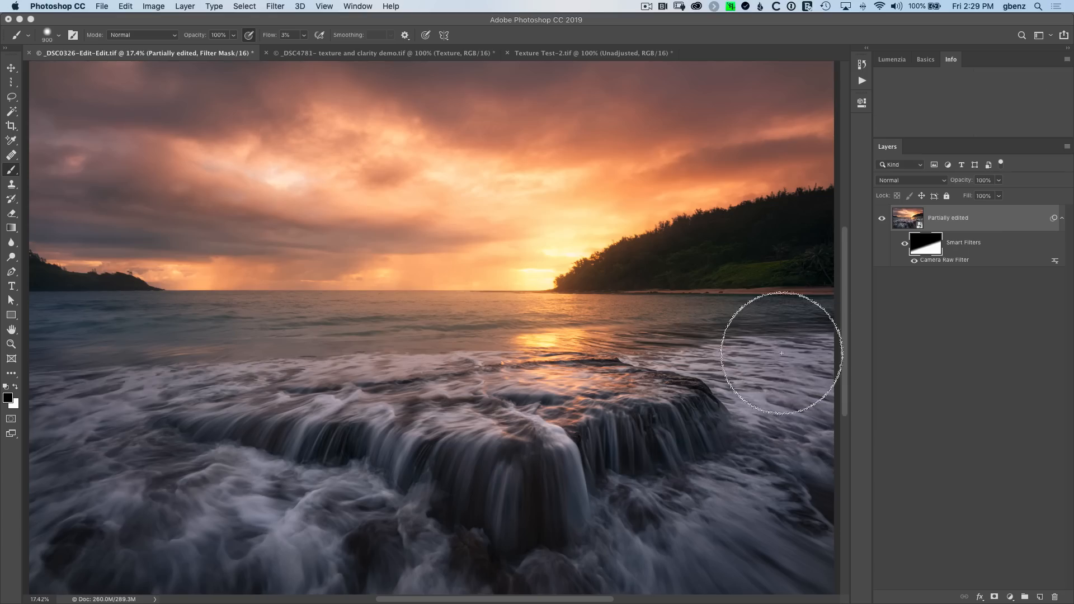
mouse_move(62, 457)
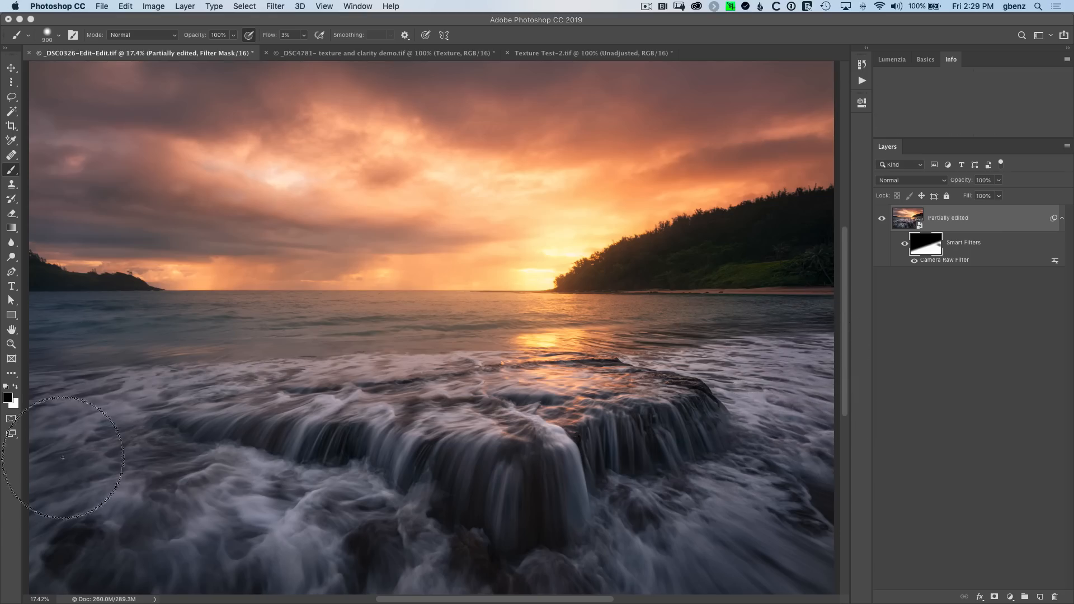
mouse_move(634, 330)
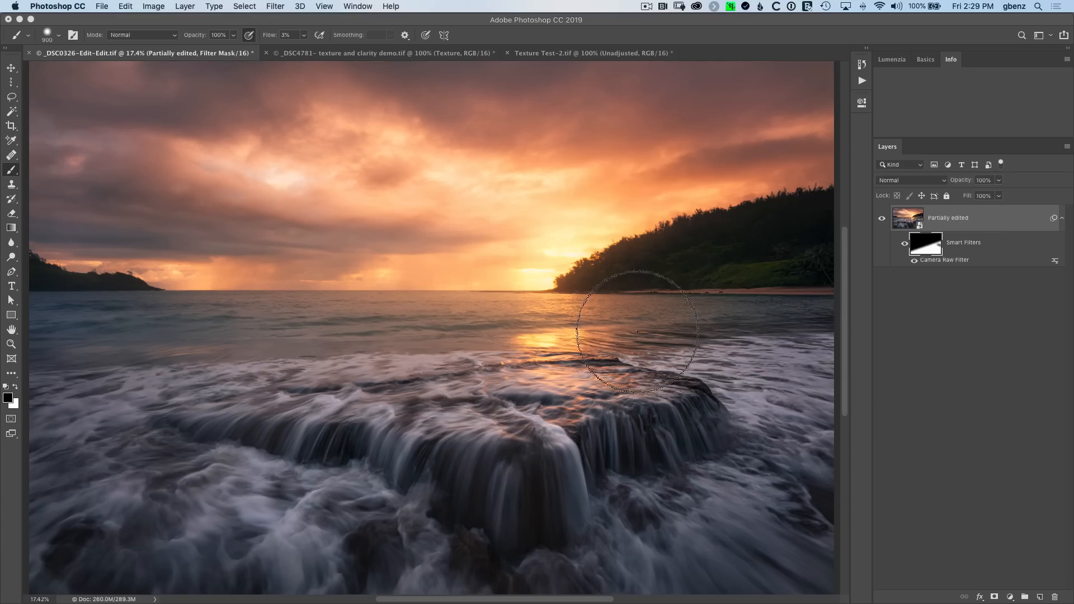